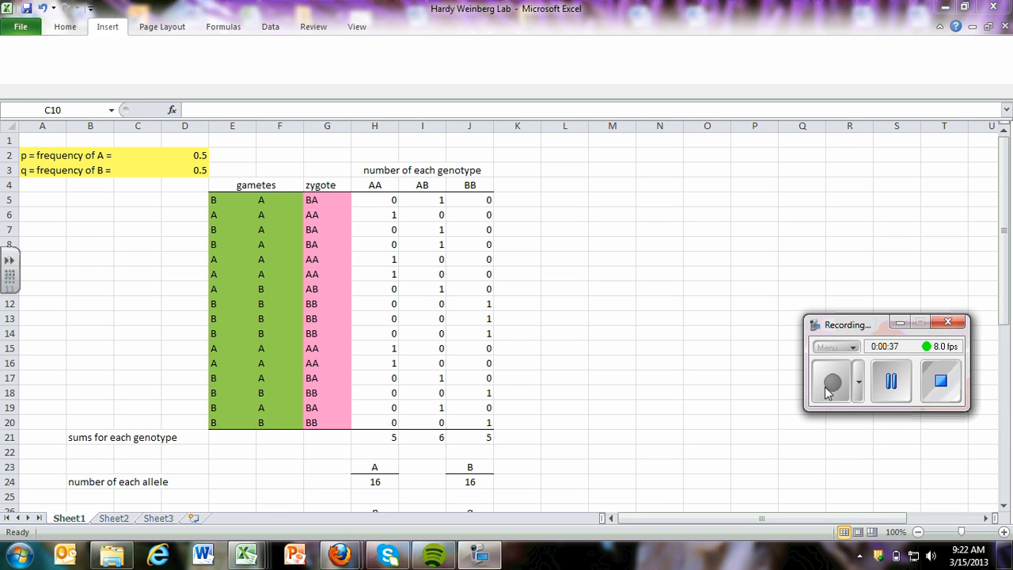
{"action": "mouse_move", "coordinate": [595, 284]}
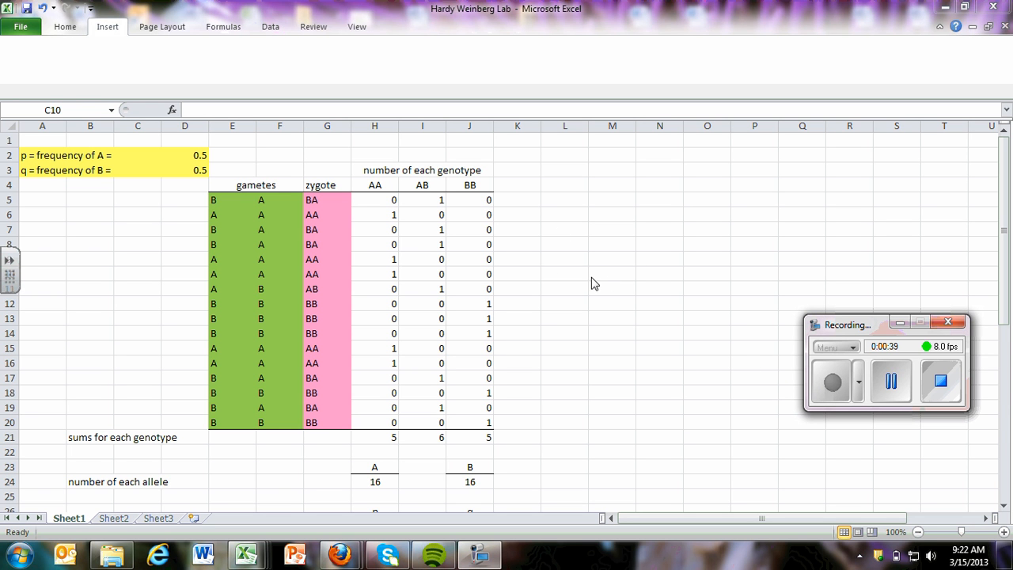
{"action": "mouse_move", "coordinate": [131, 190]}
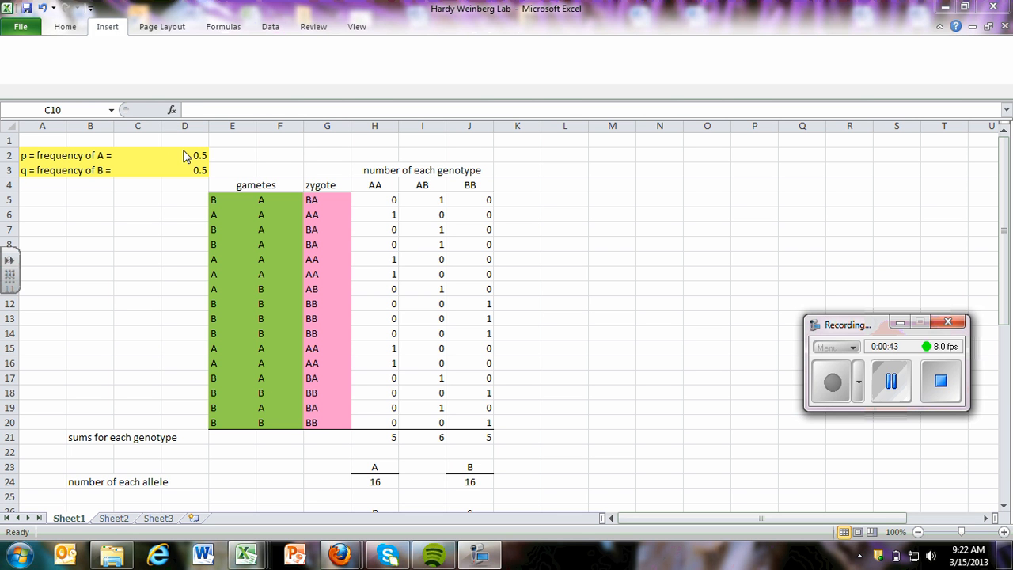
Step: Enter =1-D2 in D3 so the frequency of B is 1 minus D2
{"action": "left_click", "coordinate": [184, 155]}
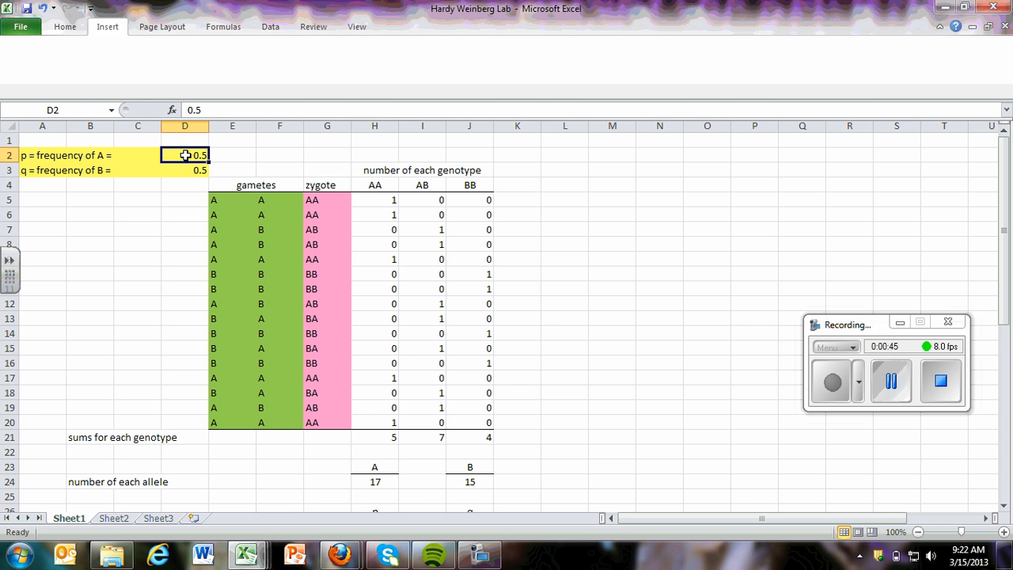
{"action": "double_click", "coordinate": [184, 156]}
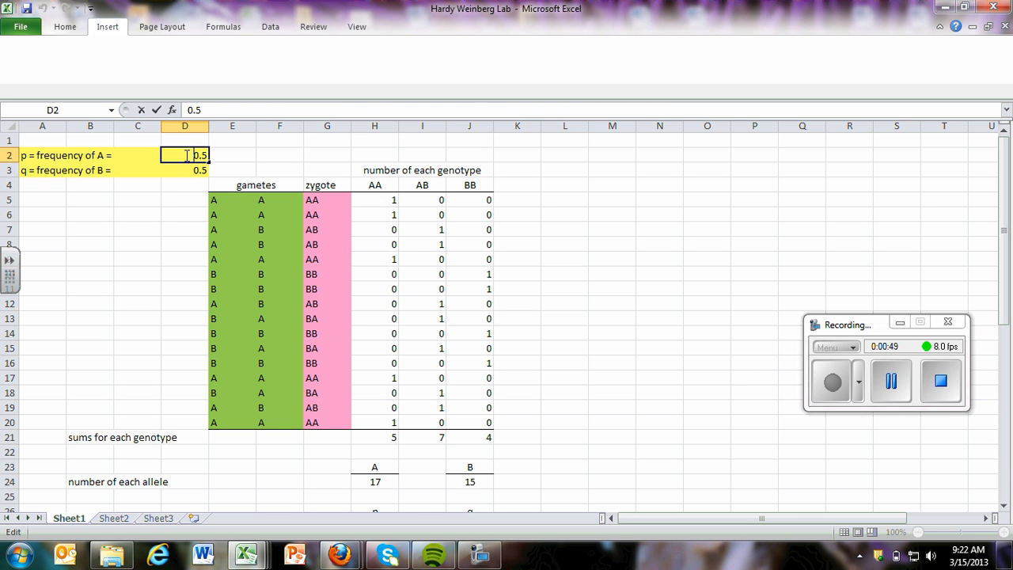
{"action": "mouse_move", "coordinate": [176, 172]}
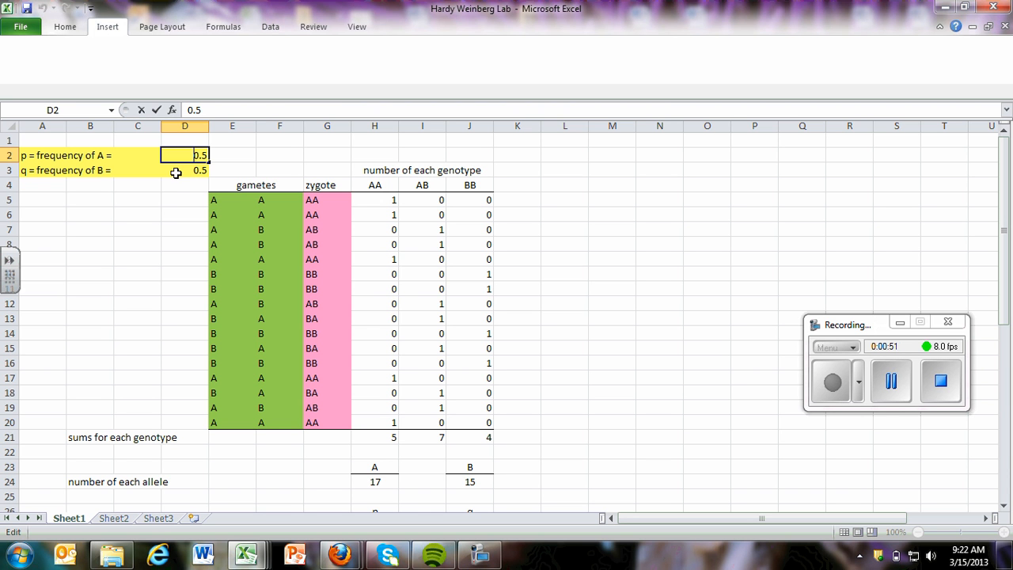
{"action": "type", "text": "=1-D2"}
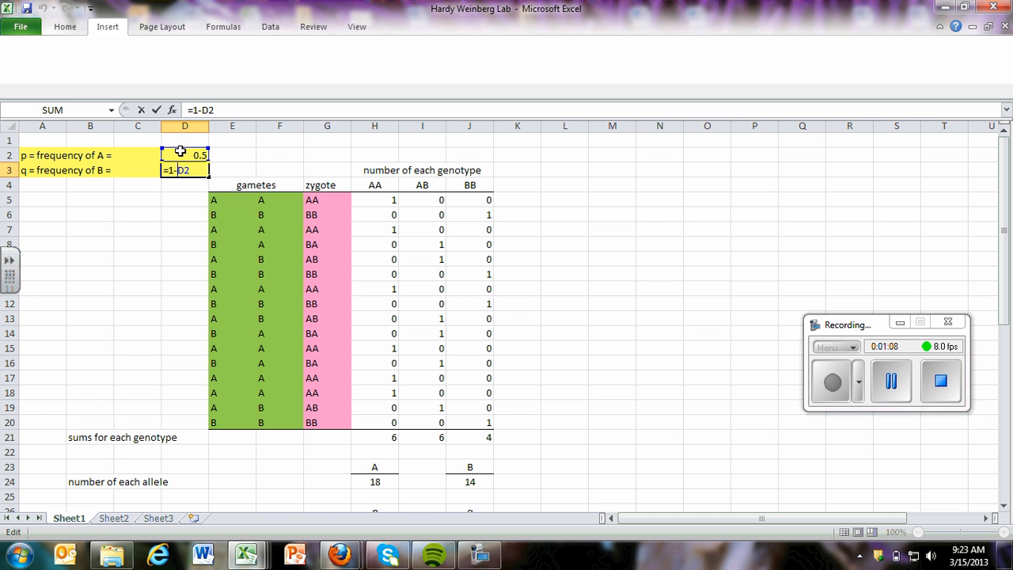
{"action": "mouse_move", "coordinate": [173, 213]}
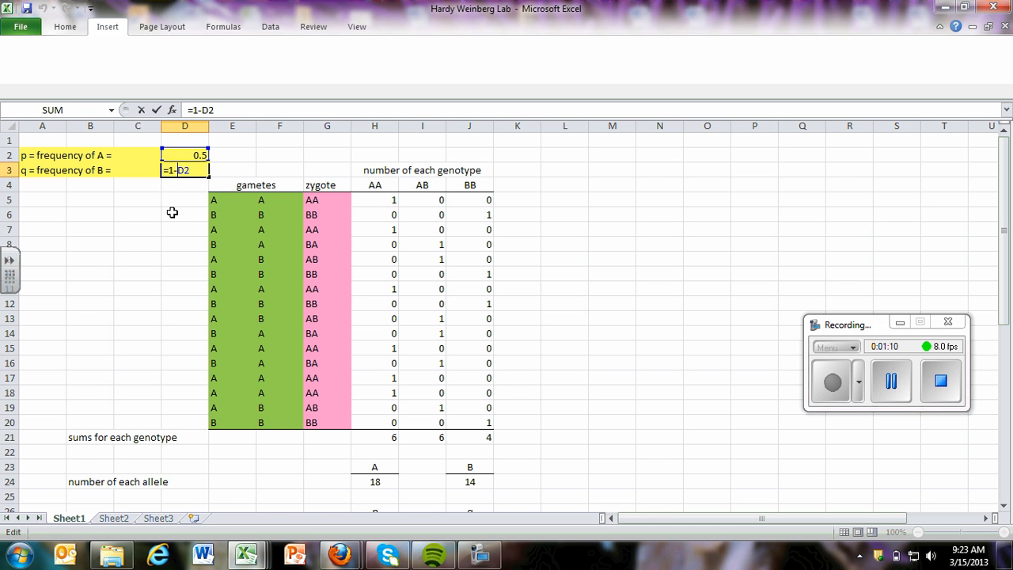
{"action": "left_click", "coordinate": [185, 214]}
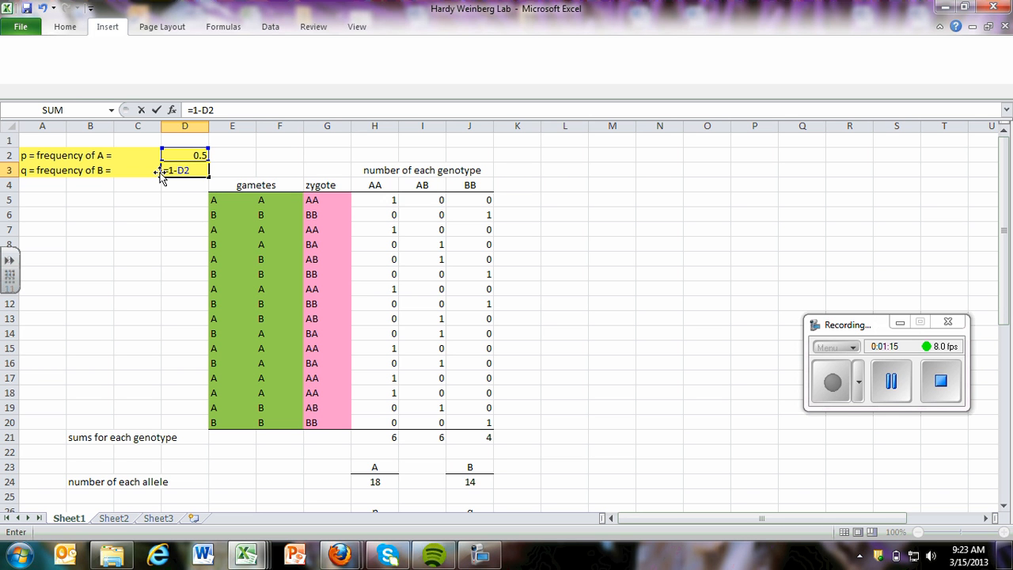
{"action": "key", "text": "Return"}
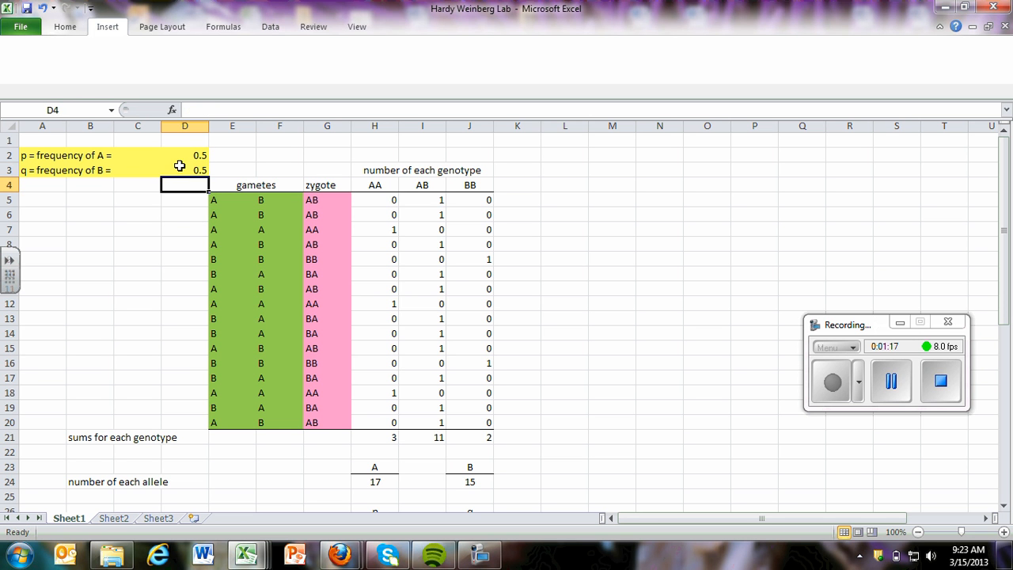
{"action": "type", "text": "=1-D2"}
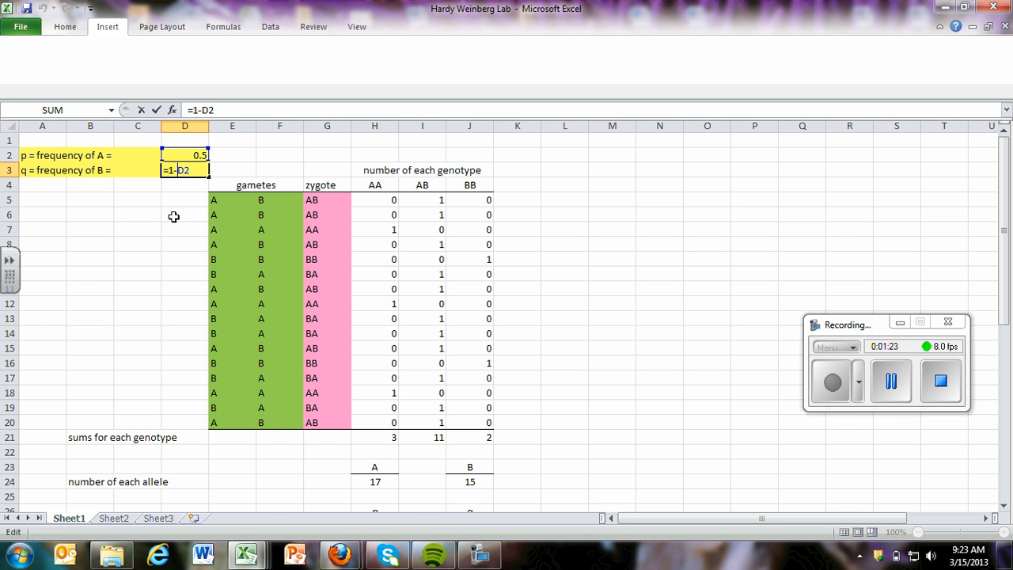
{"action": "key", "text": "Return"}
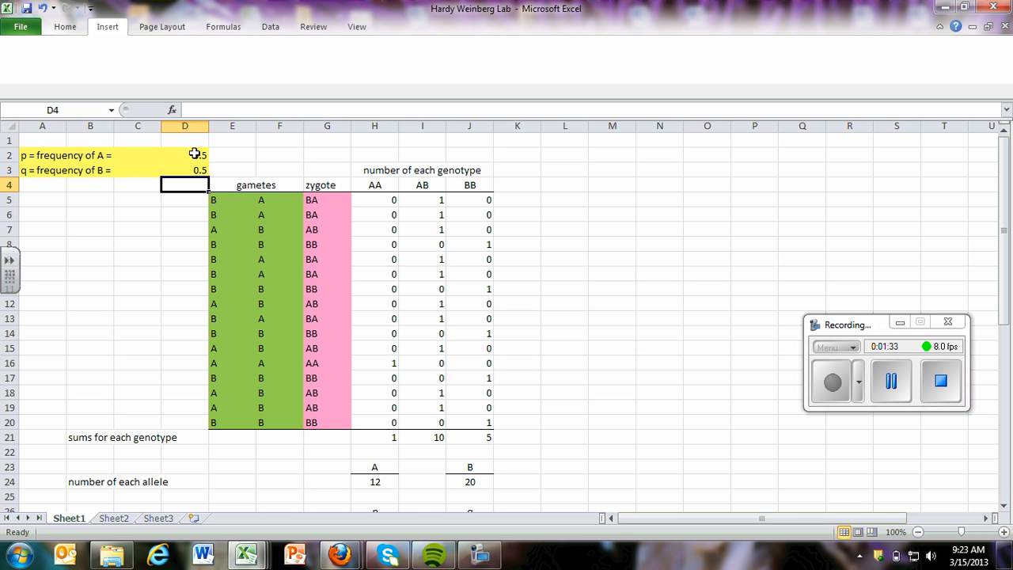
{"action": "mouse_move", "coordinate": [148, 240]}
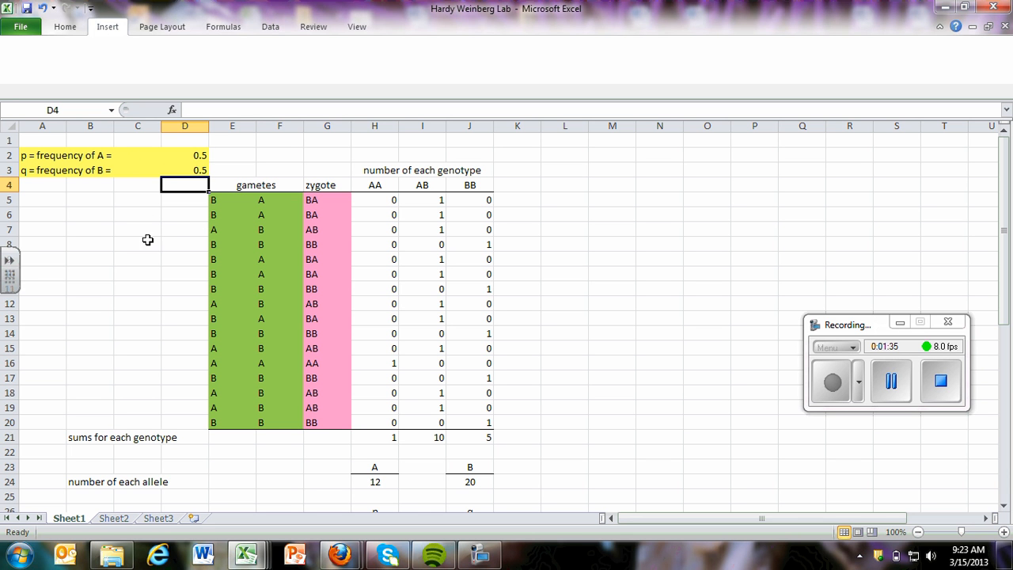
{"action": "mouse_move", "coordinate": [50, 150]}
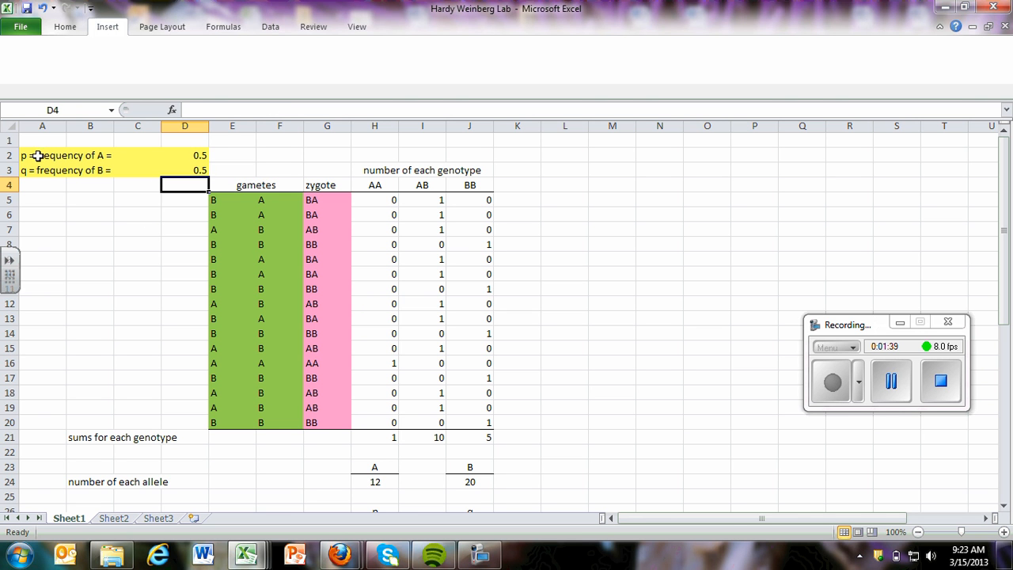
{"action": "left_click_drag", "start_coordinate": [36, 155], "coordinate": [199, 169]}
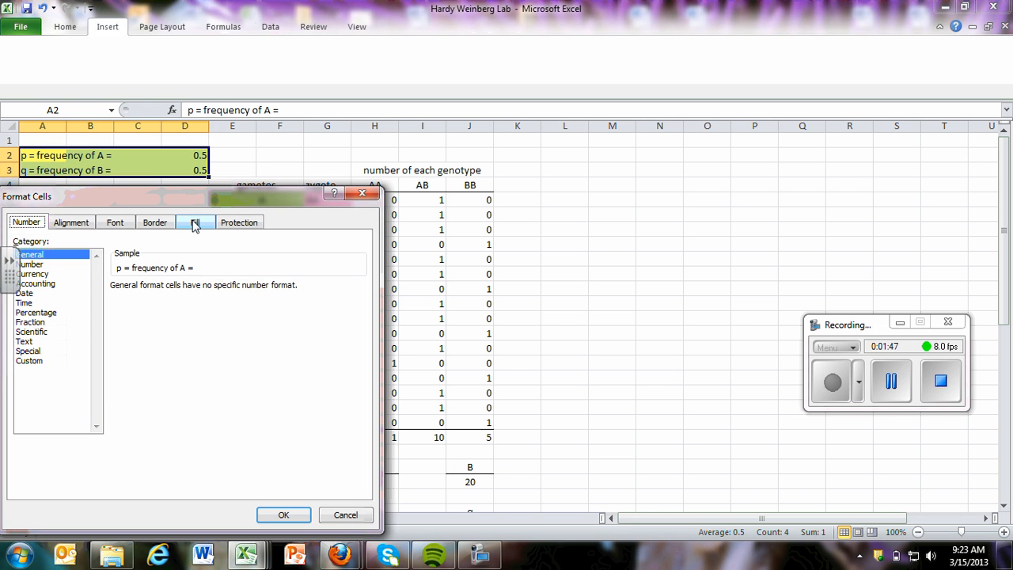
{"action": "left_click", "coordinate": [194, 222]}
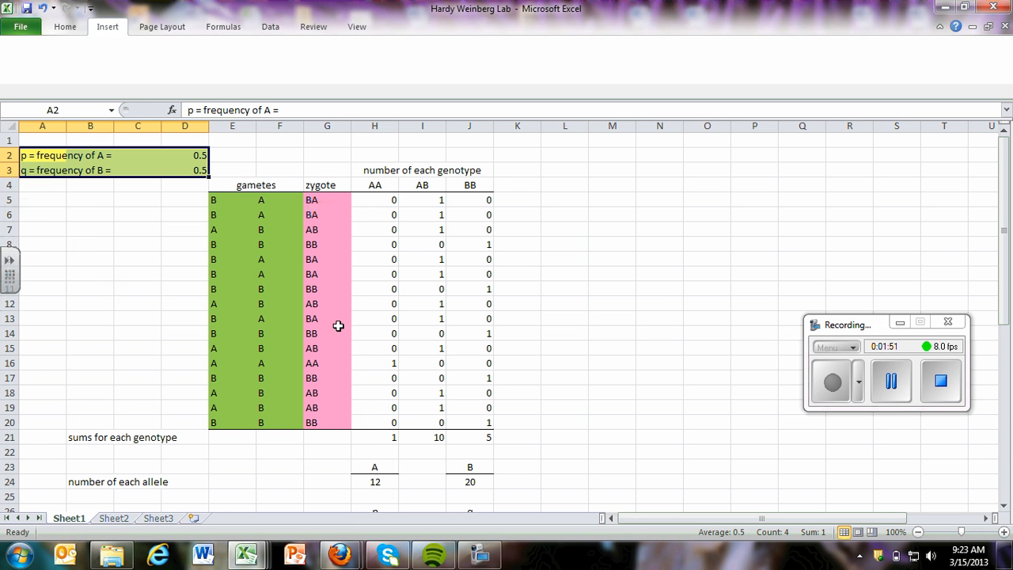
{"action": "mouse_move", "coordinate": [252, 226]}
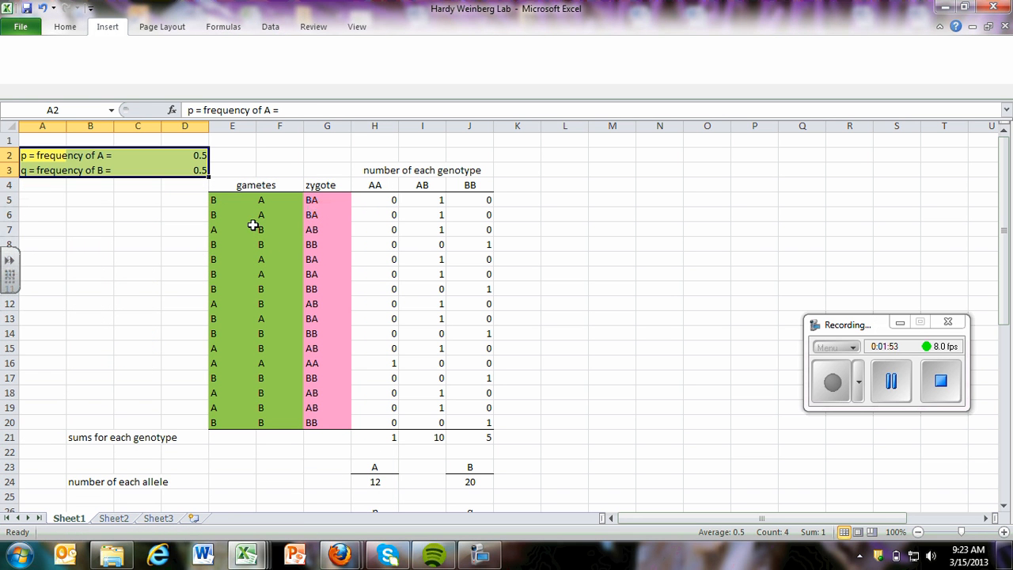
{"action": "mouse_move", "coordinate": [218, 198]}
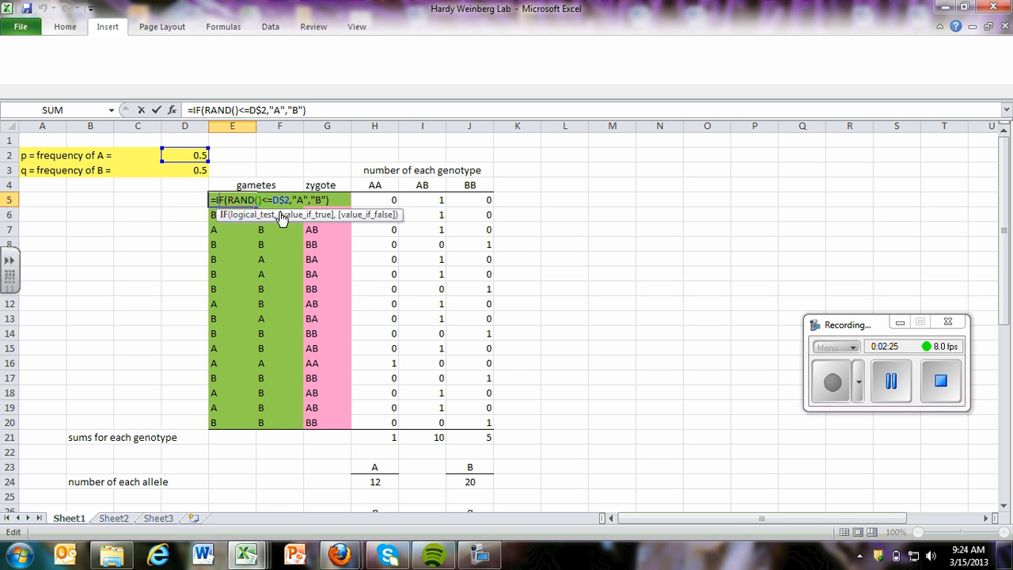
{"action": "mouse_move", "coordinate": [192, 234]}
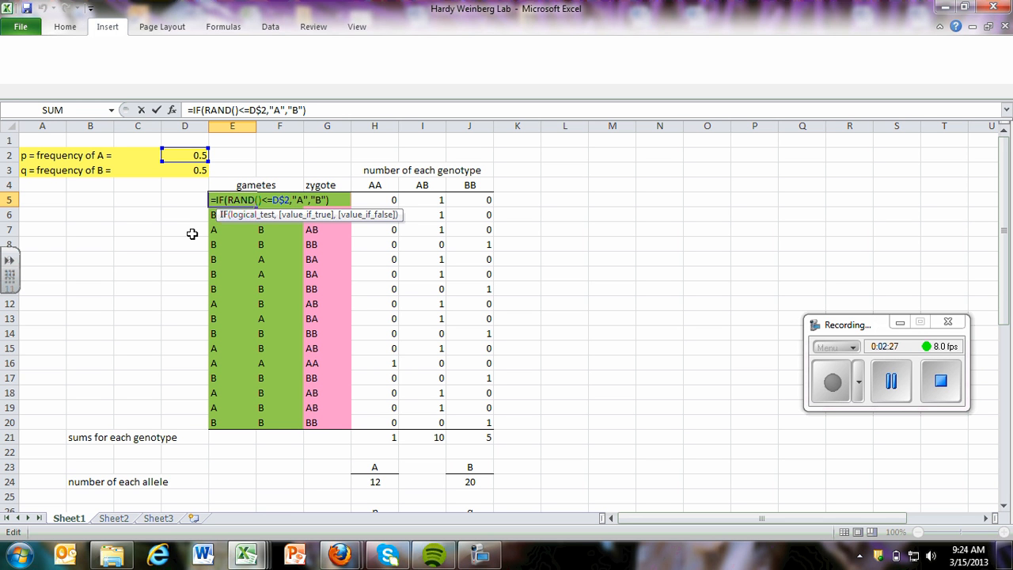
{"action": "mouse_move", "coordinate": [189, 188]}
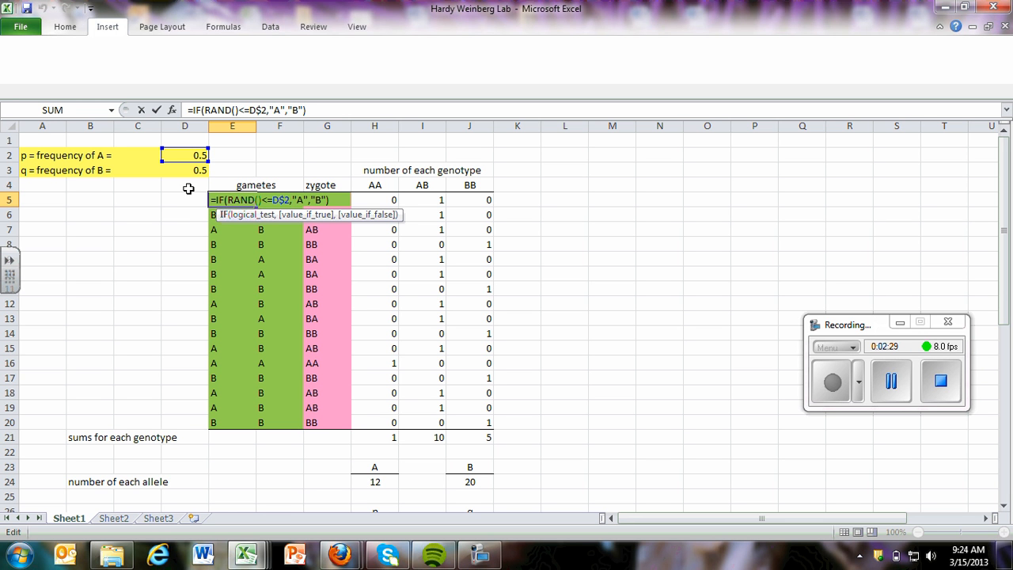
{"action": "mouse_move", "coordinate": [282, 218]}
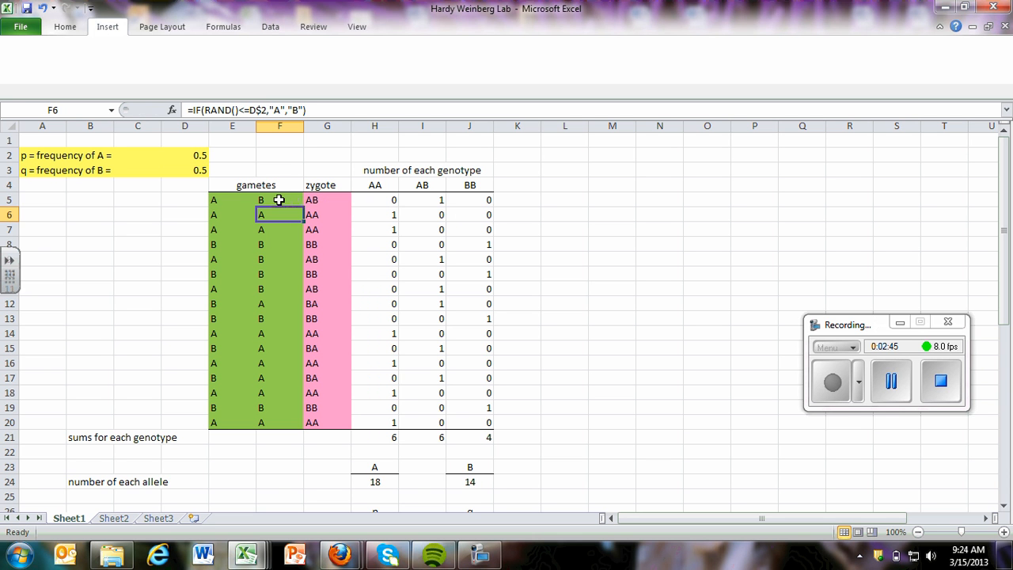
{"action": "left_click", "coordinate": [232, 199]}
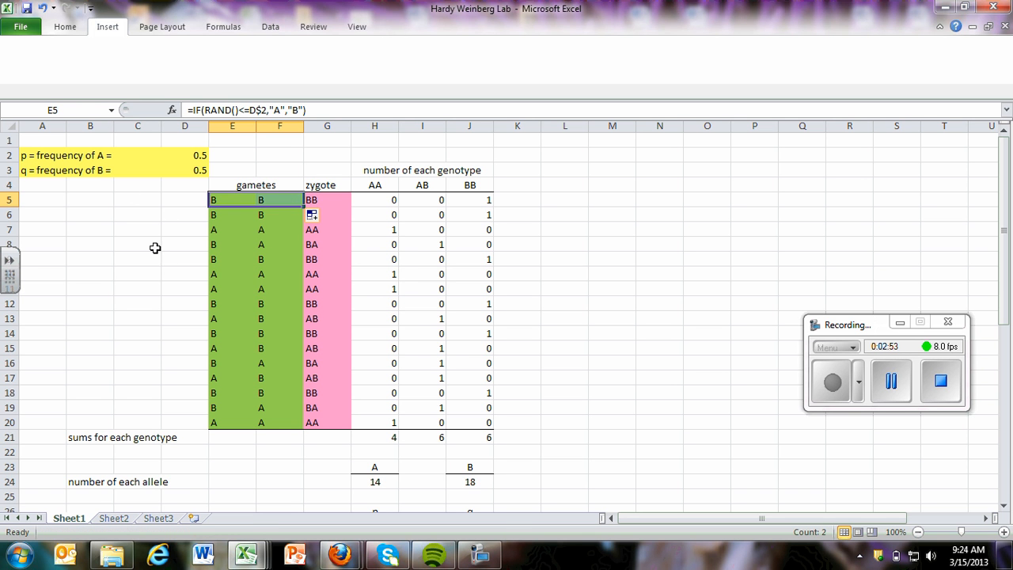
{"action": "left_click", "coordinate": [185, 244]}
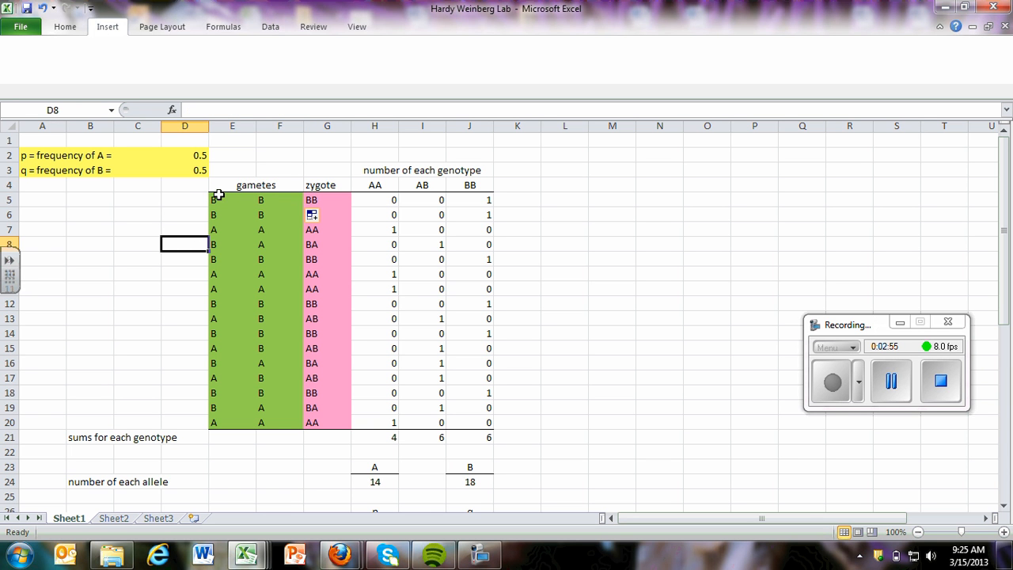
{"action": "mouse_move", "coordinate": [374, 190]}
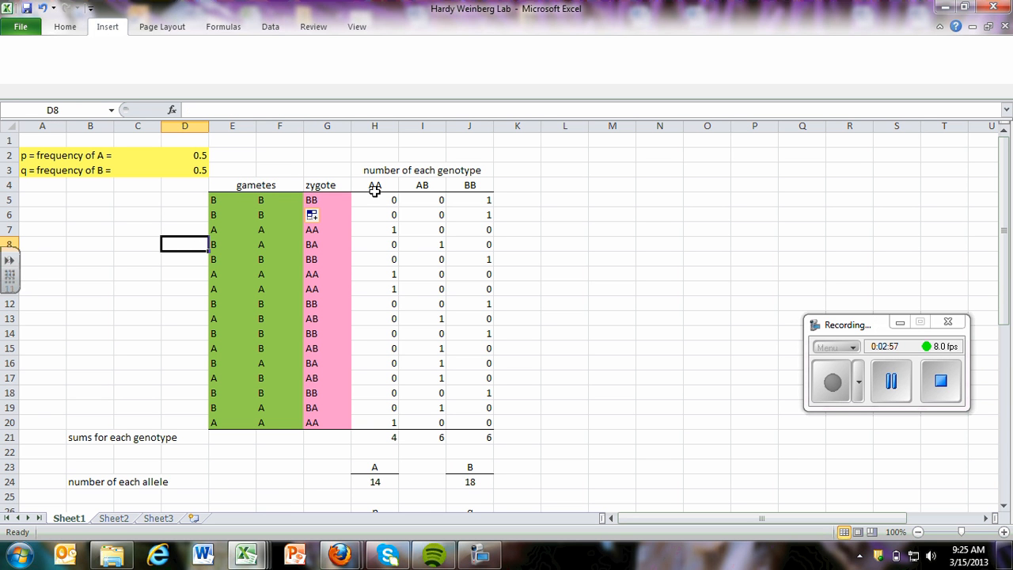
{"action": "mouse_move", "coordinate": [284, 267]}
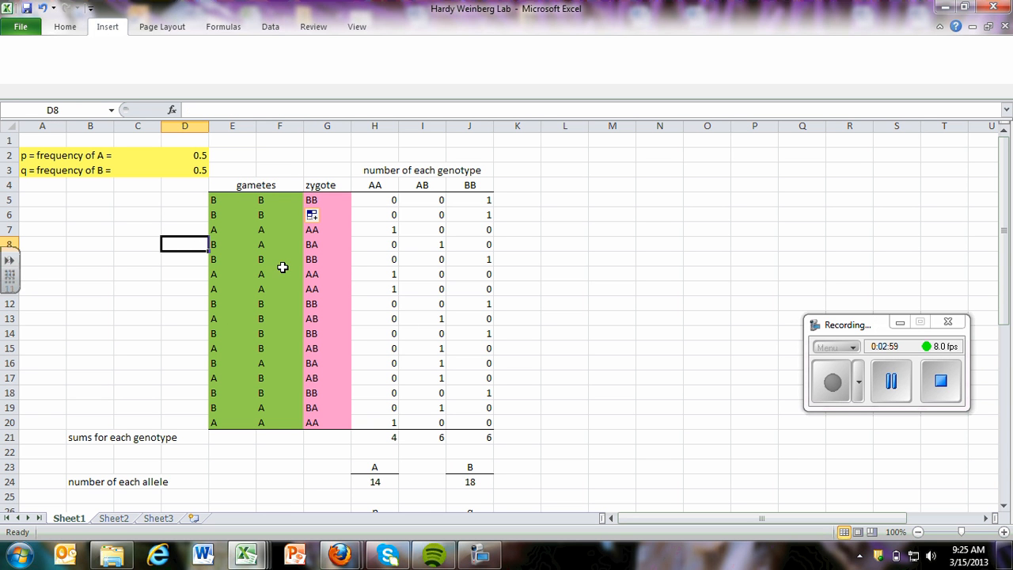
{"action": "mouse_move", "coordinate": [238, 200]}
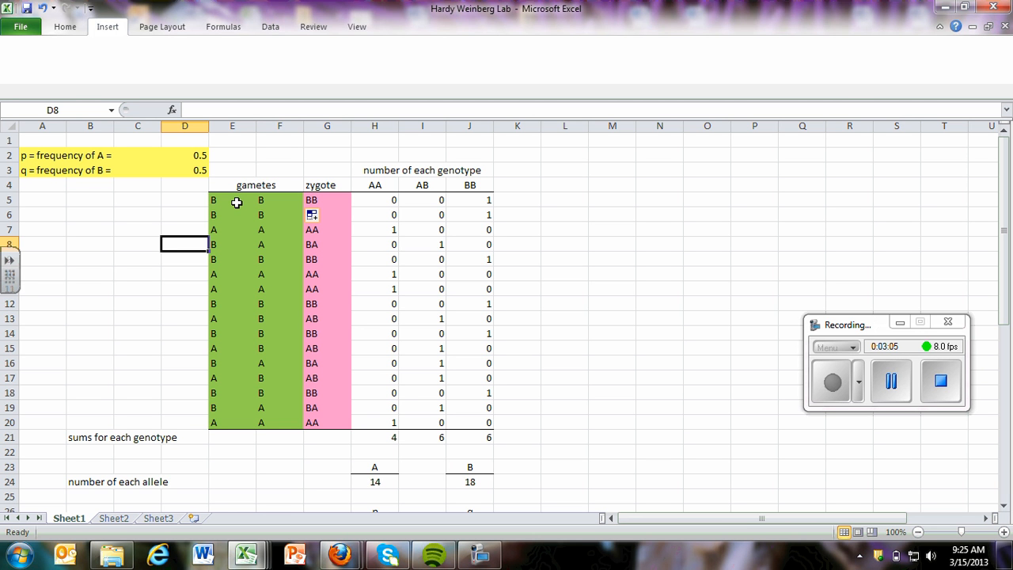
{"action": "left_click", "coordinate": [231, 199]}
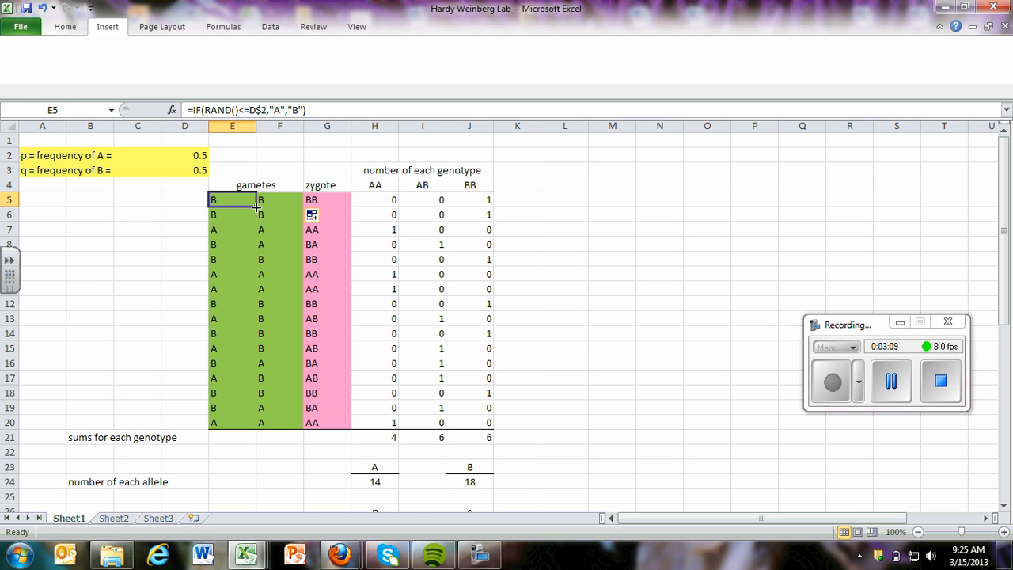
{"action": "mouse_move", "coordinate": [246, 198]}
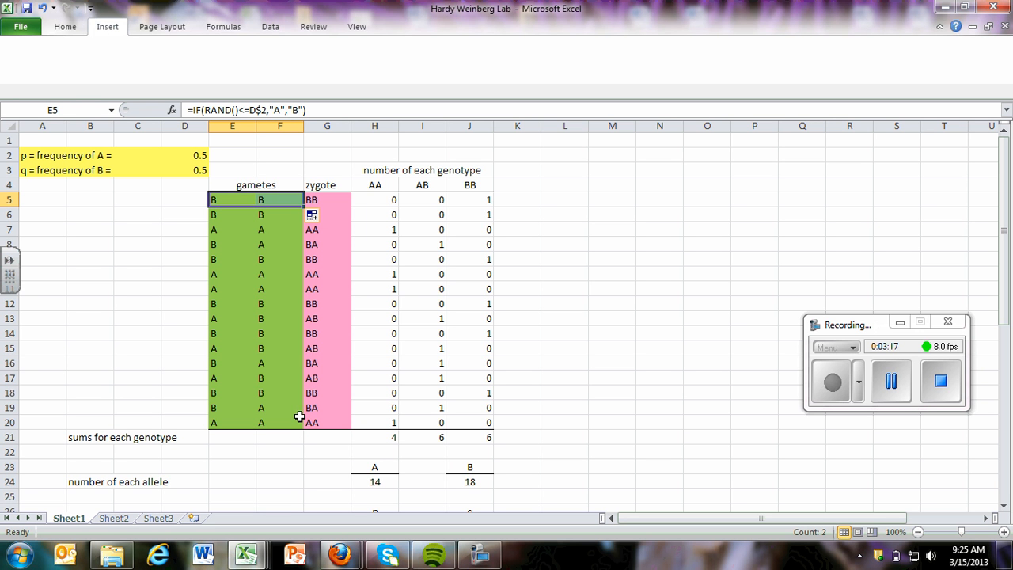
{"action": "mouse_move", "coordinate": [193, 196]}
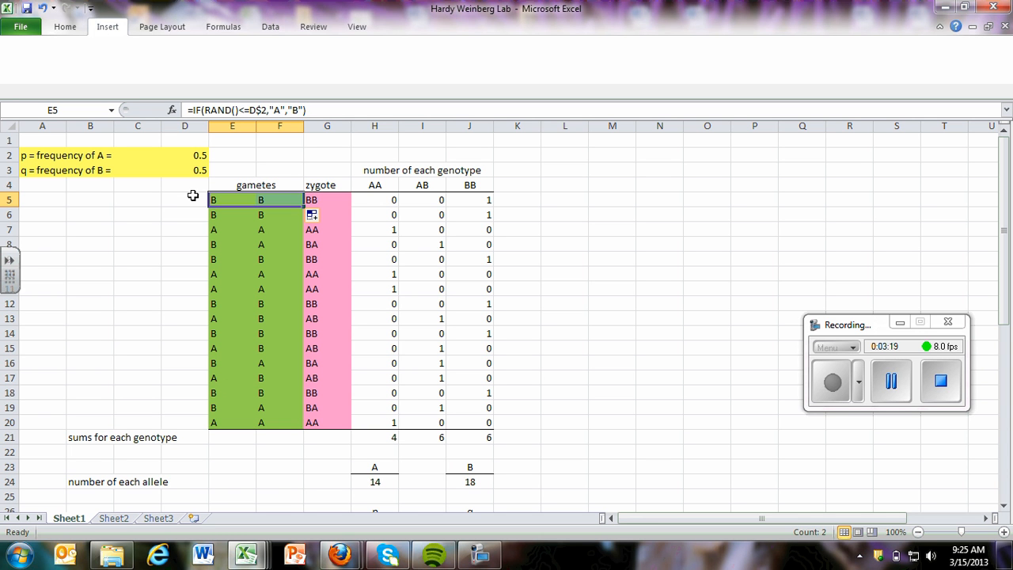
{"action": "left_click", "coordinate": [184, 200]}
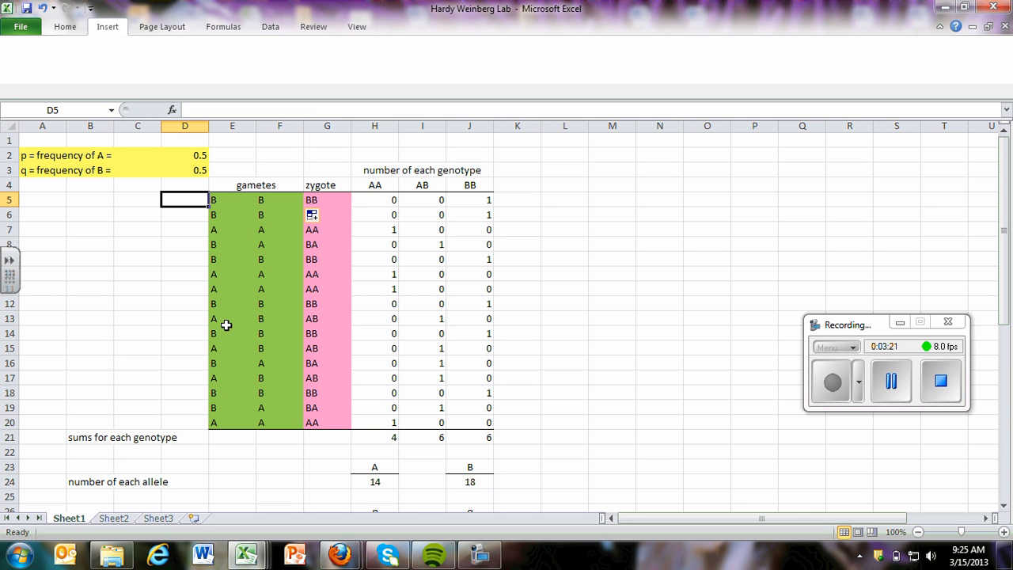
{"action": "mouse_move", "coordinate": [207, 137]}
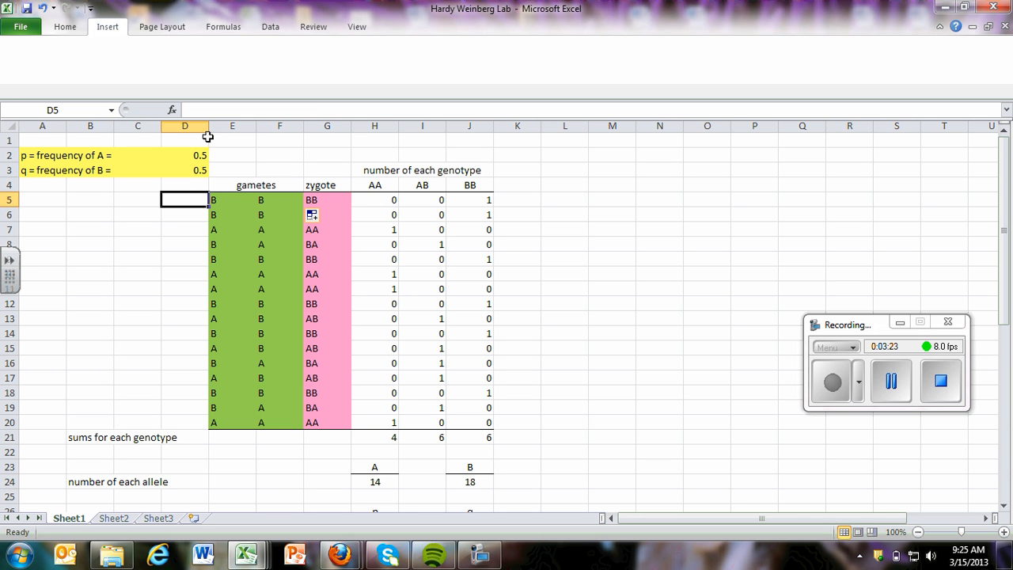
{"action": "mouse_move", "coordinate": [188, 165]}
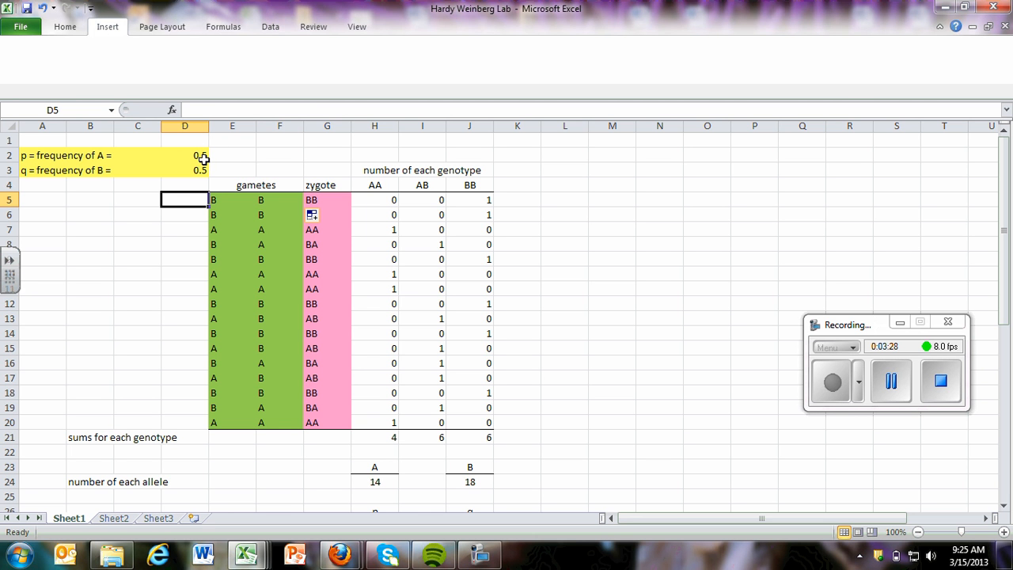
{"action": "mouse_move", "coordinate": [335, 200]}
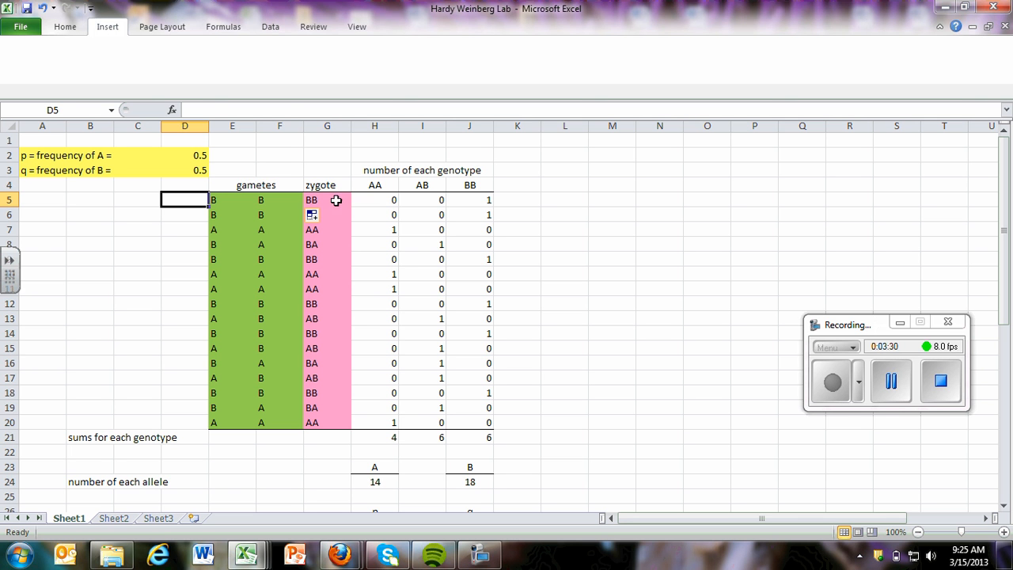
{"action": "mouse_move", "coordinate": [299, 207]}
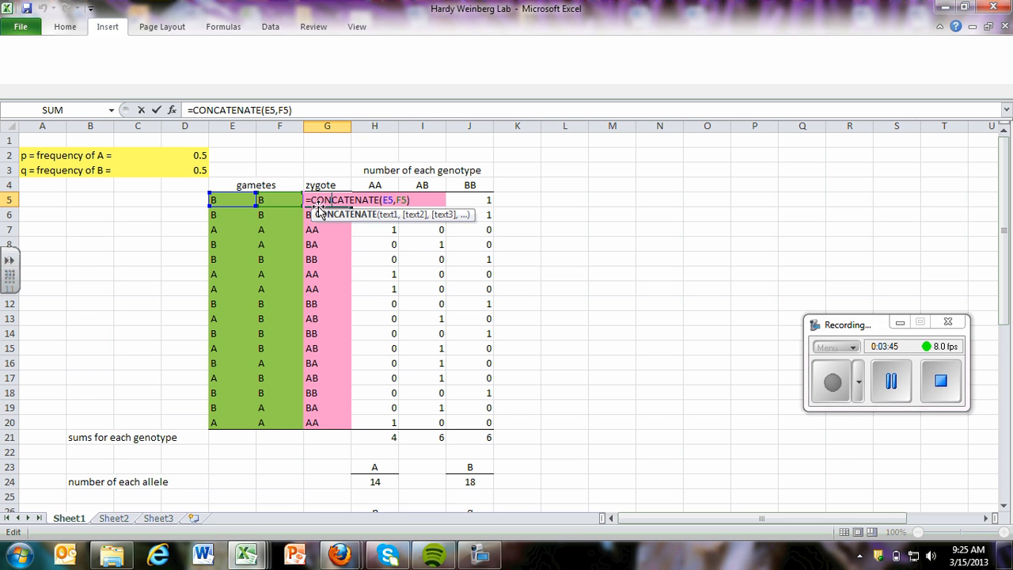
{"action": "mouse_move", "coordinate": [242, 211]}
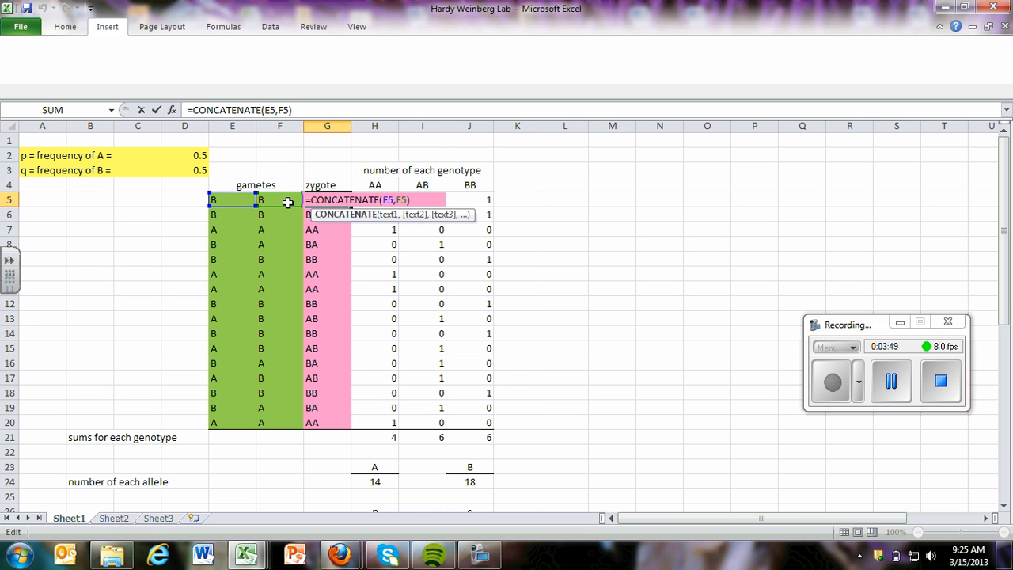
{"action": "mouse_move", "coordinate": [340, 264]}
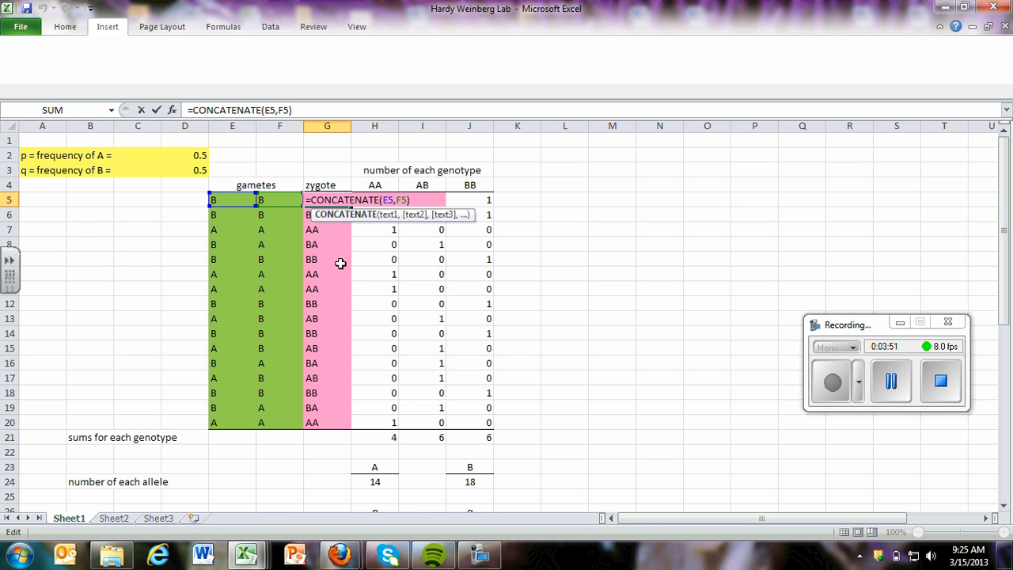
{"action": "mouse_move", "coordinate": [329, 157]}
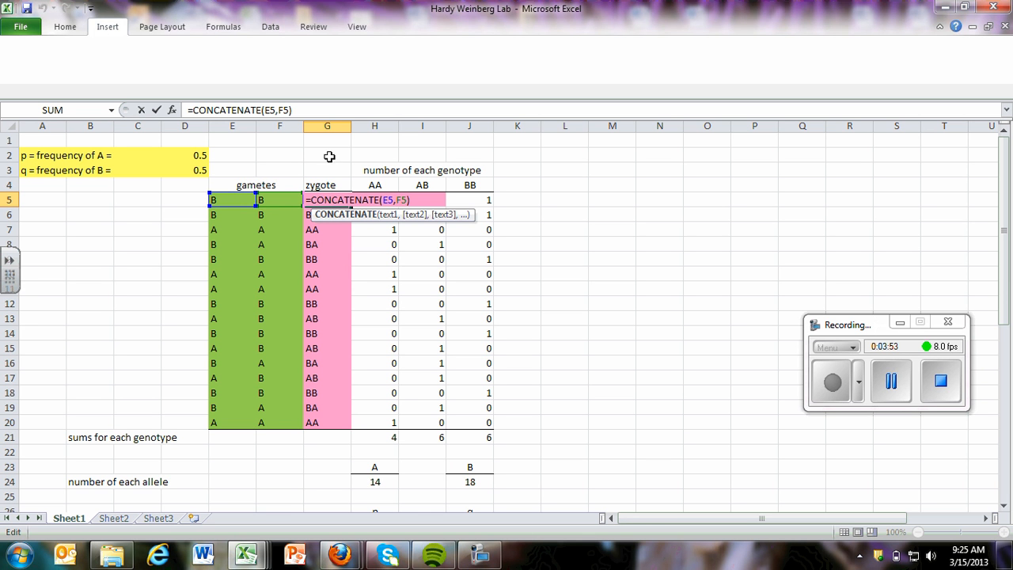
{"action": "key", "text": "Return"}
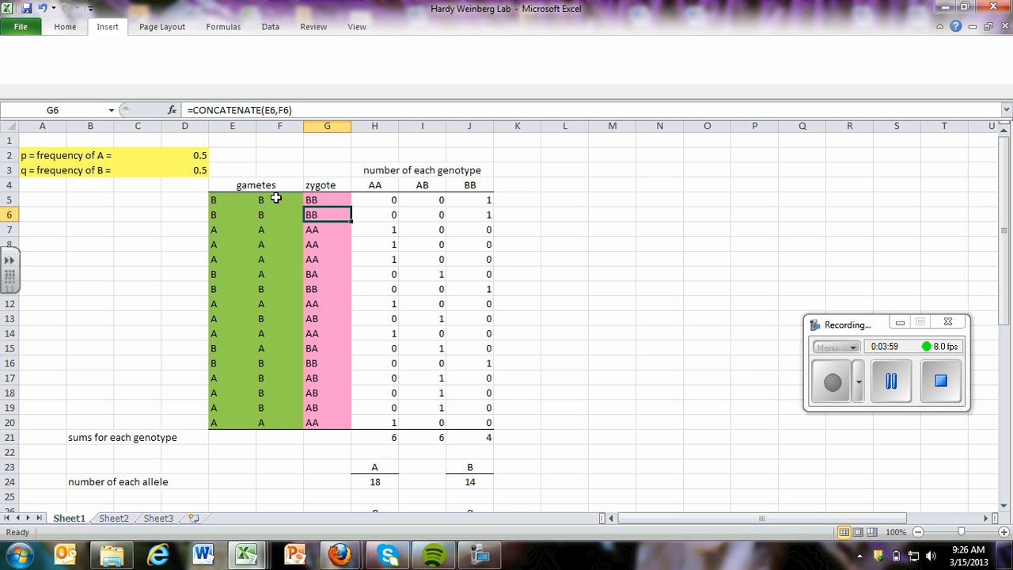
{"action": "left_click", "coordinate": [327, 199]}
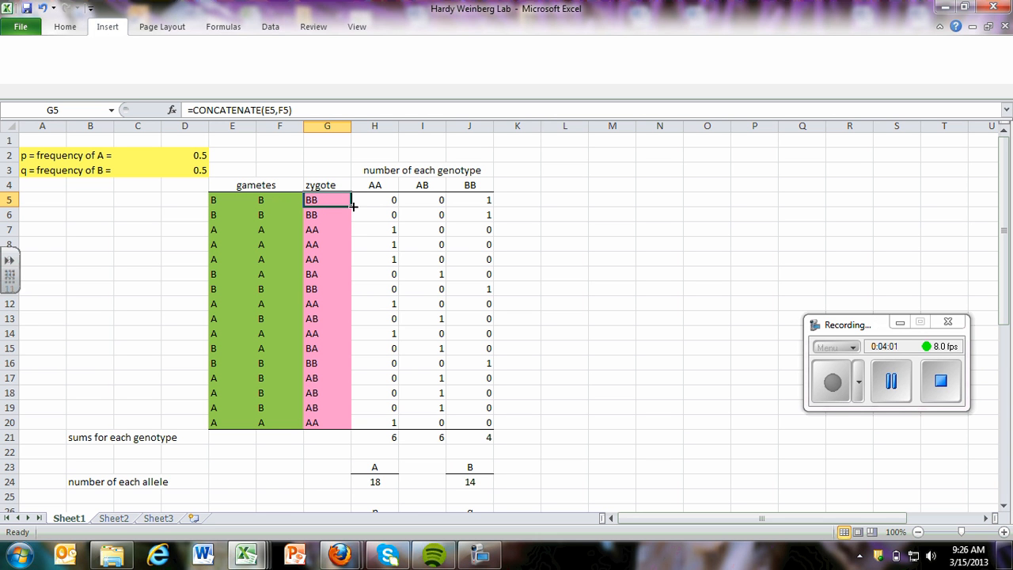
{"action": "mouse_move", "coordinate": [355, 375]}
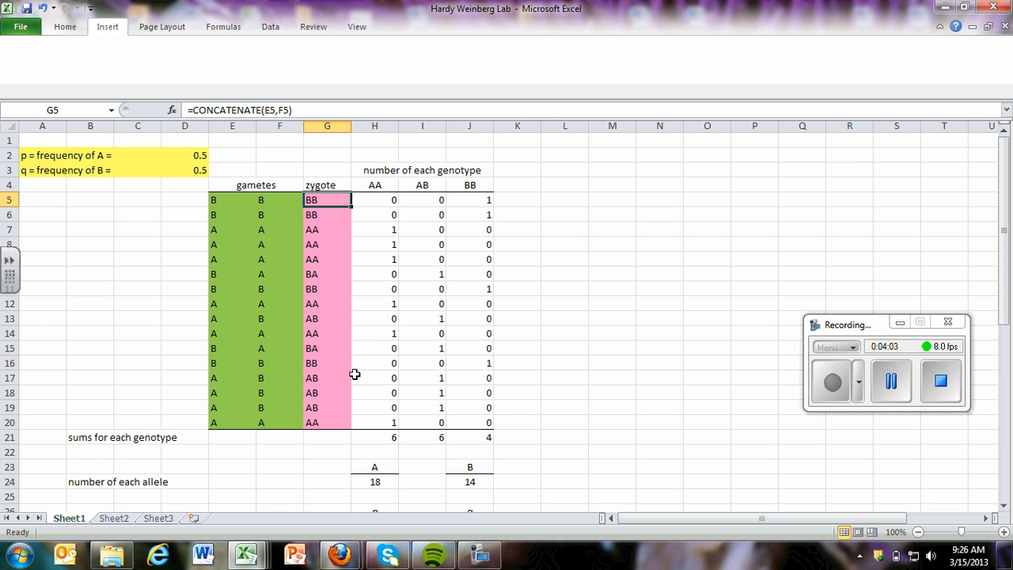
{"action": "mouse_move", "coordinate": [353, 420]}
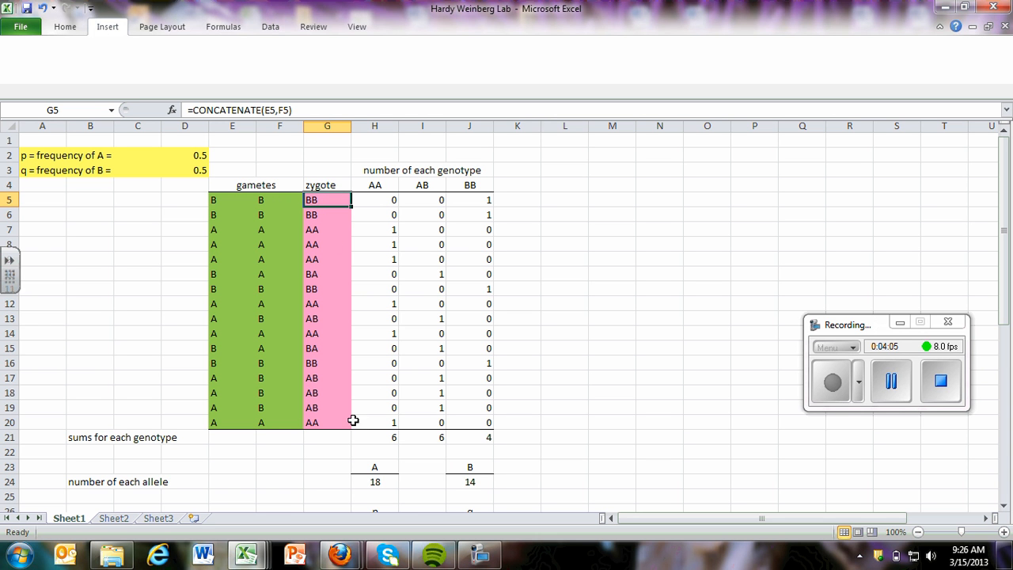
{"action": "mouse_move", "coordinate": [334, 427]}
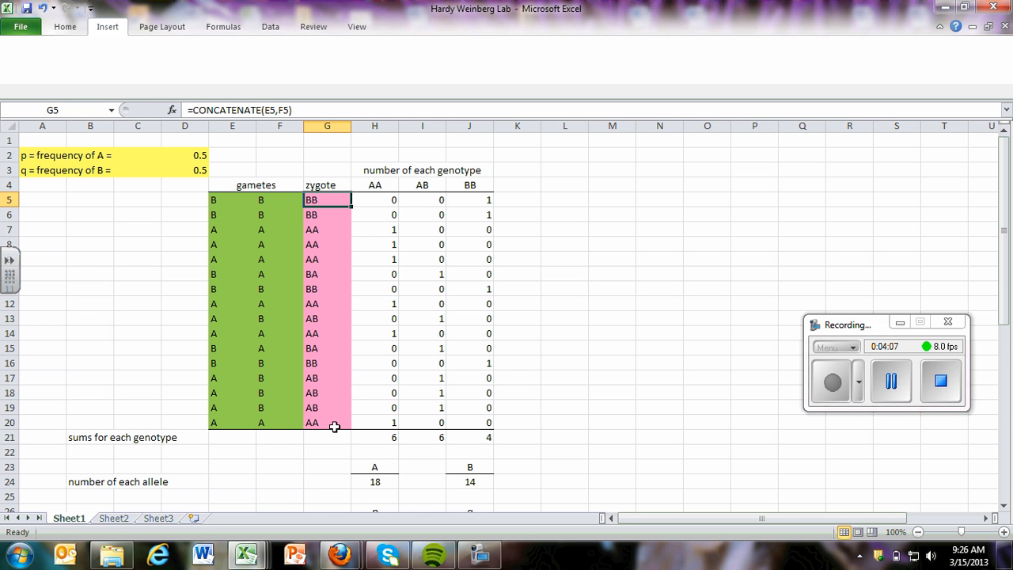
{"action": "mouse_move", "coordinate": [280, 293]}
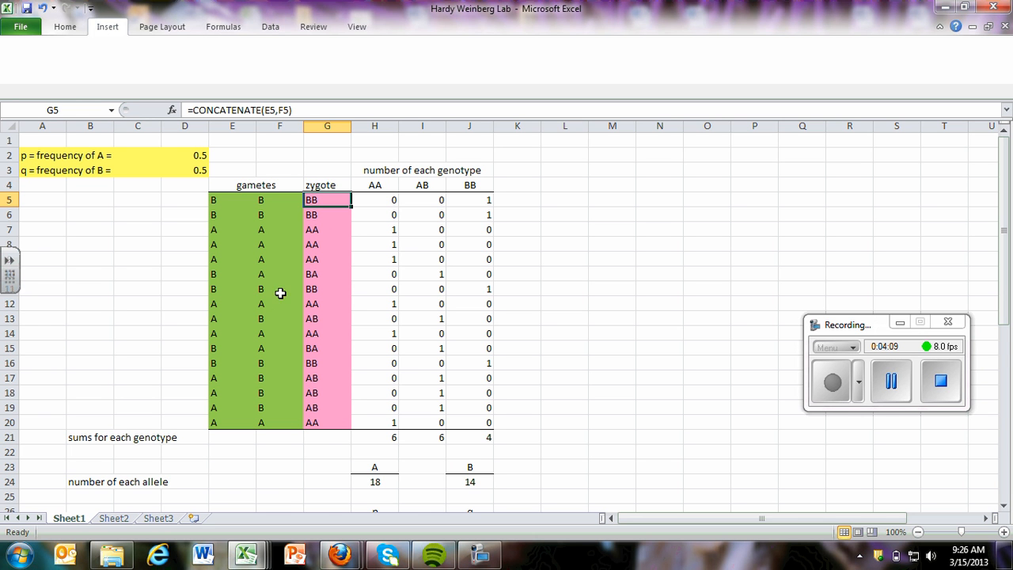
{"action": "mouse_move", "coordinate": [224, 260]}
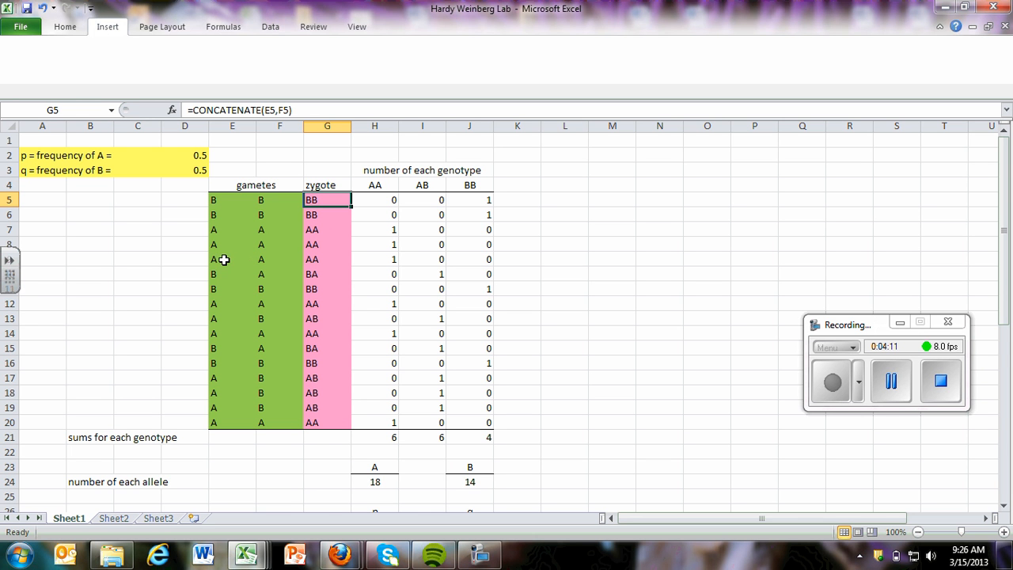
{"action": "mouse_move", "coordinate": [292, 262]}
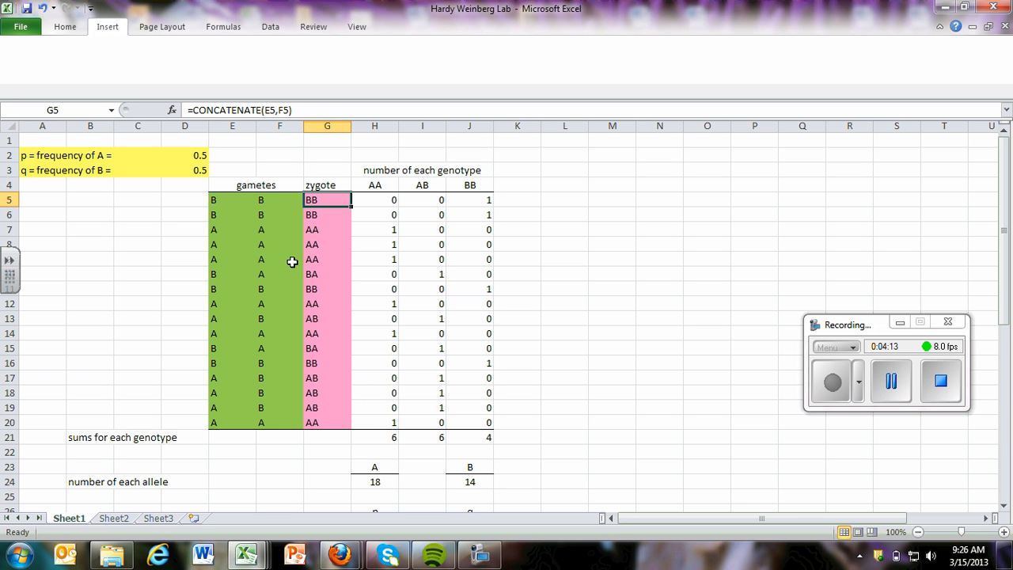
{"action": "mouse_move", "coordinate": [257, 393]}
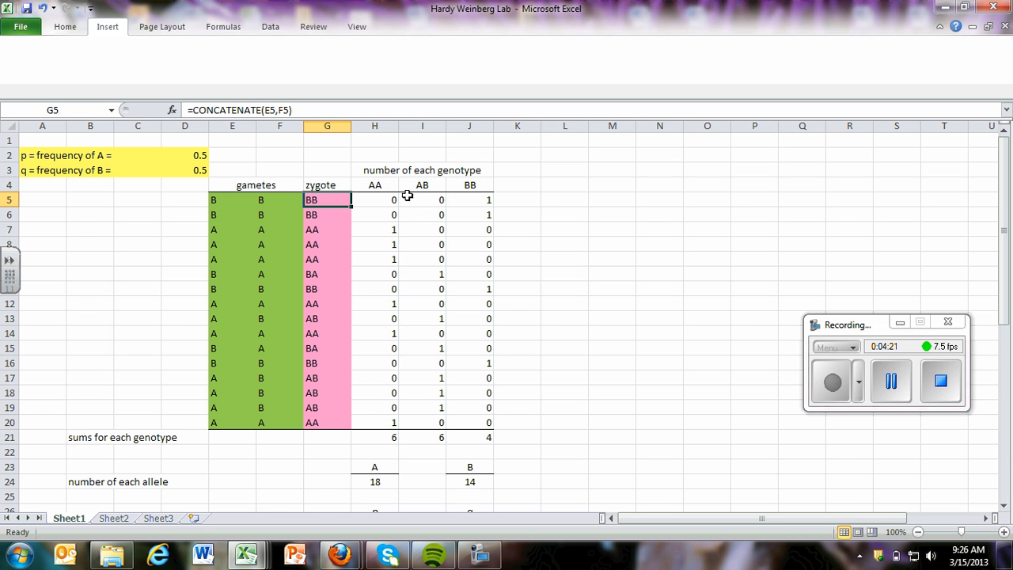
{"action": "mouse_move", "coordinate": [290, 203]}
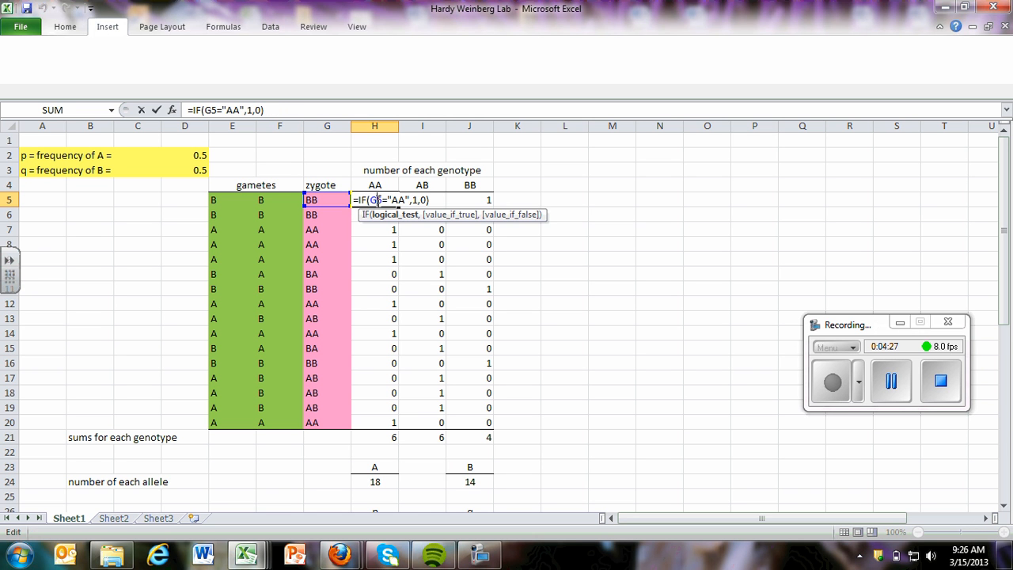
{"action": "mouse_move", "coordinate": [368, 219]}
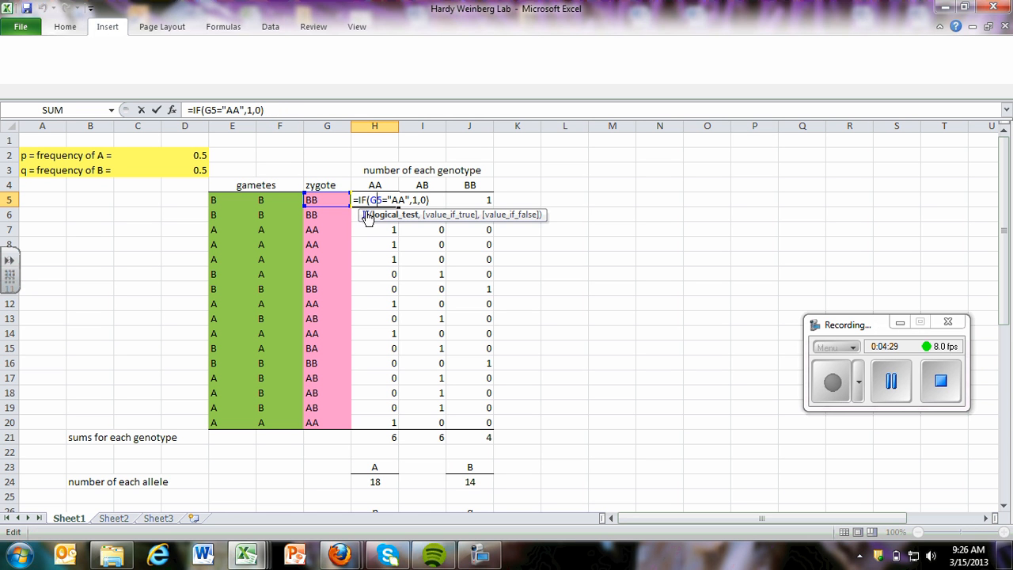
{"action": "mouse_move", "coordinate": [349, 252]}
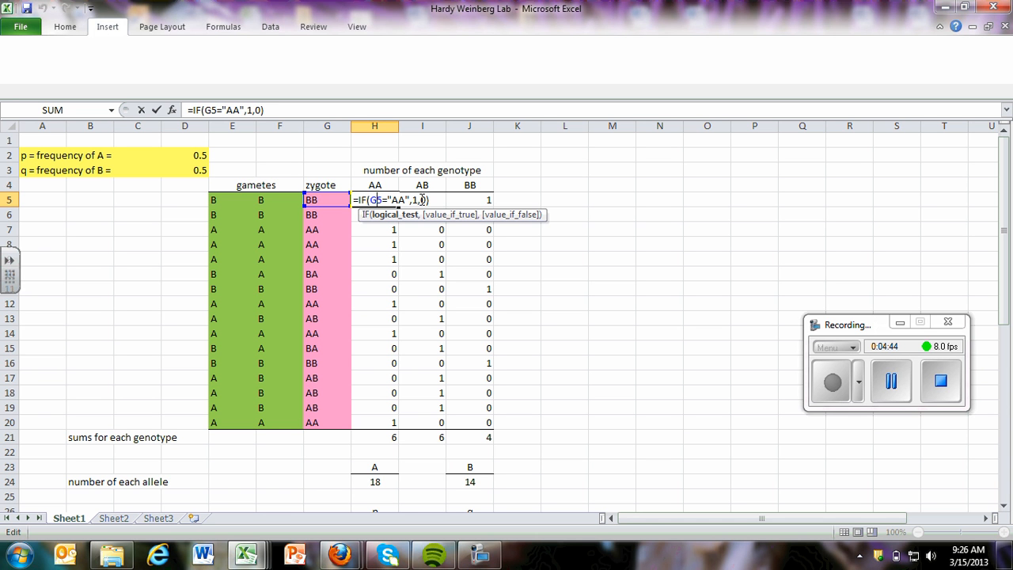
{"action": "key", "text": "Return"}
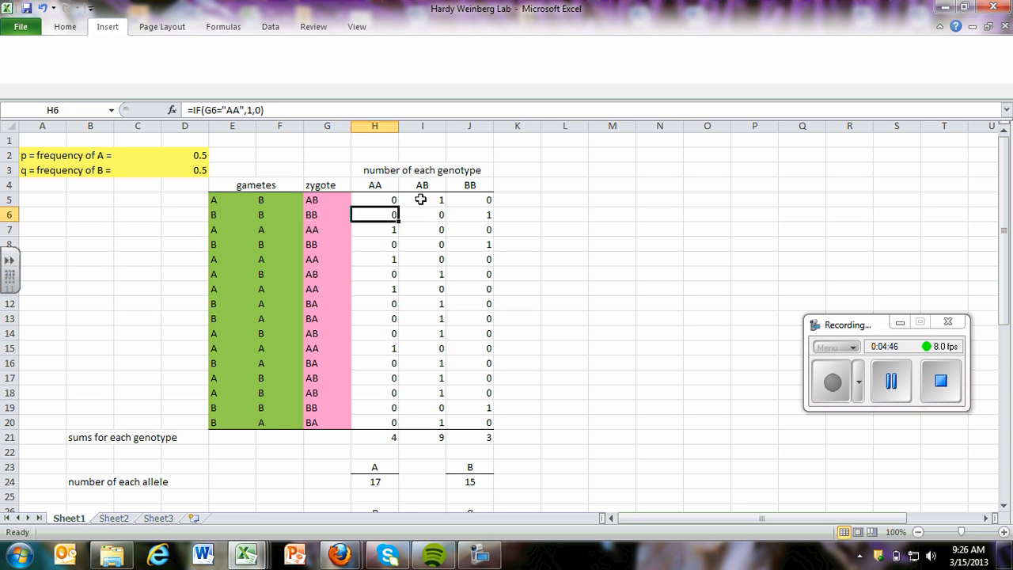
{"action": "mouse_move", "coordinate": [330, 200]}
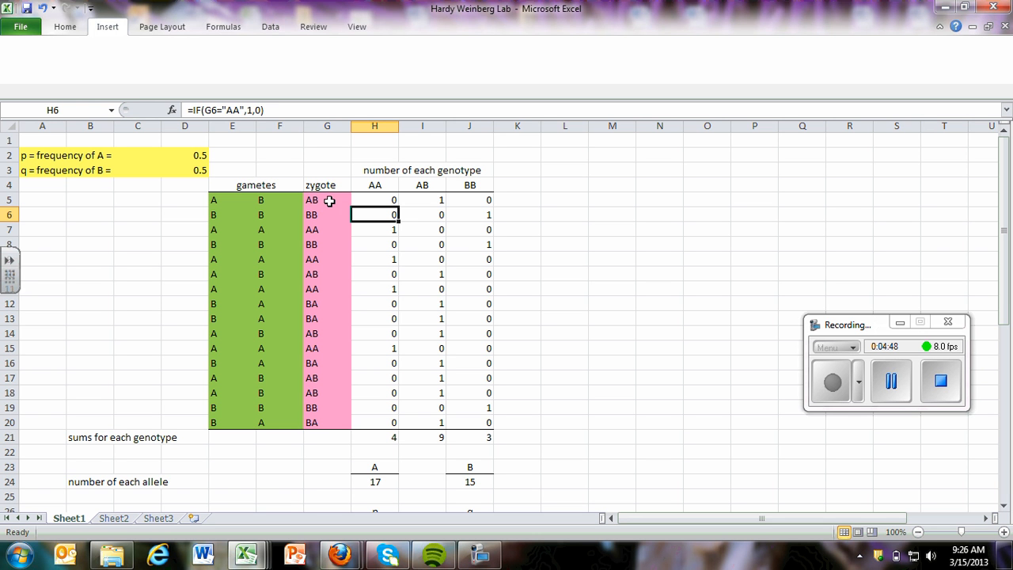
{"action": "mouse_move", "coordinate": [378, 199]}
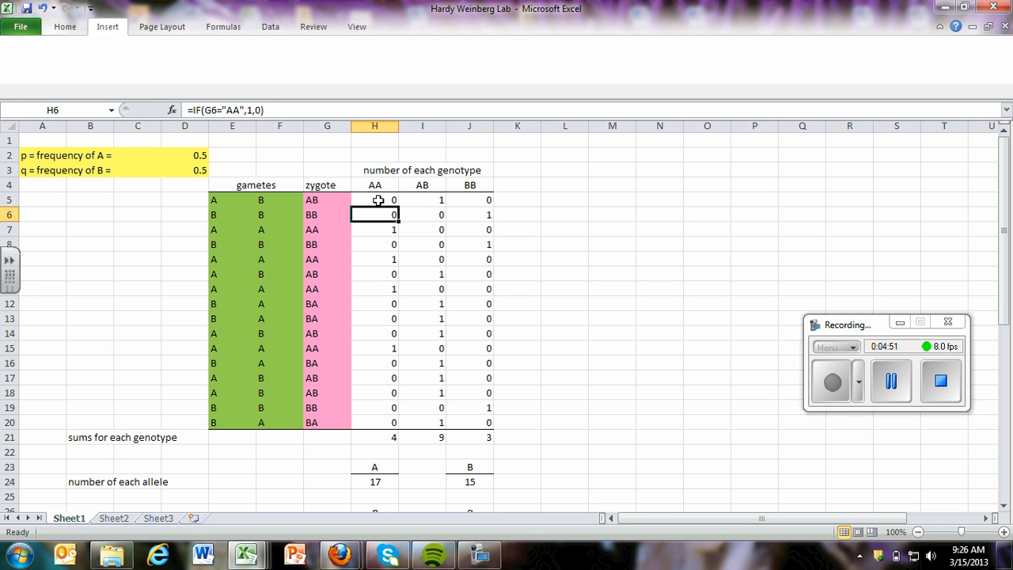
{"action": "mouse_move", "coordinate": [428, 198]}
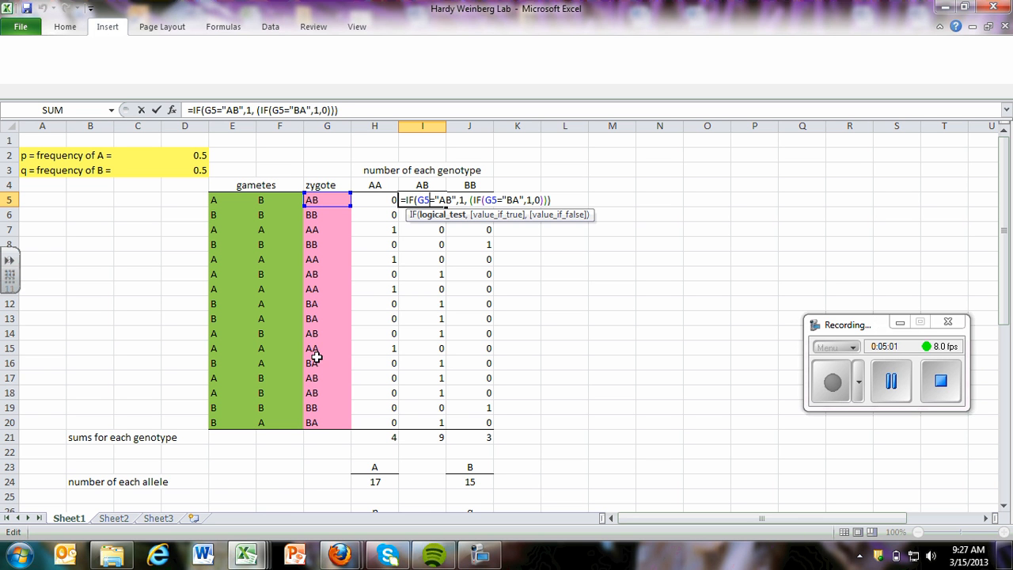
{"action": "mouse_move", "coordinate": [307, 318]}
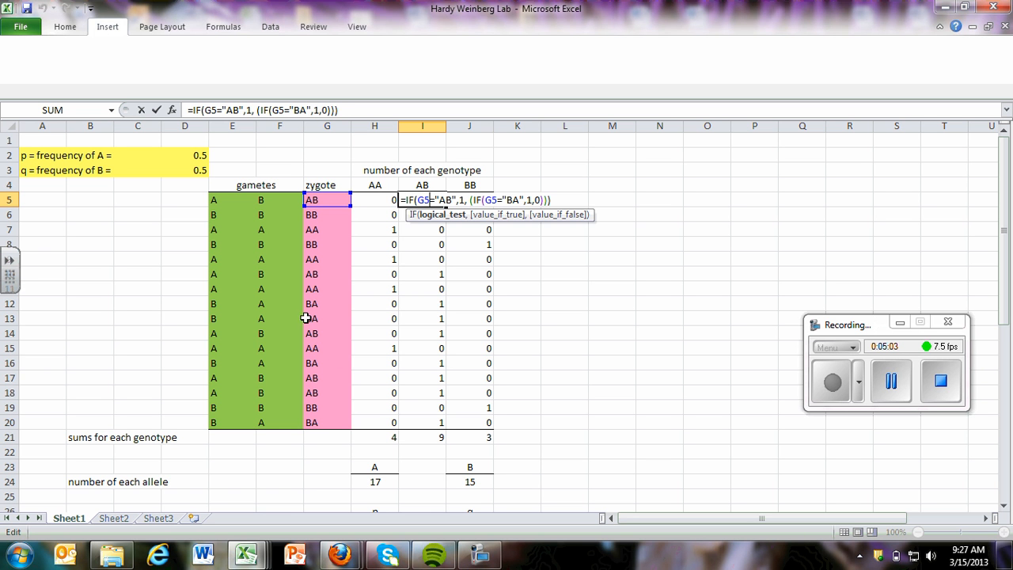
{"action": "mouse_move", "coordinate": [370, 231]}
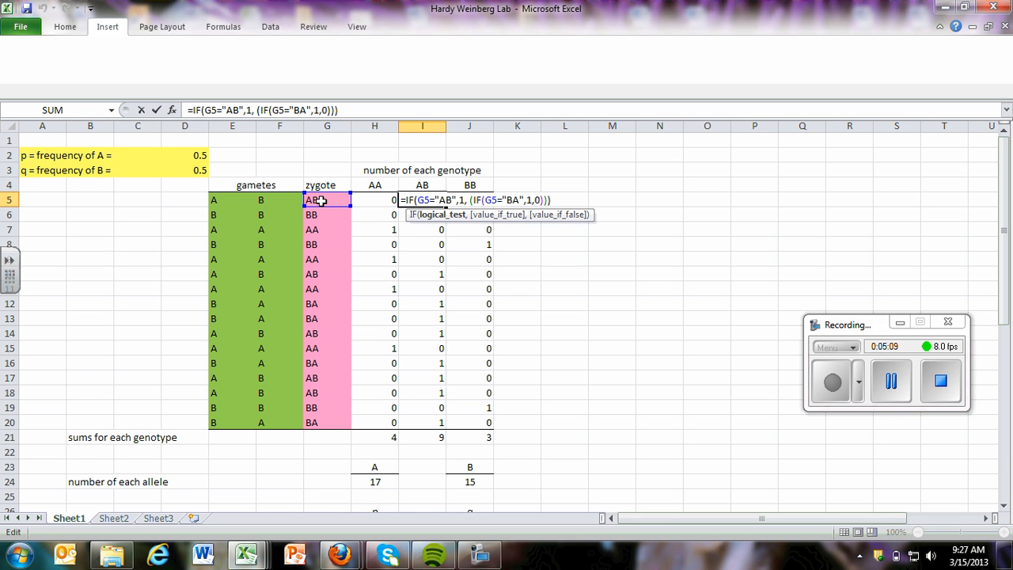
{"action": "mouse_move", "coordinate": [430, 222]}
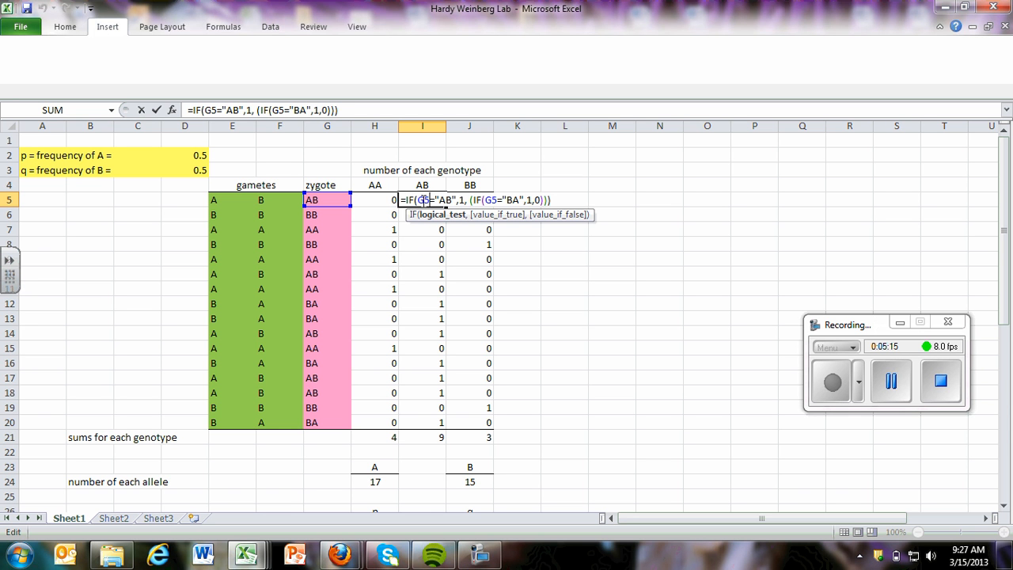
{"action": "key", "text": "Return"}
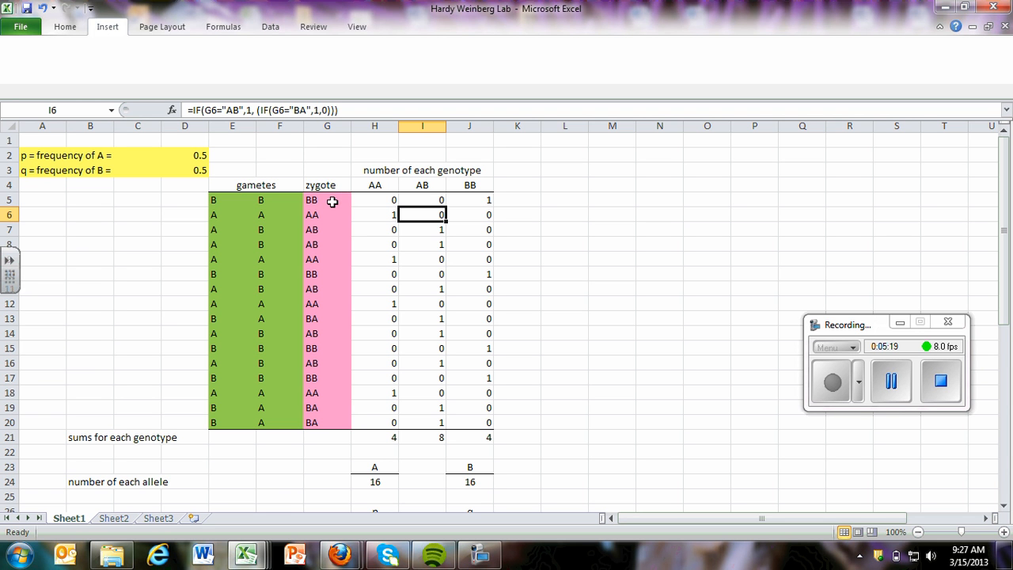
{"action": "mouse_move", "coordinate": [402, 212]}
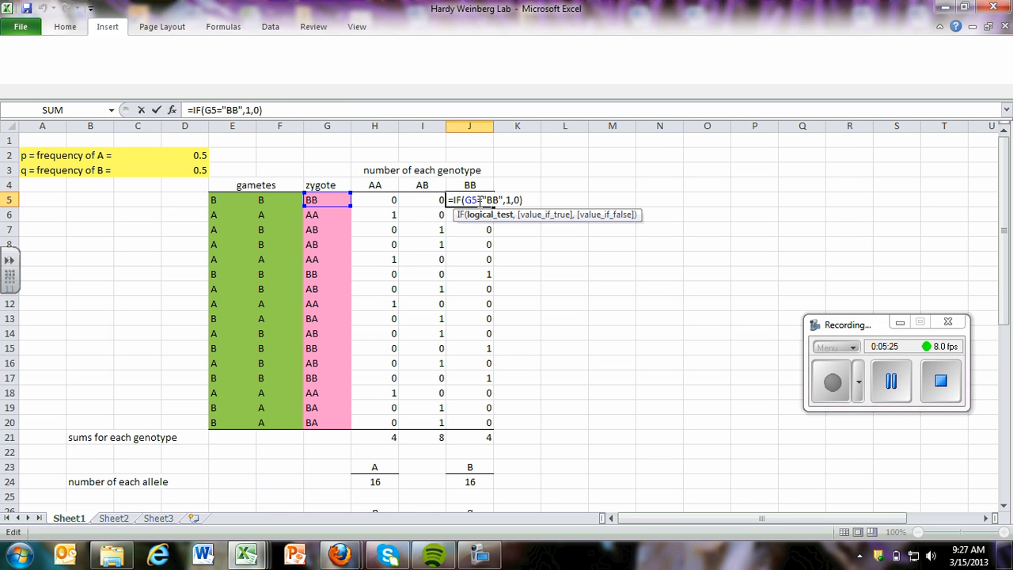
{"action": "mouse_move", "coordinate": [374, 205]}
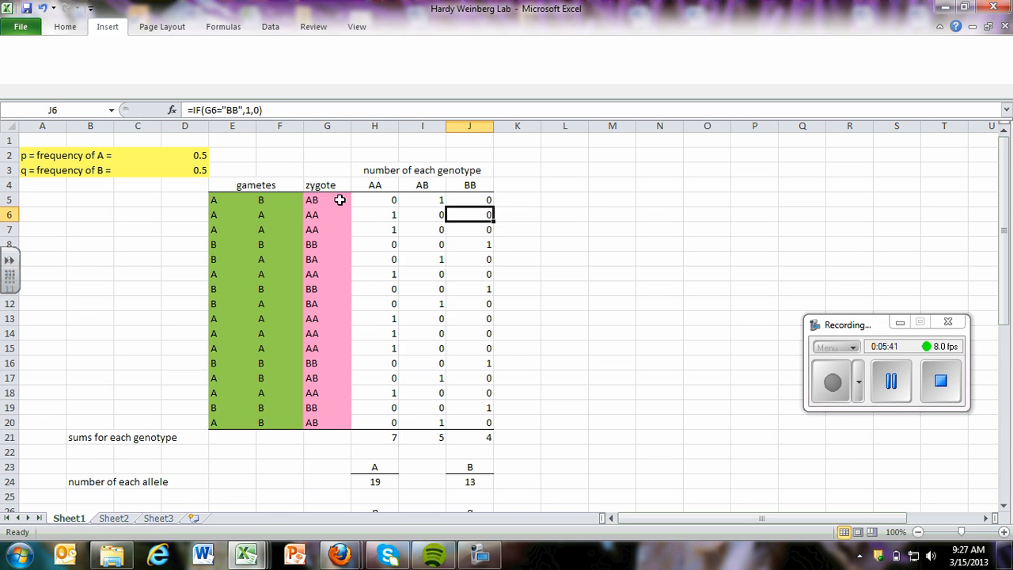
Step: Fill the AB count formula from I5 down to row 20 and check the AB total
{"action": "left_click", "coordinate": [374, 199]}
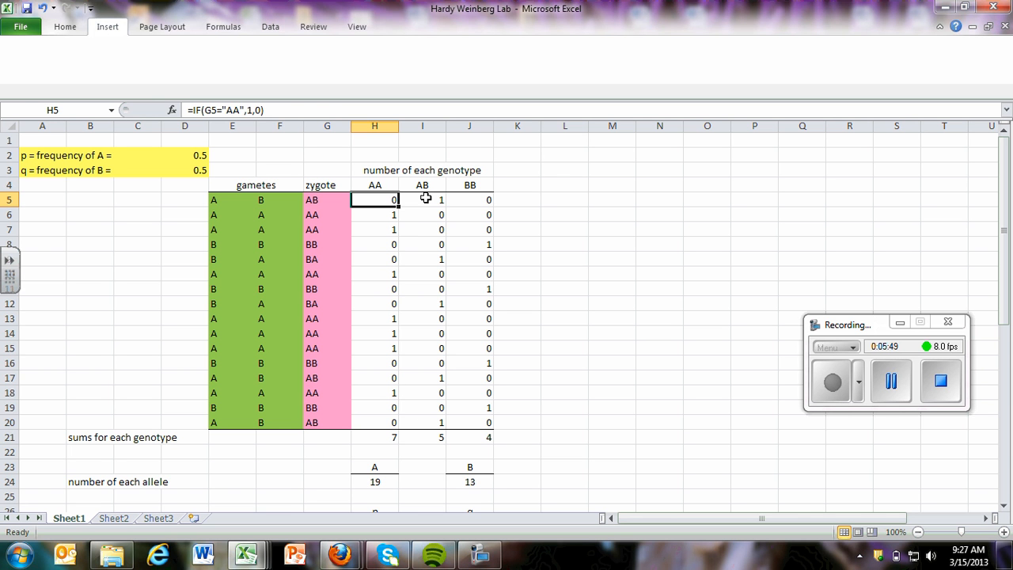
{"action": "left_click", "coordinate": [422, 200]}
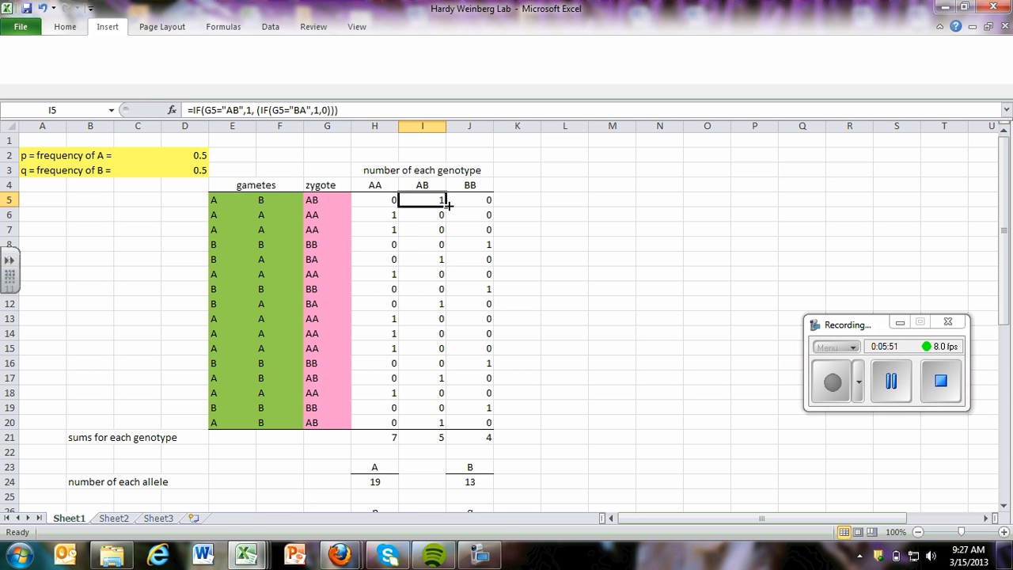
{"action": "left_click_drag", "start_coordinate": [445, 204], "coordinate": [436, 422]}
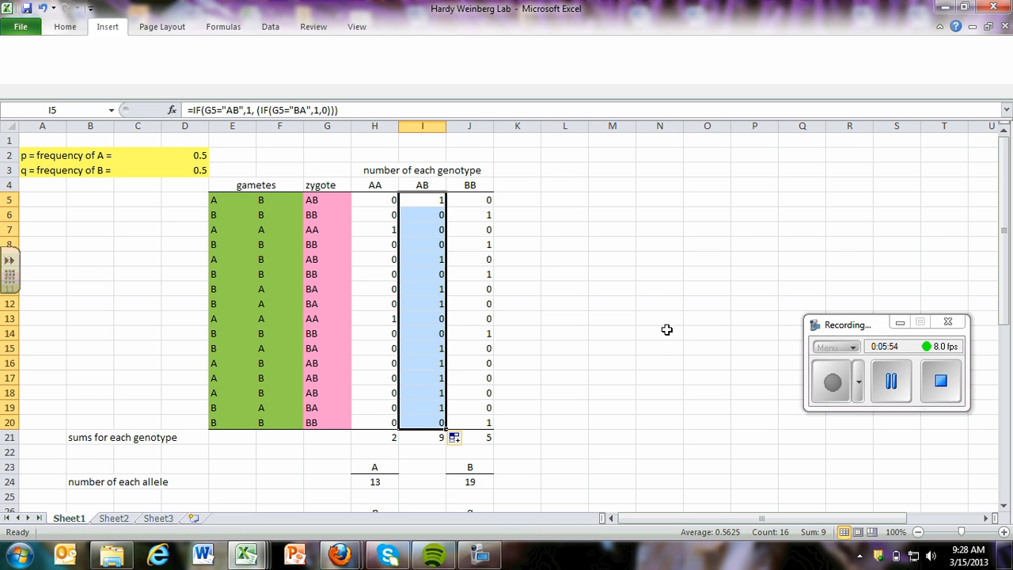
{"action": "mouse_move", "coordinate": [561, 356]}
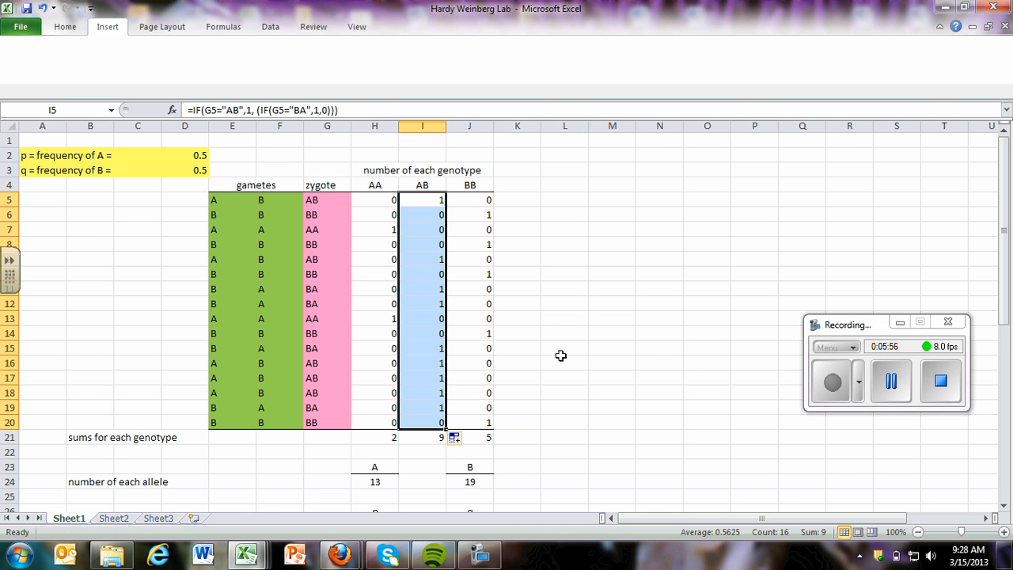
{"action": "left_click", "coordinate": [564, 317]}
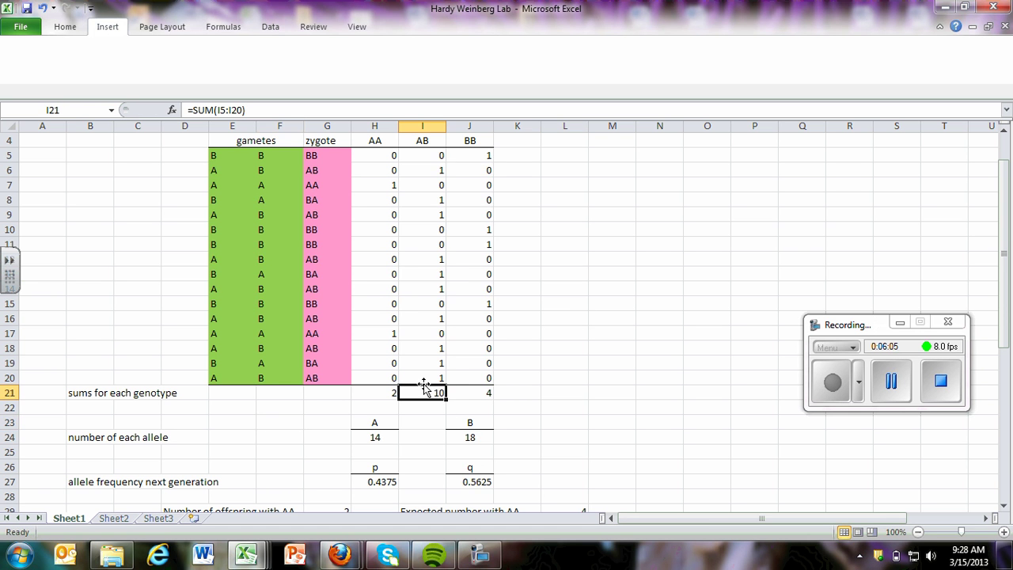
Step: Add a bottom border to cell I20 through Format Cells
{"action": "left_click", "coordinate": [422, 377]}
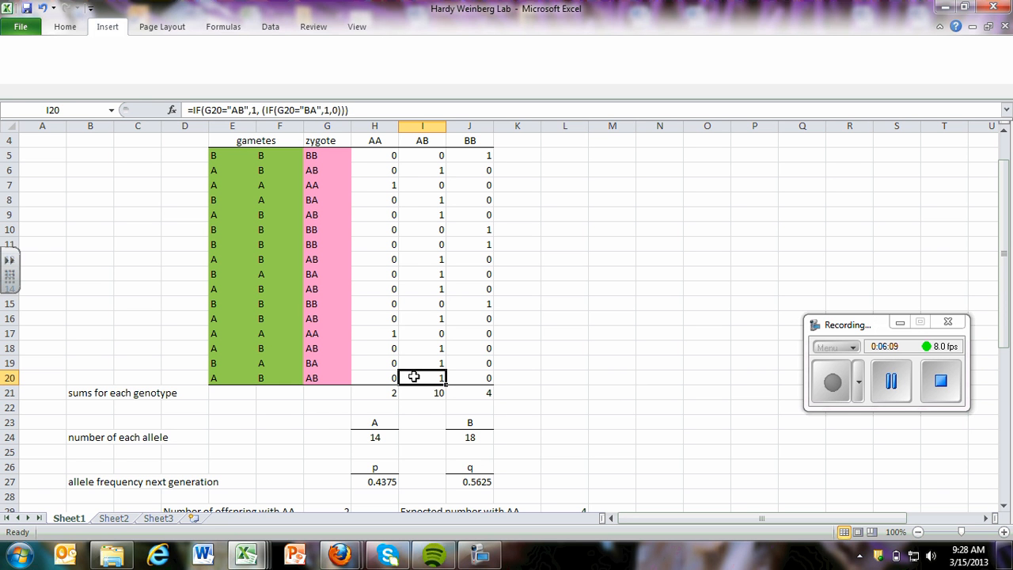
{"action": "right_click", "coordinate": [414, 377]}
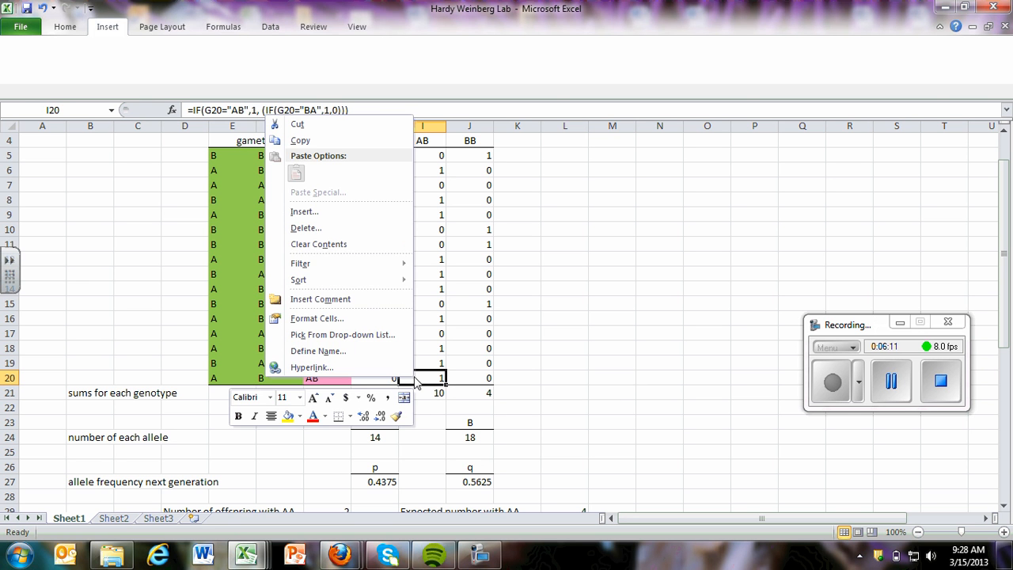
{"action": "left_click", "coordinate": [316, 318]}
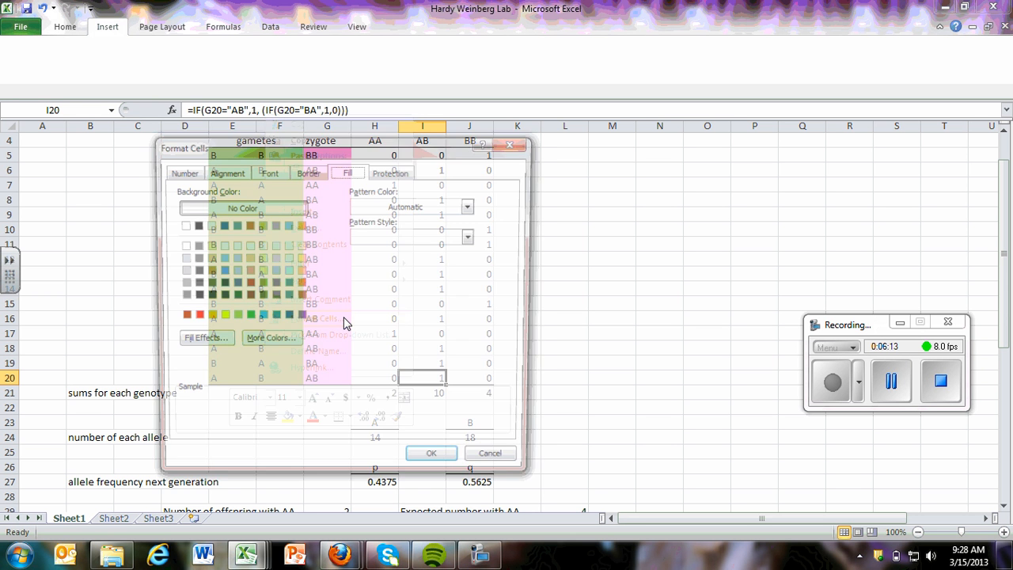
{"action": "left_click", "coordinate": [308, 171]}
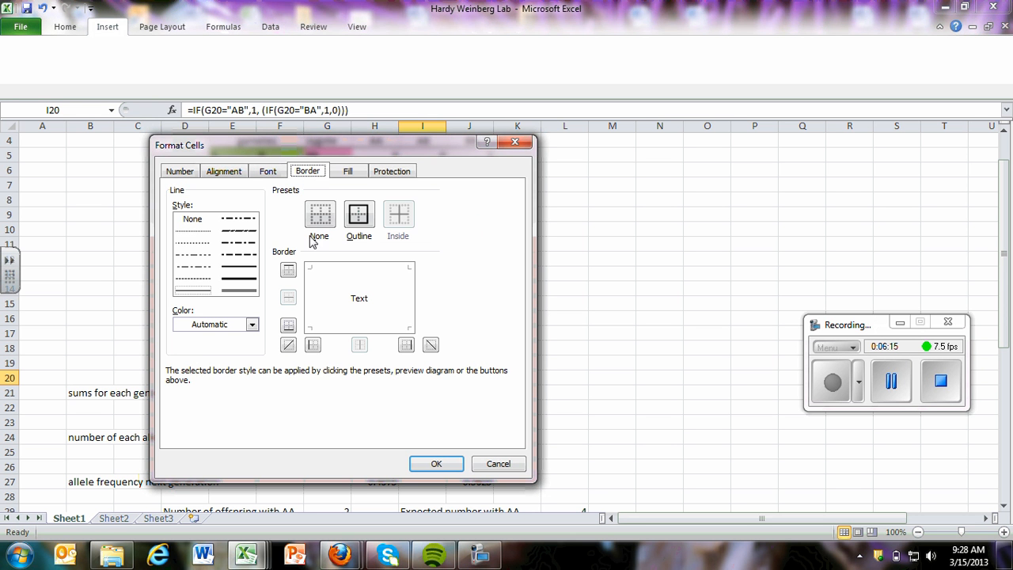
{"action": "left_click", "coordinate": [287, 326]}
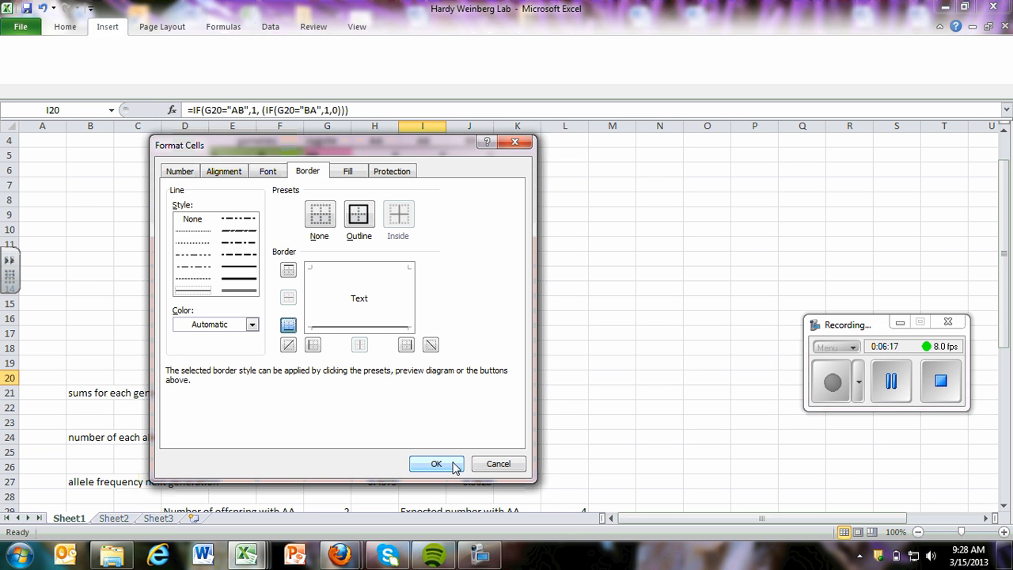
{"action": "left_click", "coordinate": [436, 463]}
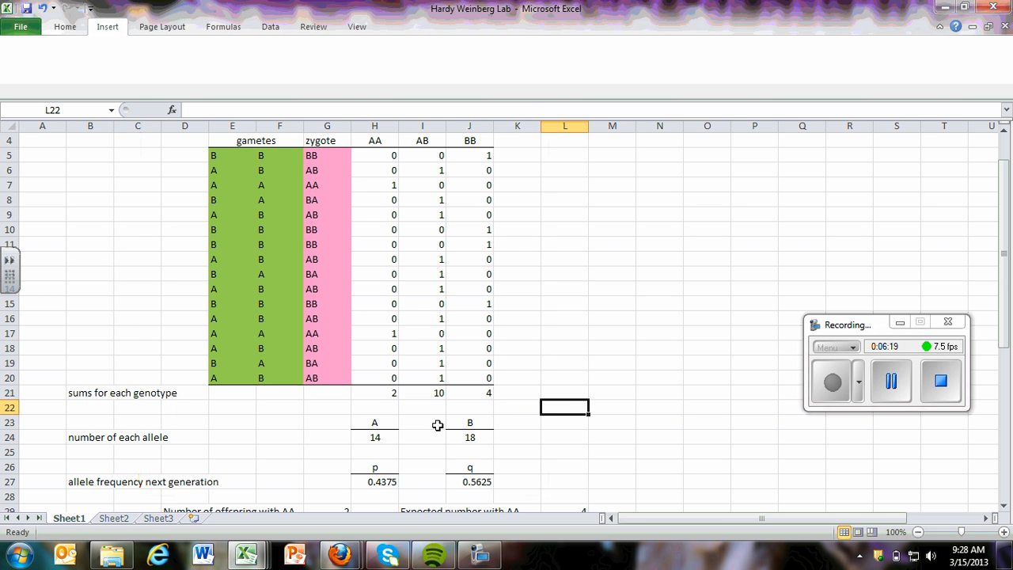
{"action": "mouse_move", "coordinate": [116, 277]}
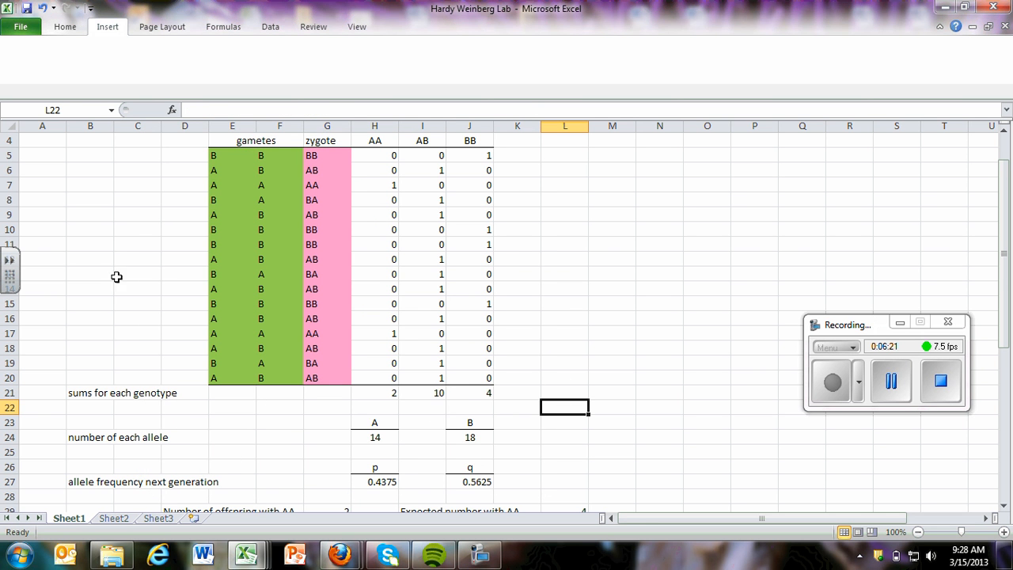
Step: Confirm SUM totals in H21, I21 and J21 for the AA, AB and BB columns
{"action": "scroll", "scroll_direction": "down", "scroll_amount": 3}
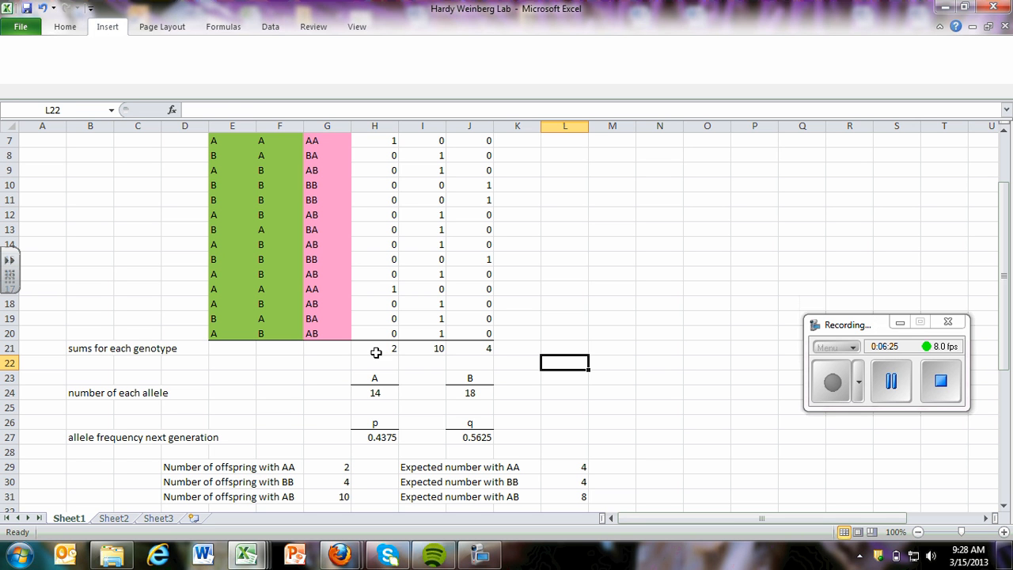
{"action": "left_click", "coordinate": [375, 348]}
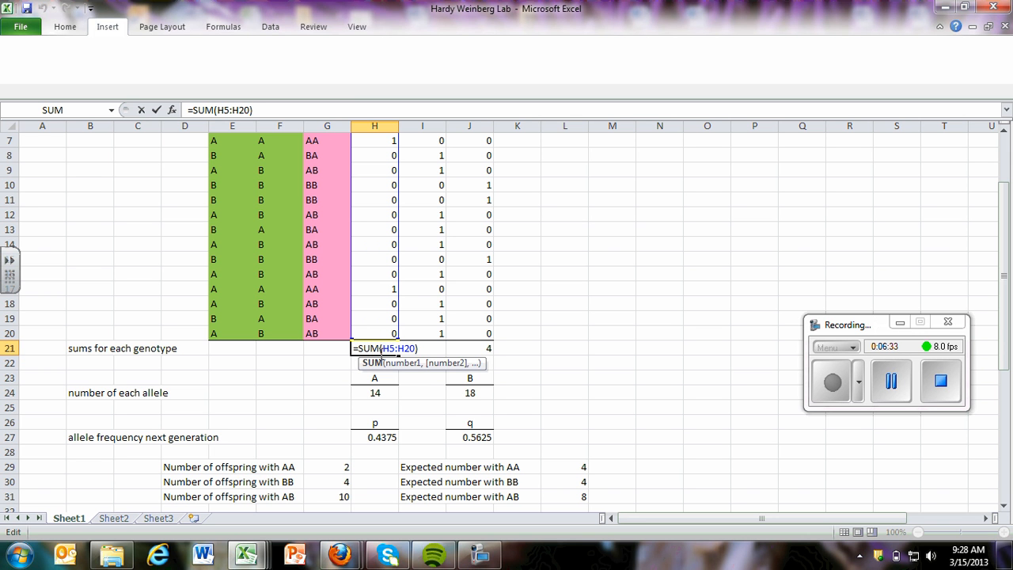
{"action": "scroll", "scroll_direction": "up", "scroll_amount": 3}
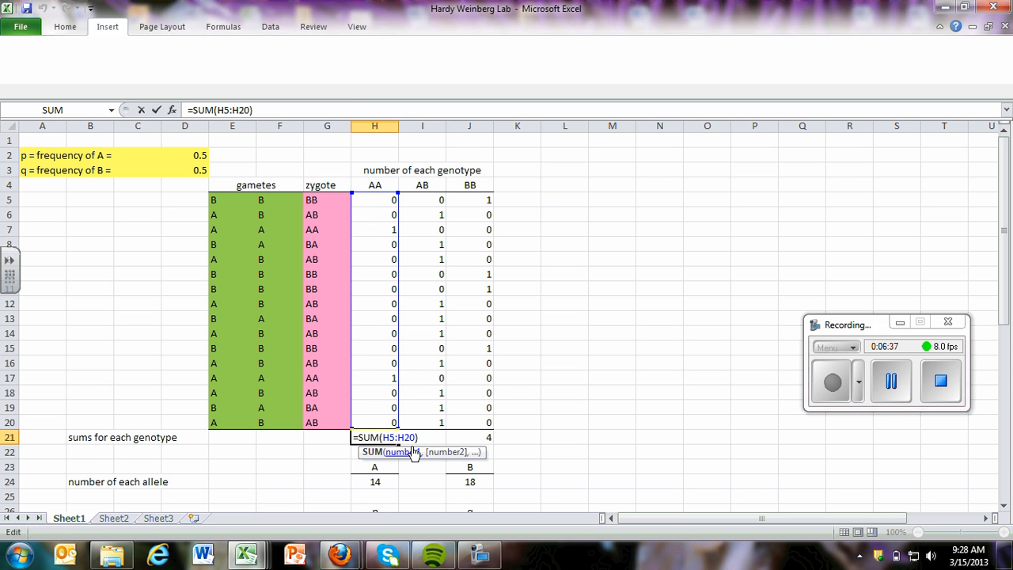
{"action": "key", "text": "Return"}
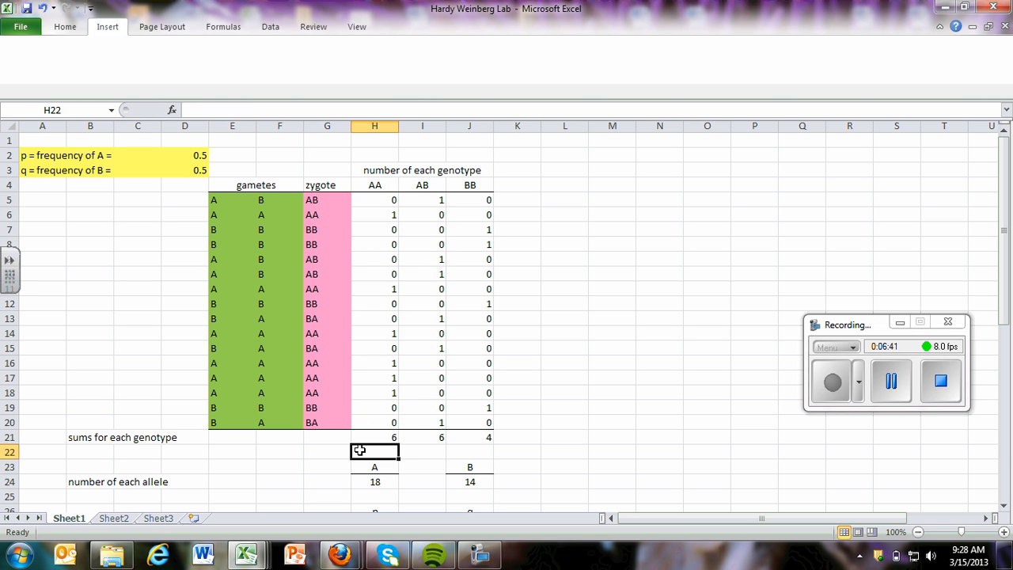
{"action": "mouse_move", "coordinate": [387, 441]}
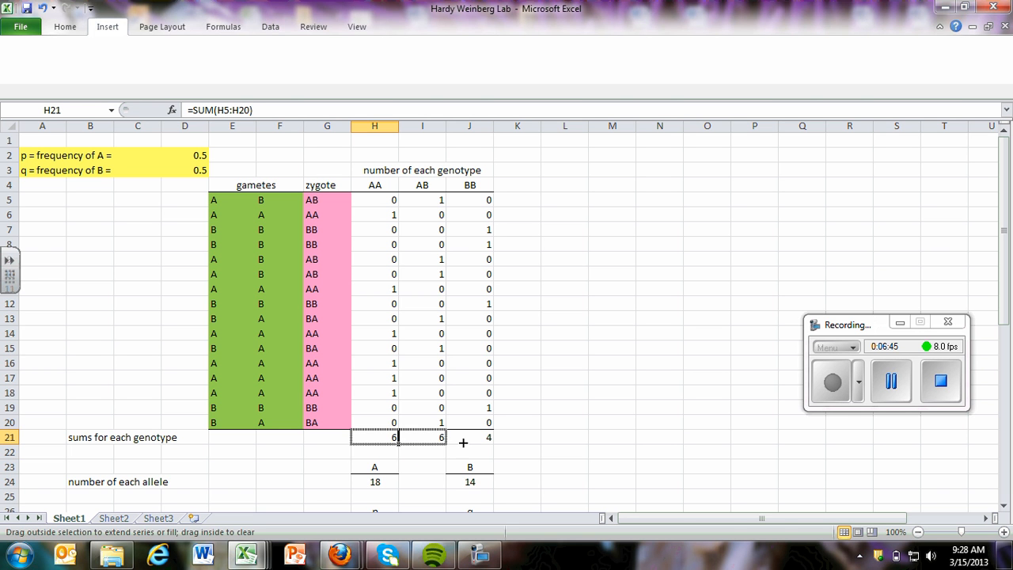
{"action": "left_click", "coordinate": [565, 422]}
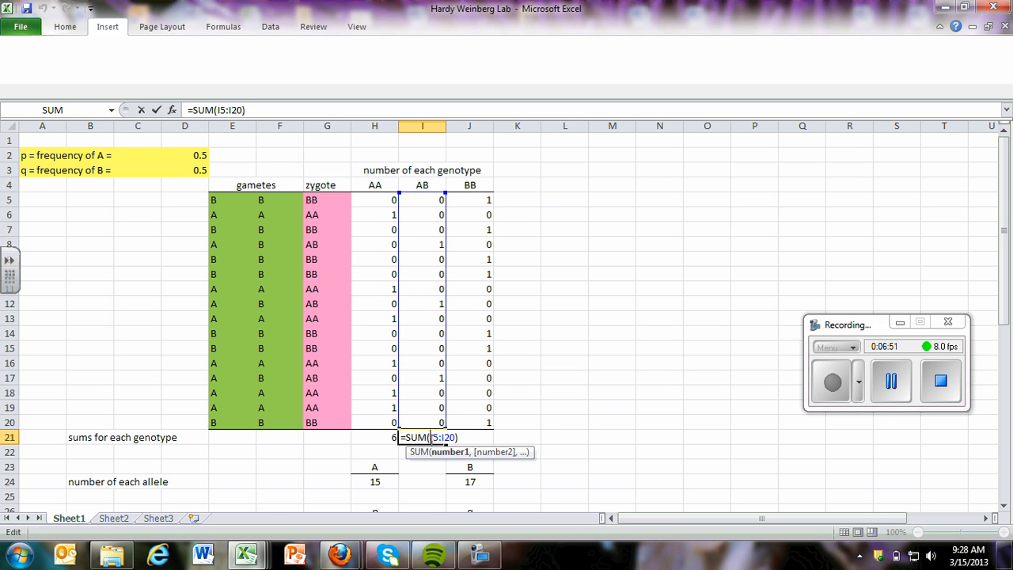
{"action": "key", "text": "Return"}
{"action": "type", "text": "=SUM(J5:J20)"}
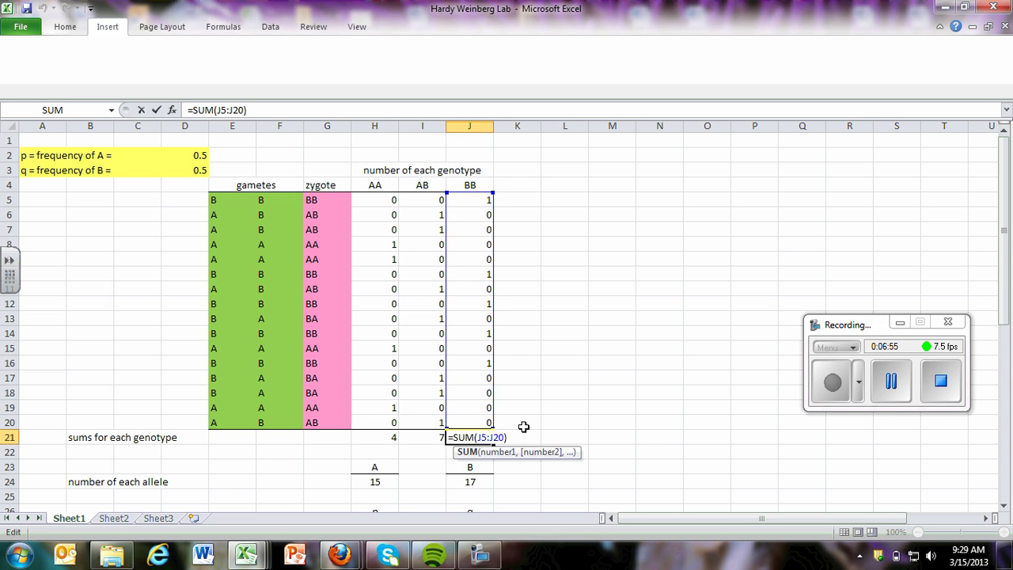
{"action": "key", "text": "Return"}
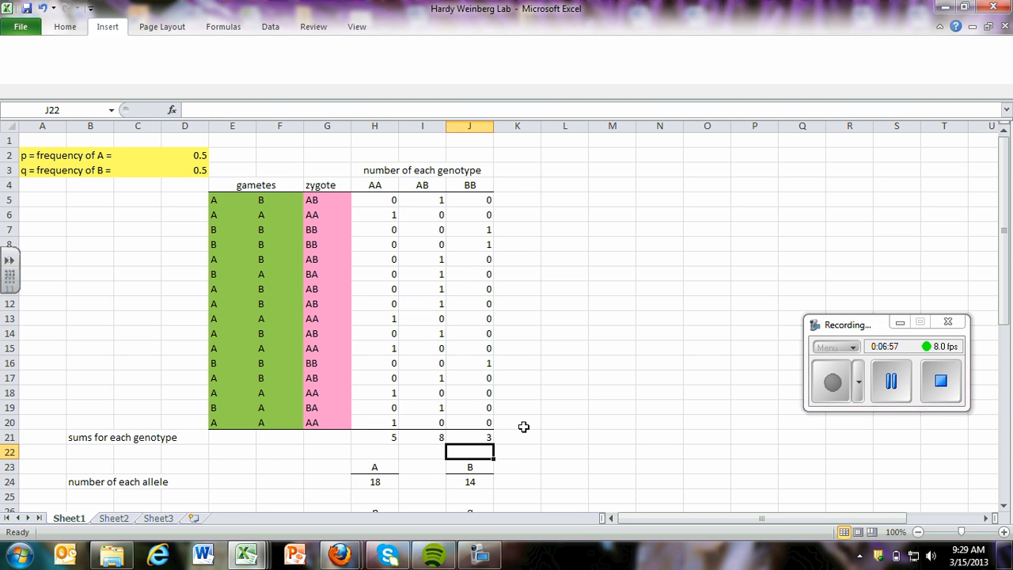
{"action": "scroll", "scroll_direction": "down", "scroll_amount": 3}
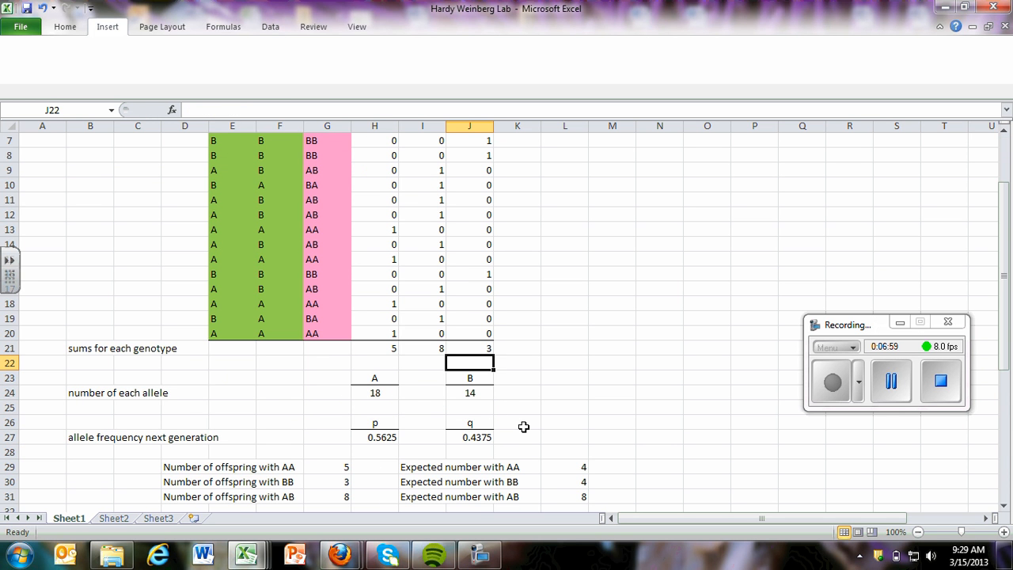
{"action": "left_click", "coordinate": [375, 377]}
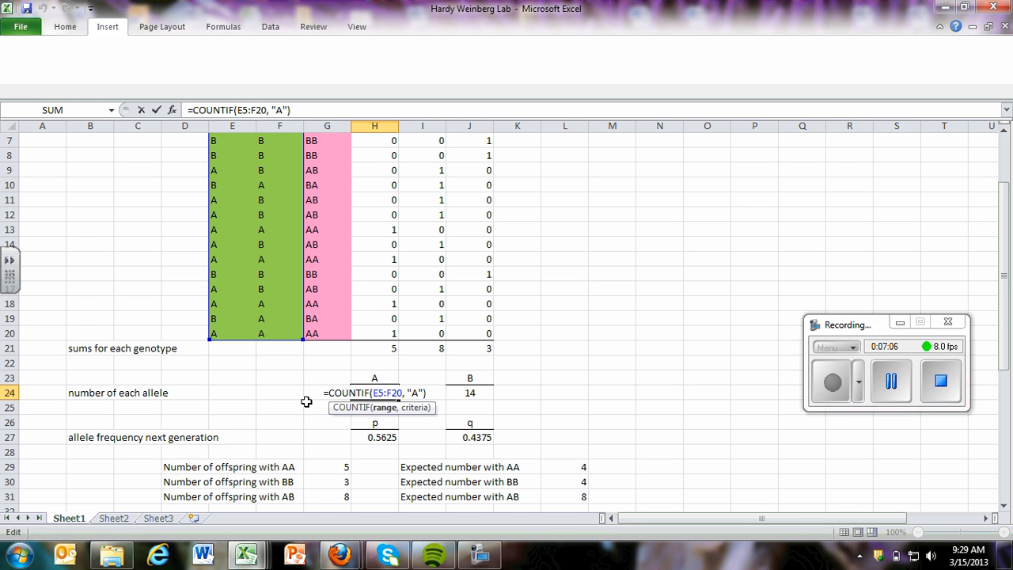
{"action": "mouse_move", "coordinate": [311, 393]}
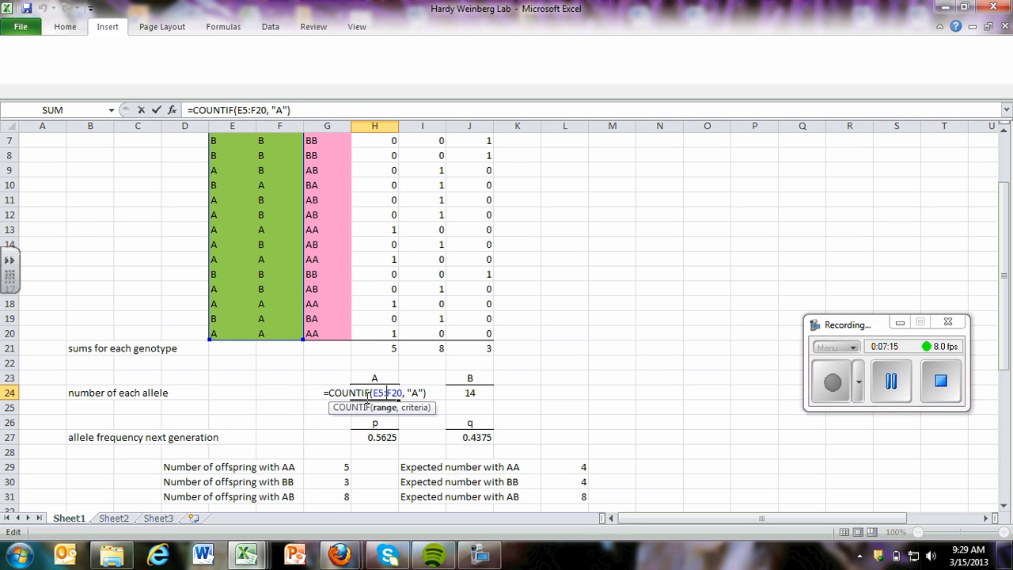
{"action": "scroll", "scroll_direction": "up", "scroll_amount": 3}
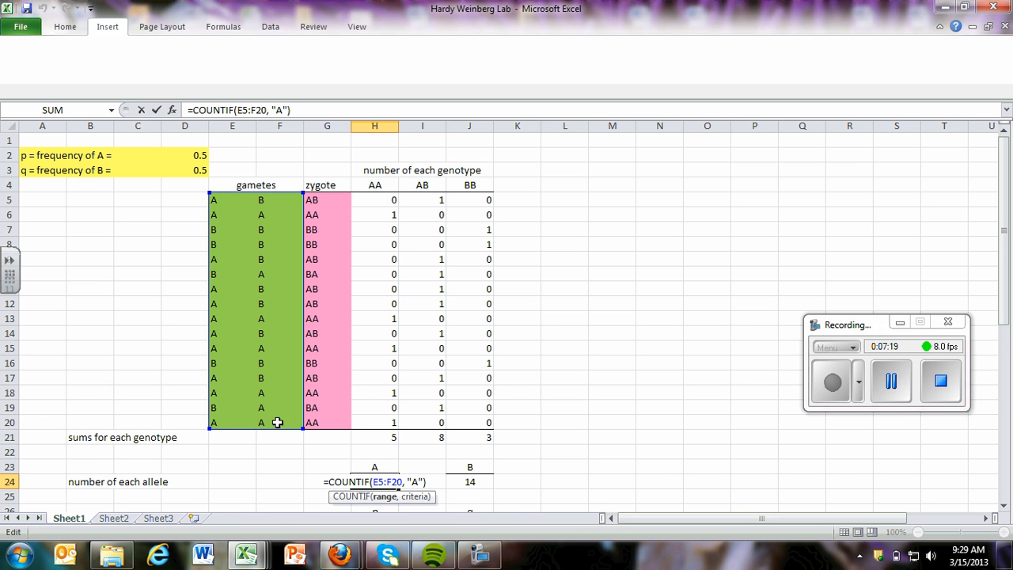
{"action": "scroll", "scroll_direction": "down", "scroll_amount": 3}
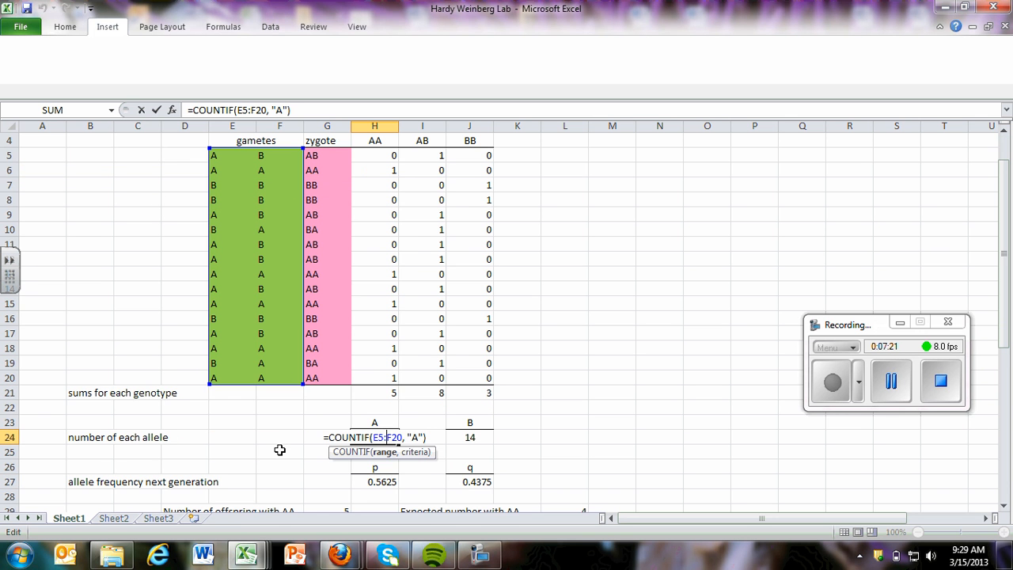
{"action": "mouse_move", "coordinate": [410, 444]}
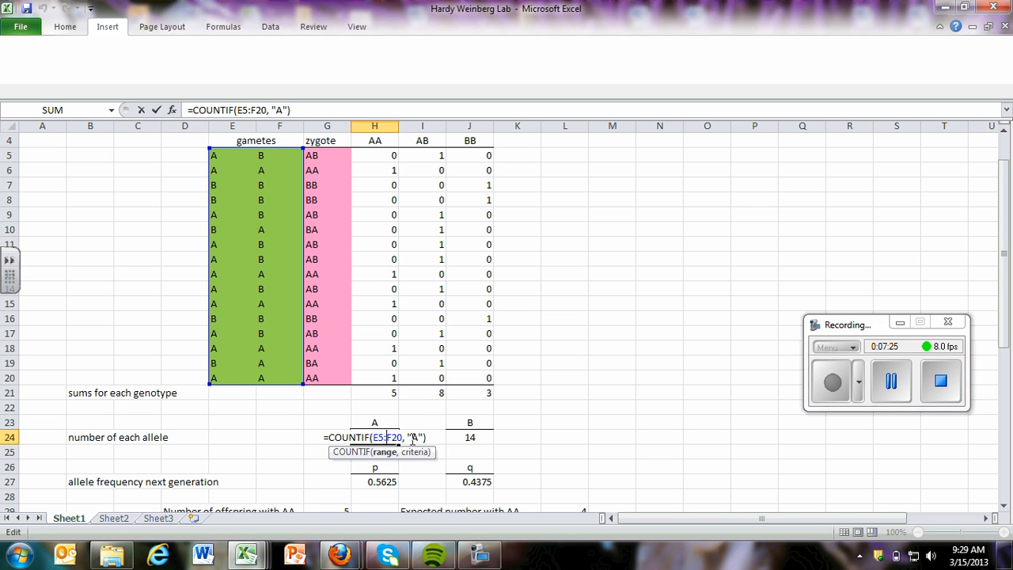
{"action": "mouse_move", "coordinate": [408, 421]}
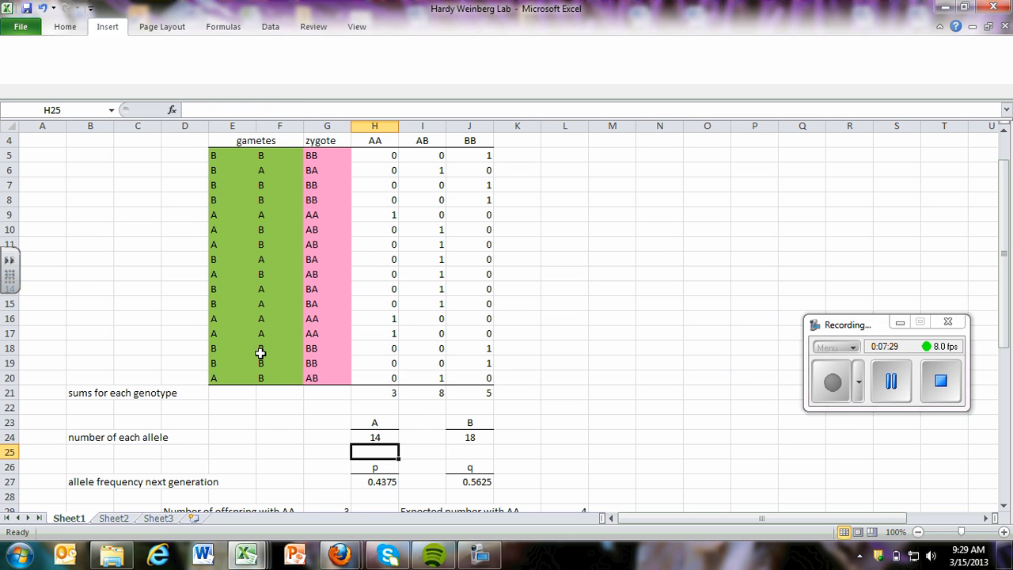
{"action": "scroll", "scroll_direction": "up", "scroll_amount": 3}
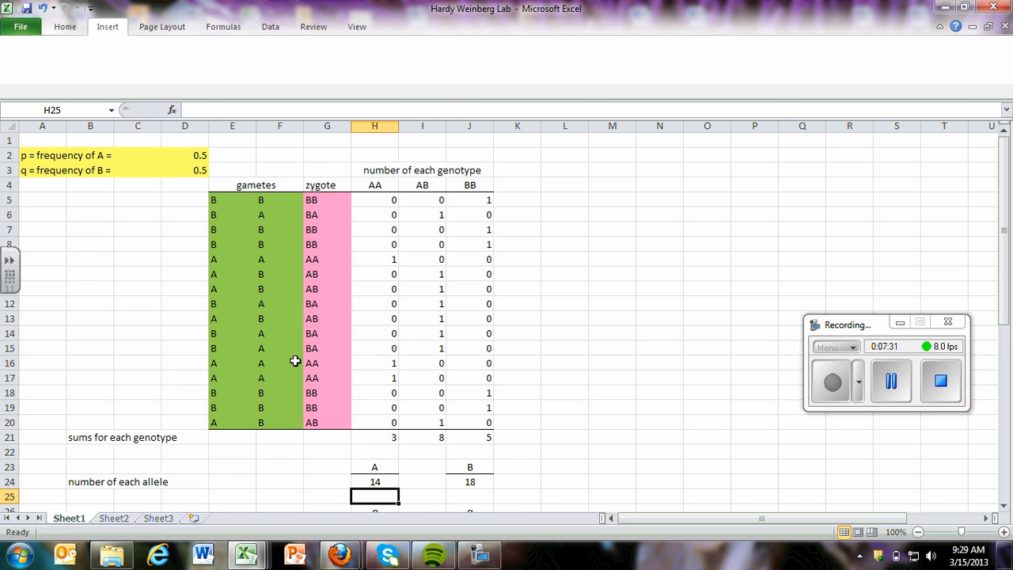
{"action": "scroll", "scroll_direction": "down", "scroll_amount": 3}
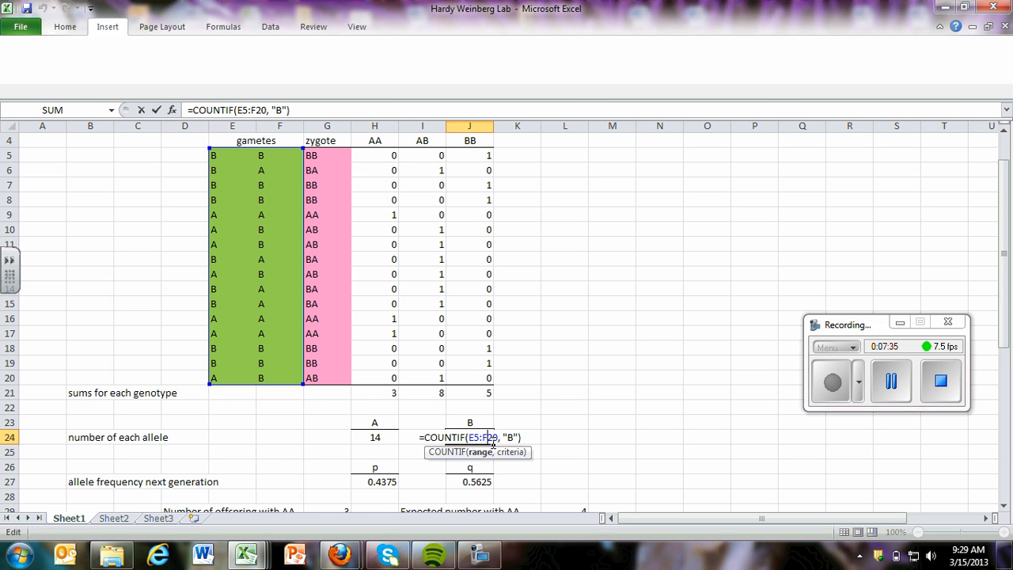
{"action": "mouse_move", "coordinate": [550, 410]}
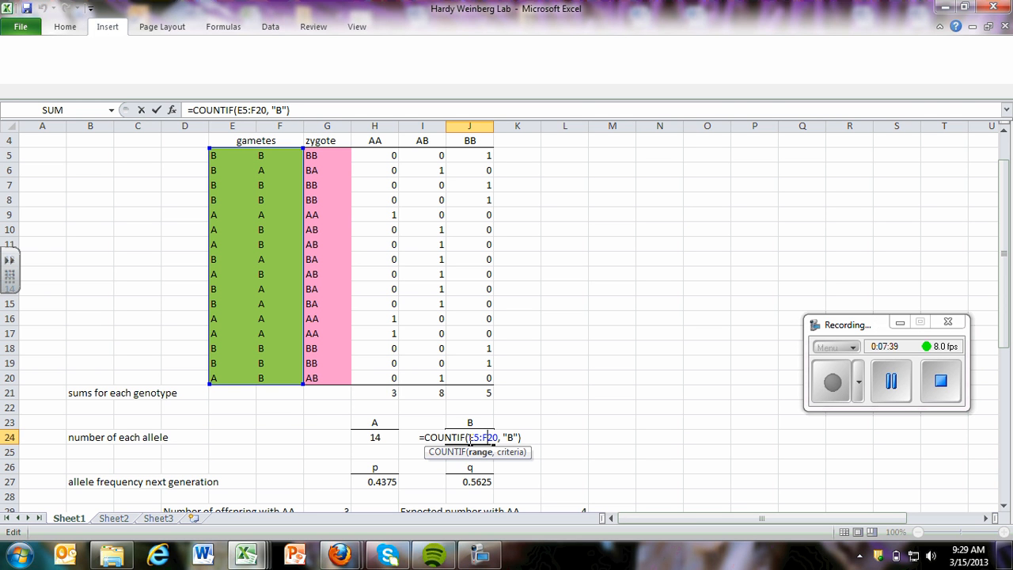
{"action": "mouse_move", "coordinate": [475, 404]}
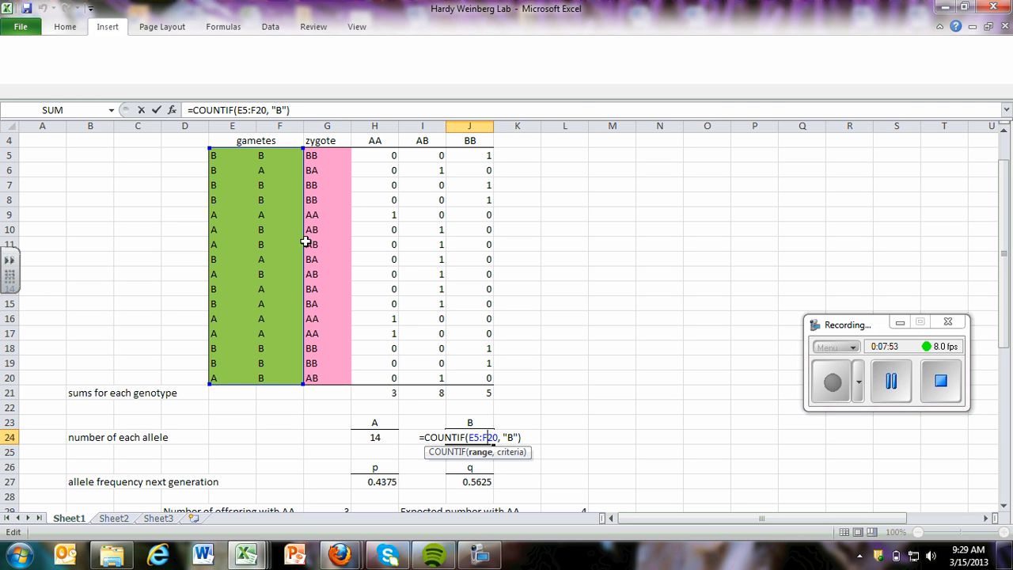
{"action": "mouse_move", "coordinate": [297, 410]}
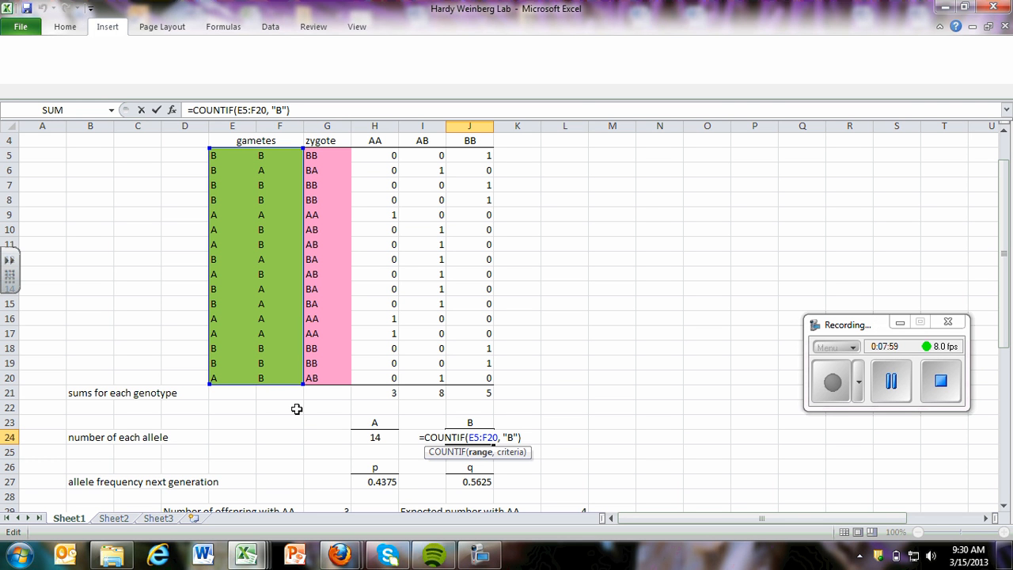
{"action": "key", "text": "Return"}
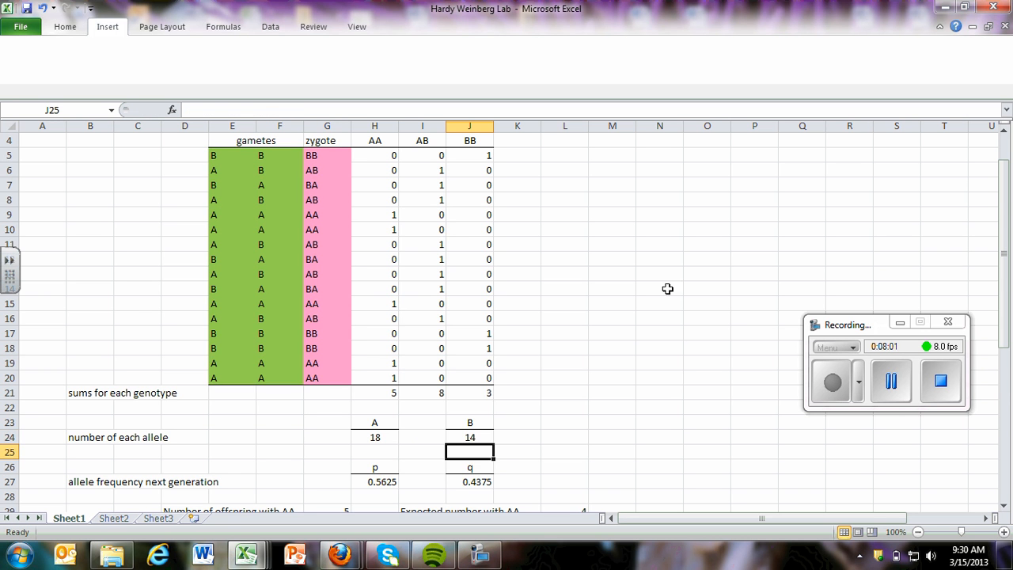
{"action": "mouse_move", "coordinate": [261, 213]}
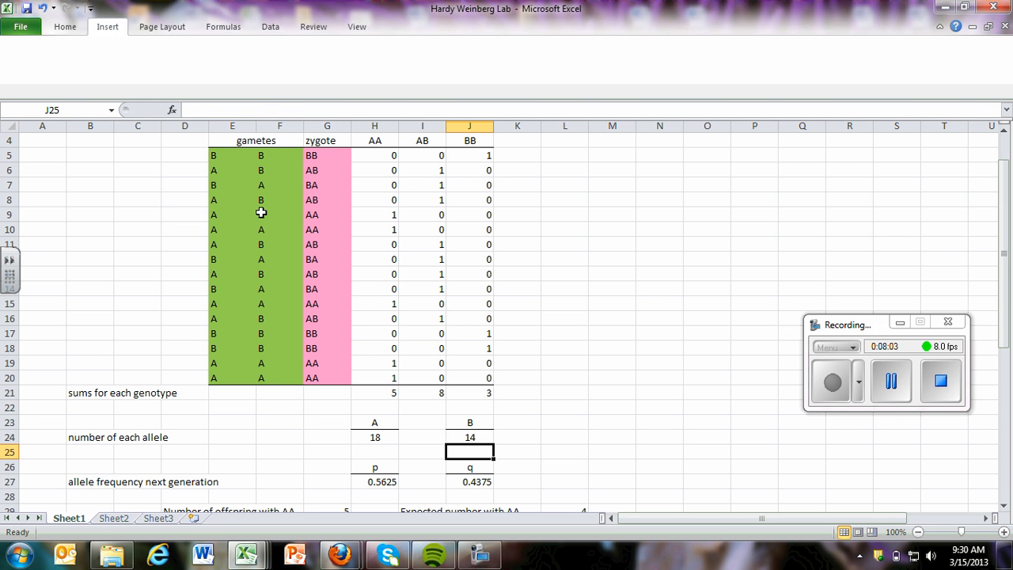
{"action": "mouse_move", "coordinate": [278, 351]}
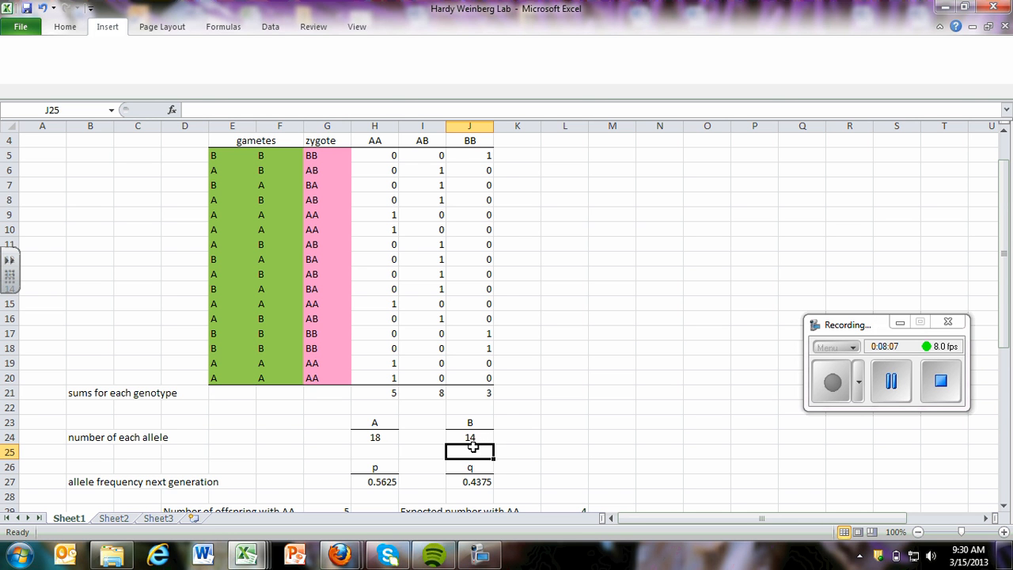
{"action": "scroll", "scroll_direction": "down", "scroll_amount": 3}
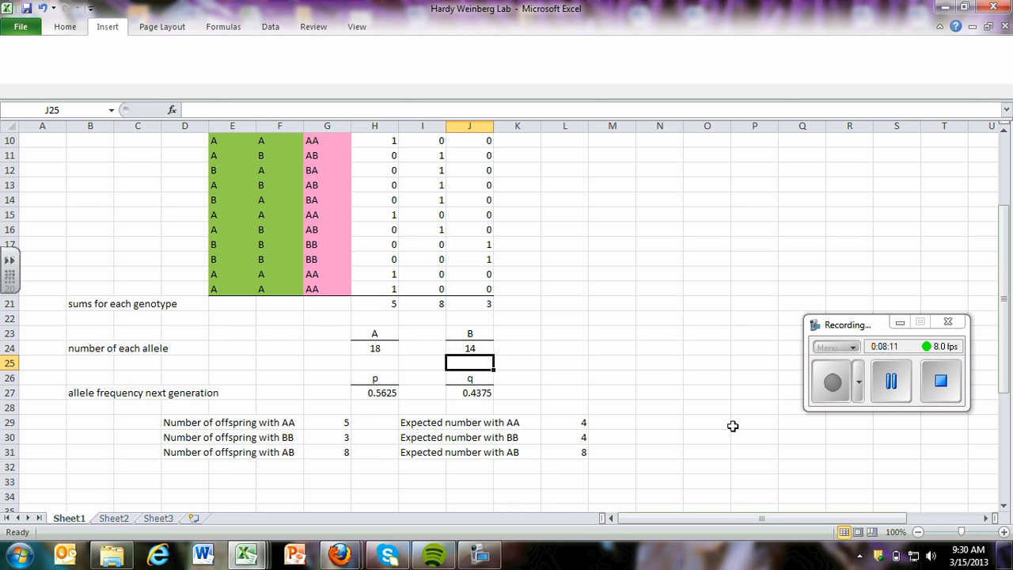
{"action": "scroll", "scroll_direction": "up", "scroll_amount": 3}
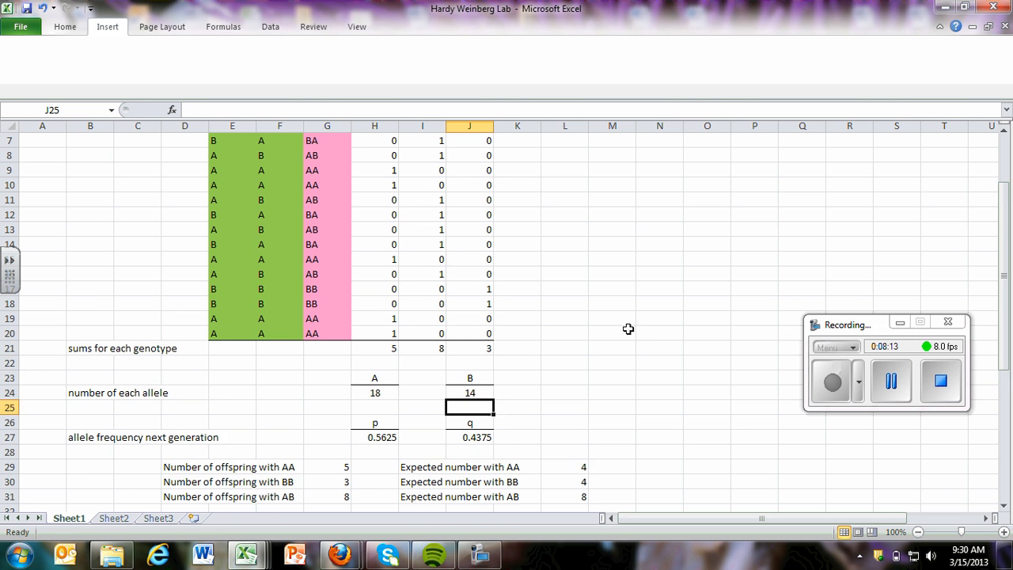
{"action": "scroll", "scroll_direction": "up", "scroll_amount": 3}
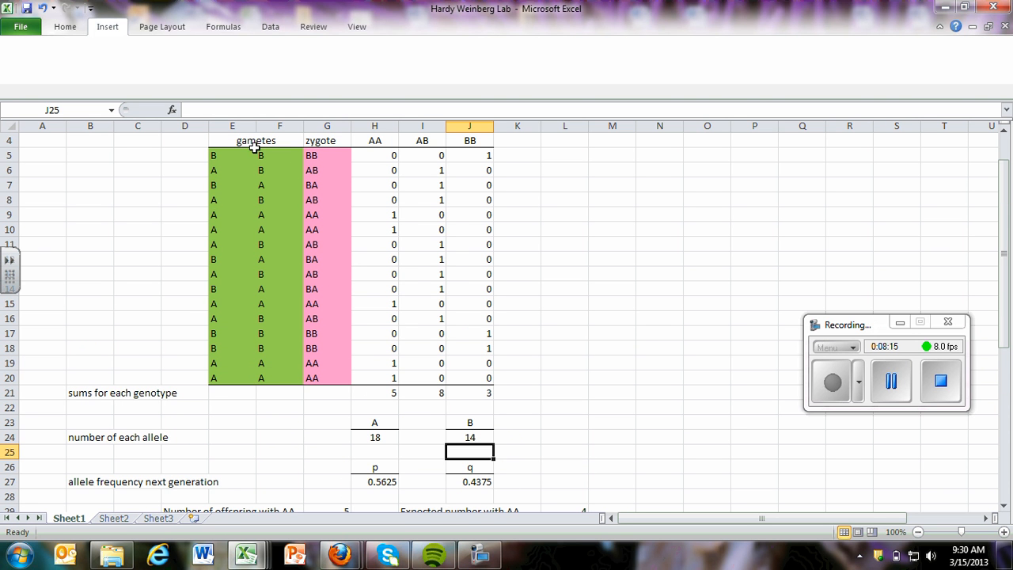
{"action": "scroll", "scroll_direction": "down", "scroll_amount": 3}
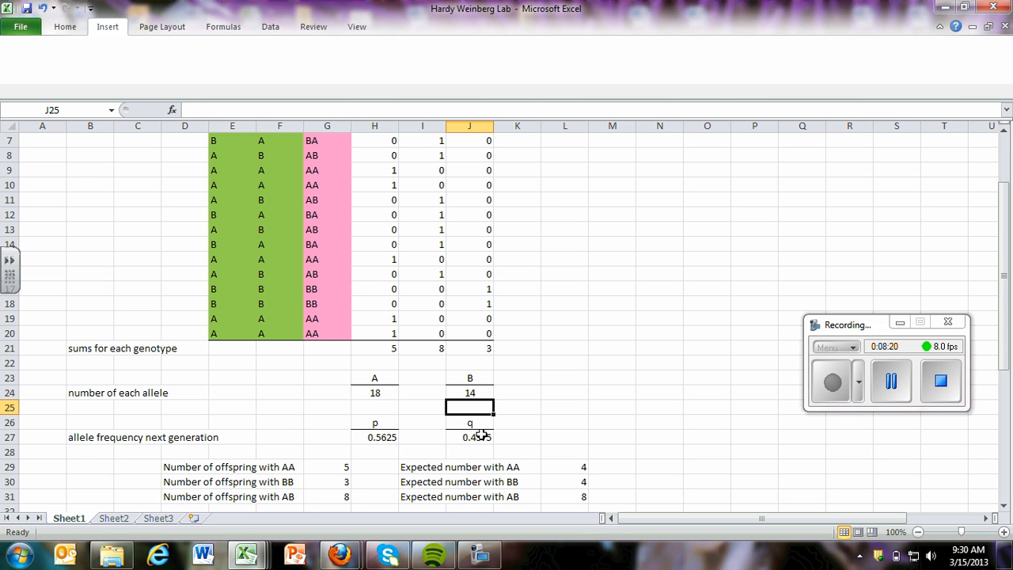
{"action": "scroll", "scroll_direction": "up", "scroll_amount": 3}
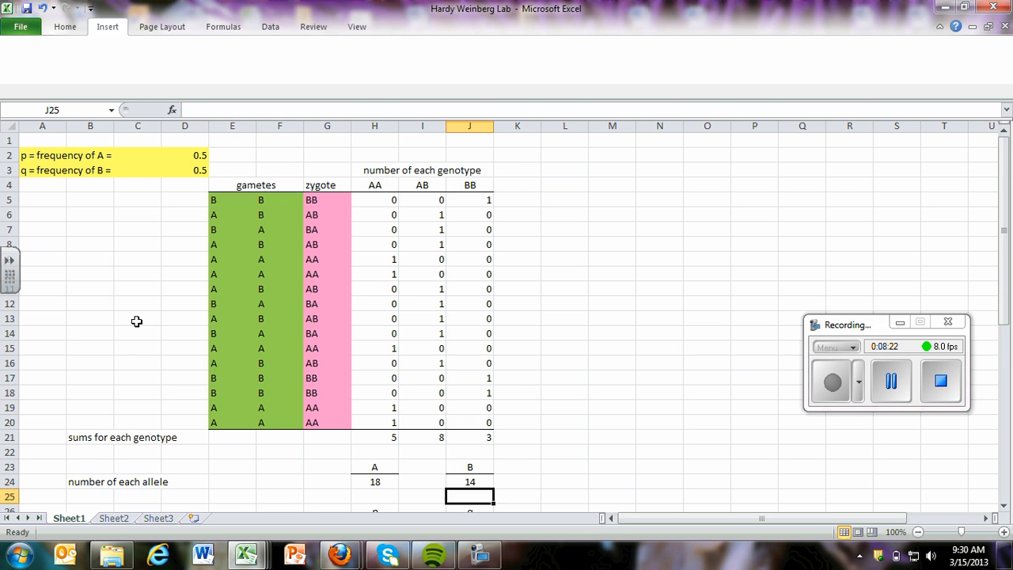
{"action": "mouse_move", "coordinate": [183, 145]}
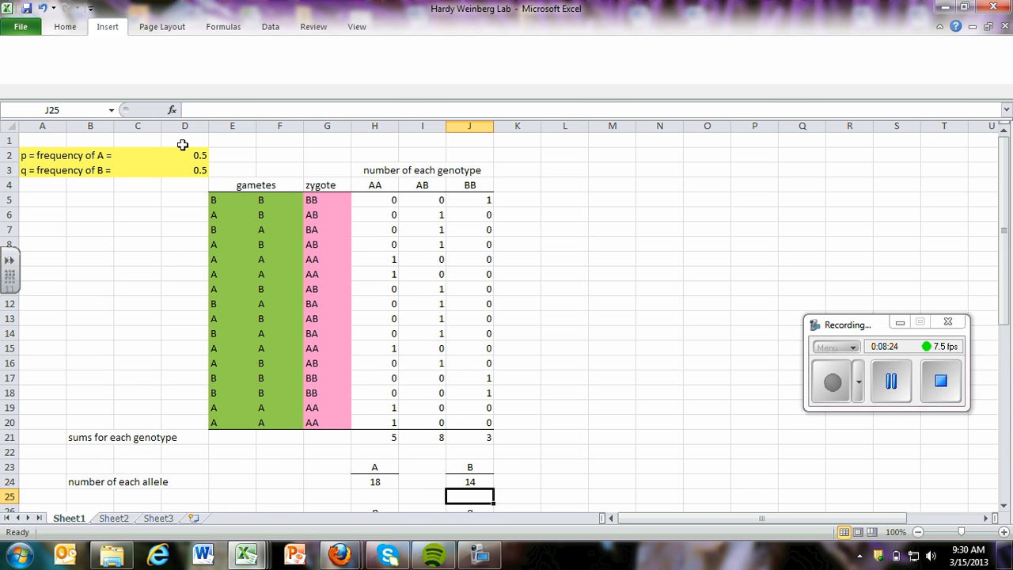
{"action": "scroll", "scroll_direction": "down", "scroll_amount": 3}
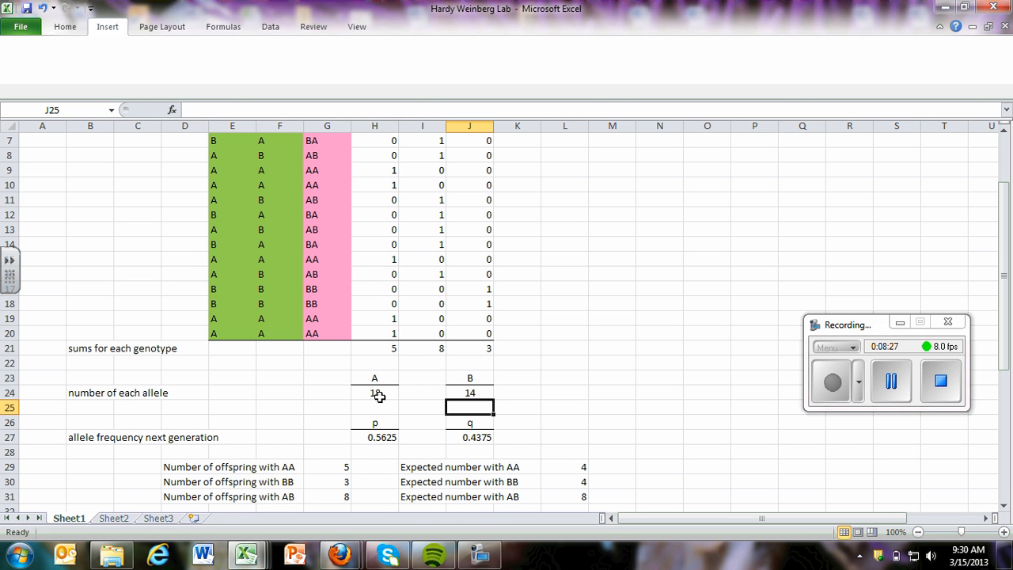
{"action": "mouse_move", "coordinate": [510, 389]}
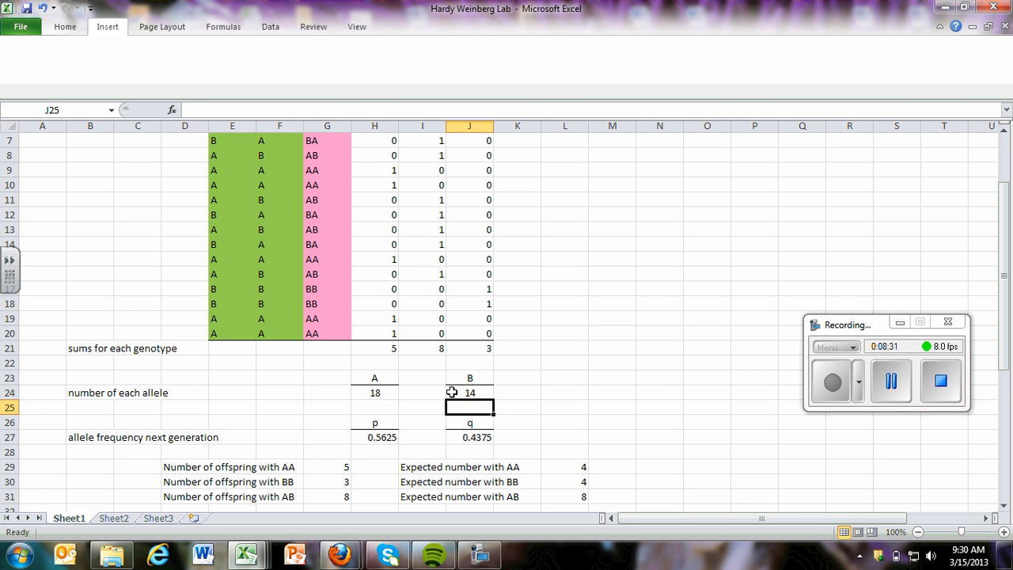
{"action": "scroll", "scroll_direction": "down", "scroll_amount": 3}
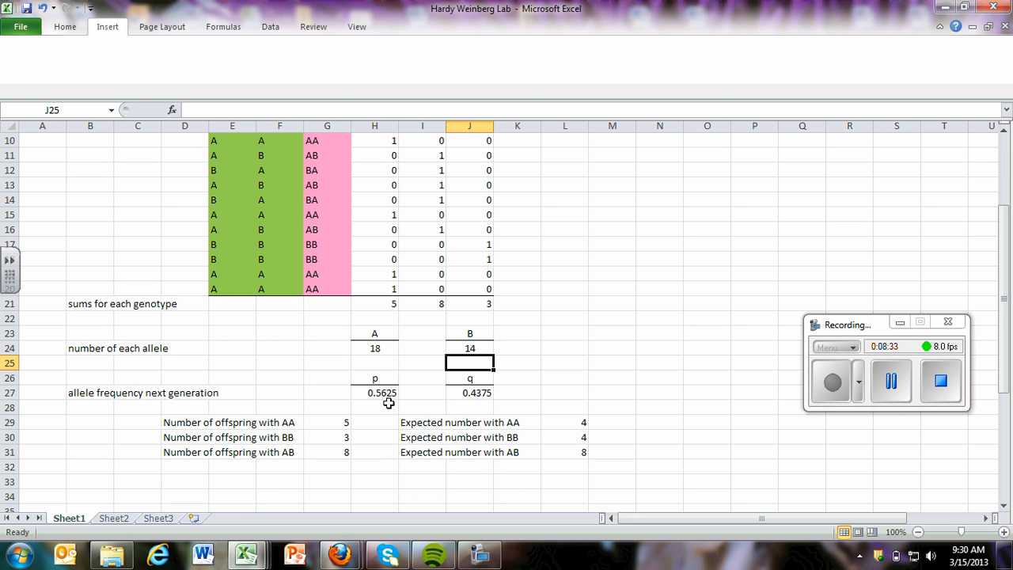
{"action": "mouse_move", "coordinate": [411, 393]}
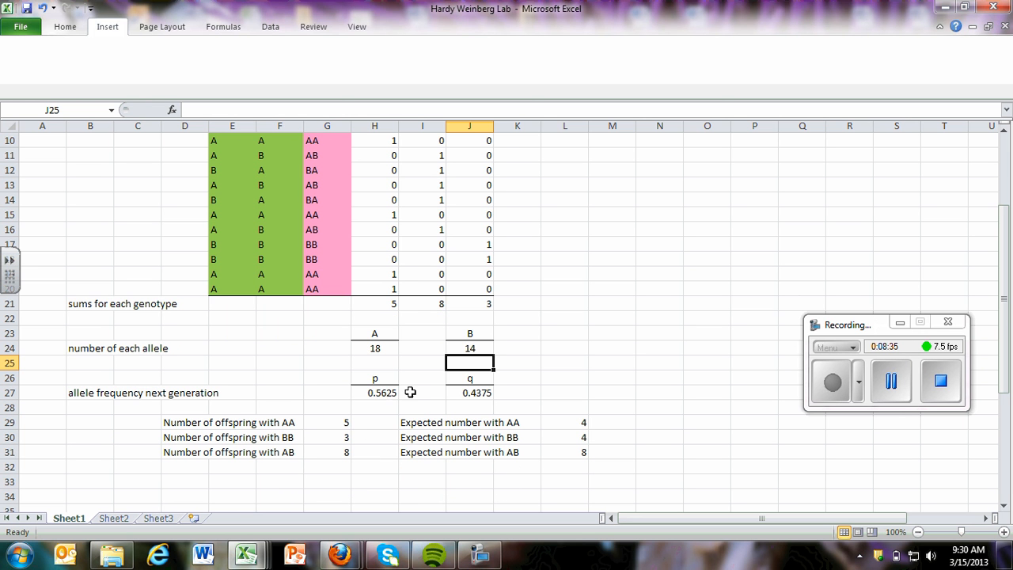
{"action": "mouse_move", "coordinate": [560, 291]}
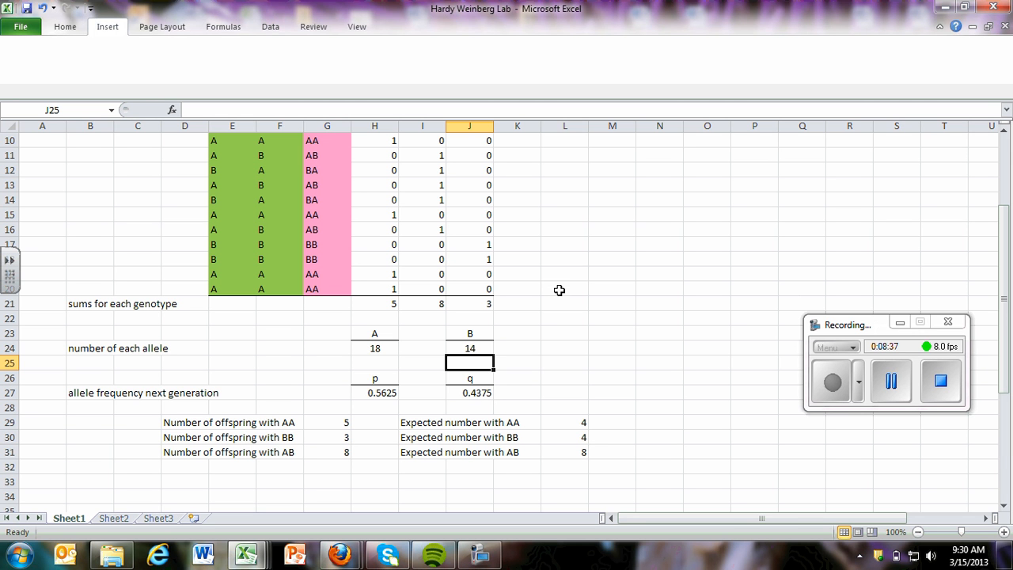
{"action": "mouse_move", "coordinate": [416, 384]}
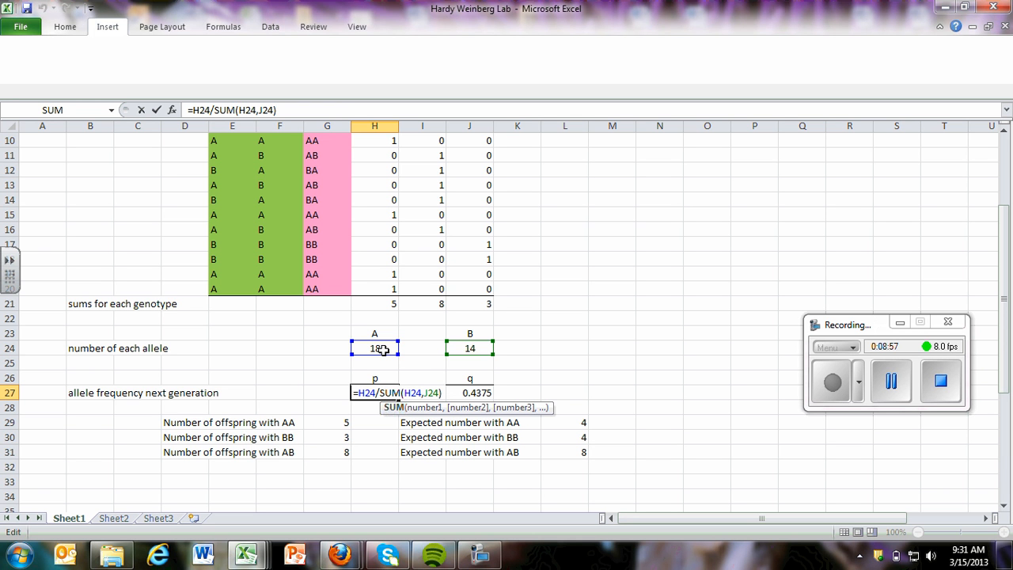
{"action": "mouse_move", "coordinate": [446, 348]}
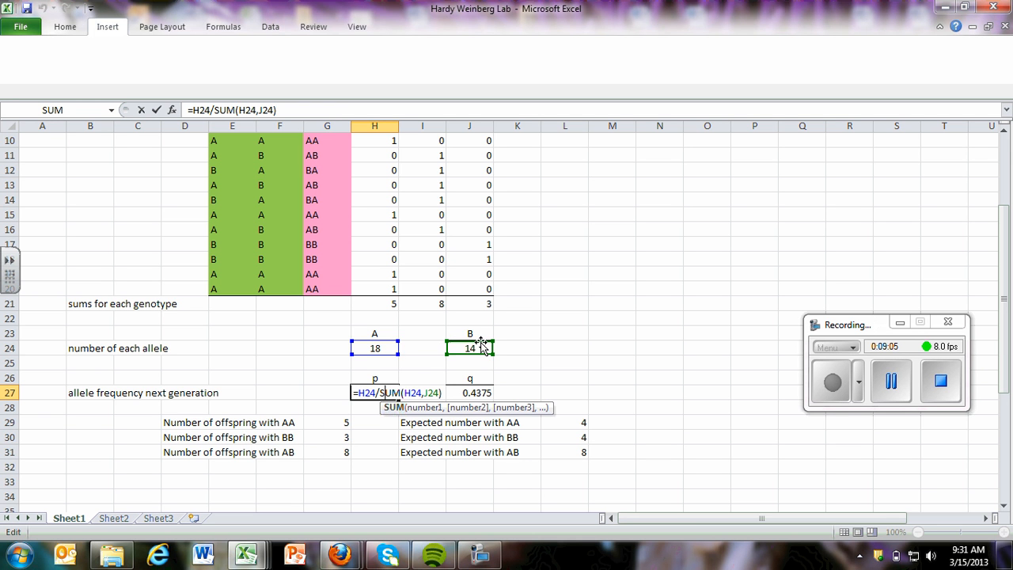
{"action": "mouse_move", "coordinate": [594, 333]}
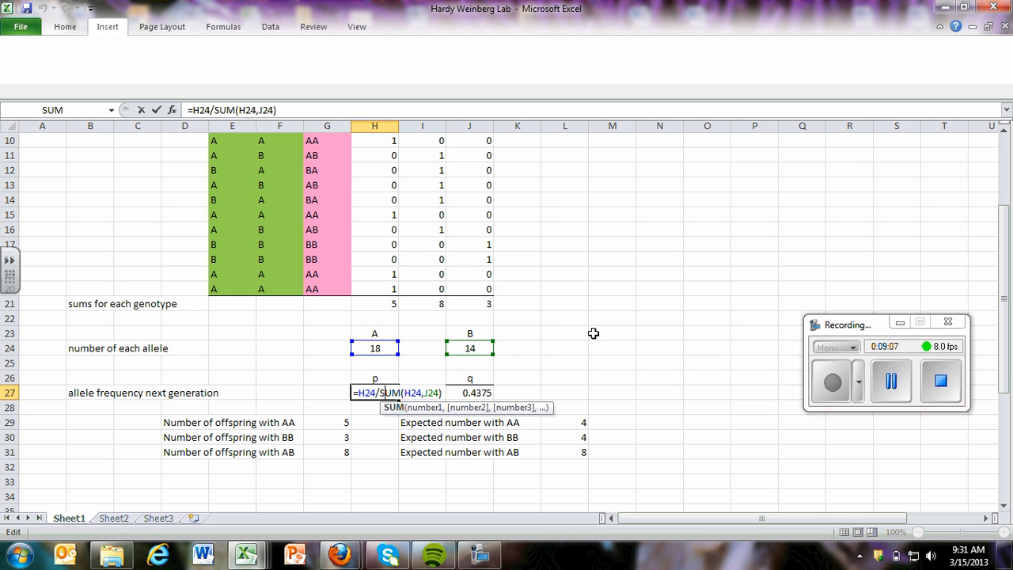
Step: Confirm p in H27 as =H24/SUM(H24,J24)
{"action": "key", "text": "Return"}
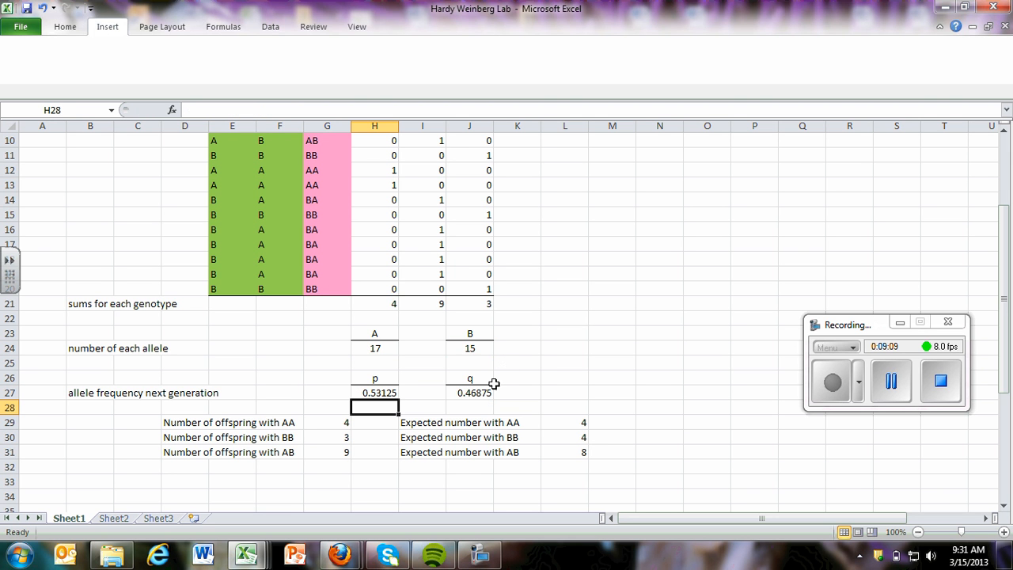
Step: Enter q in J27 as =J24/(H24+J24) and re-enter p in H27 as =H24/SUM(H24,J24)
{"action": "type", "text": "=J24/(H24+J24)"}
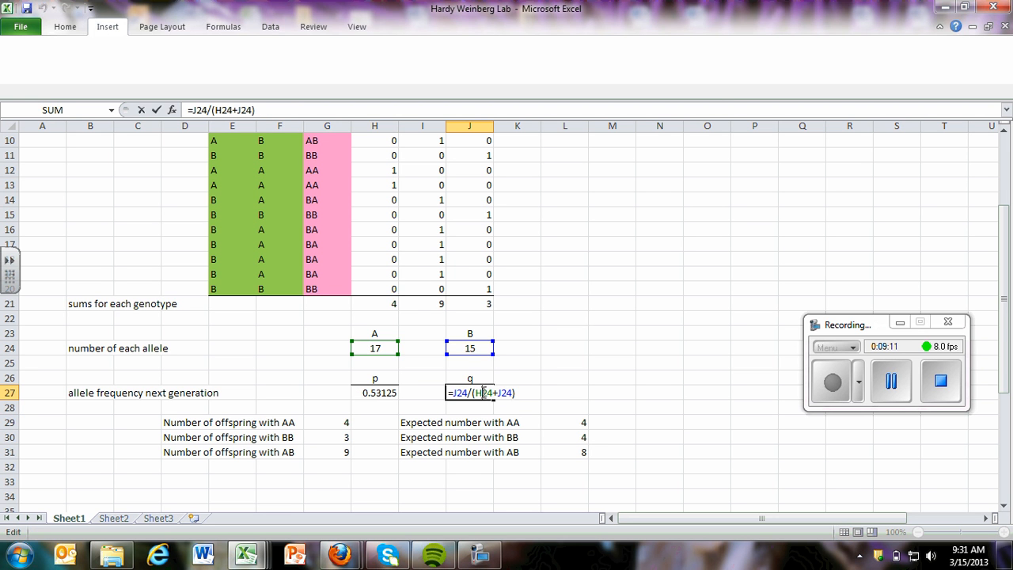
{"action": "mouse_move", "coordinate": [476, 350]}
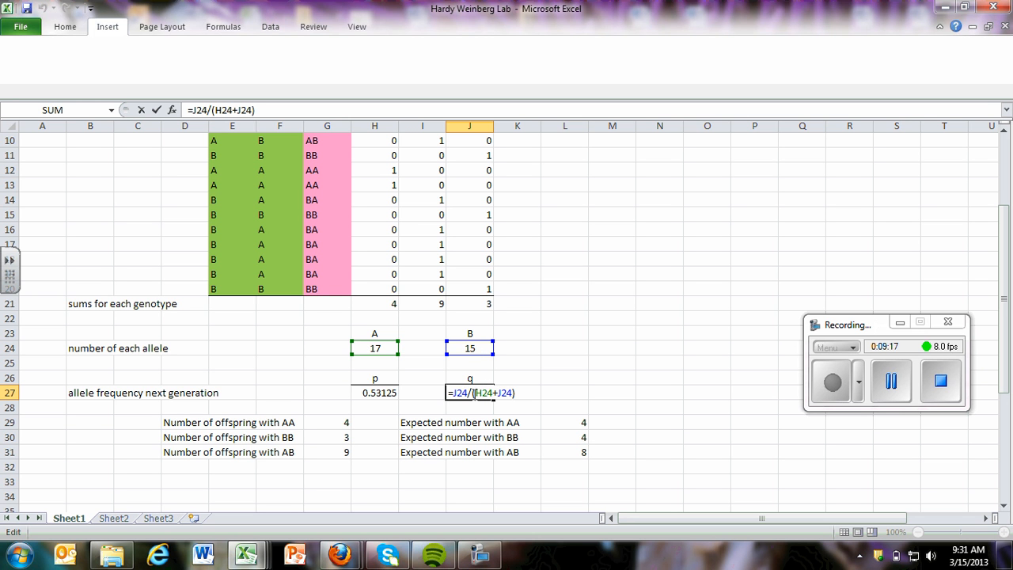
{"action": "mouse_move", "coordinate": [383, 349]}
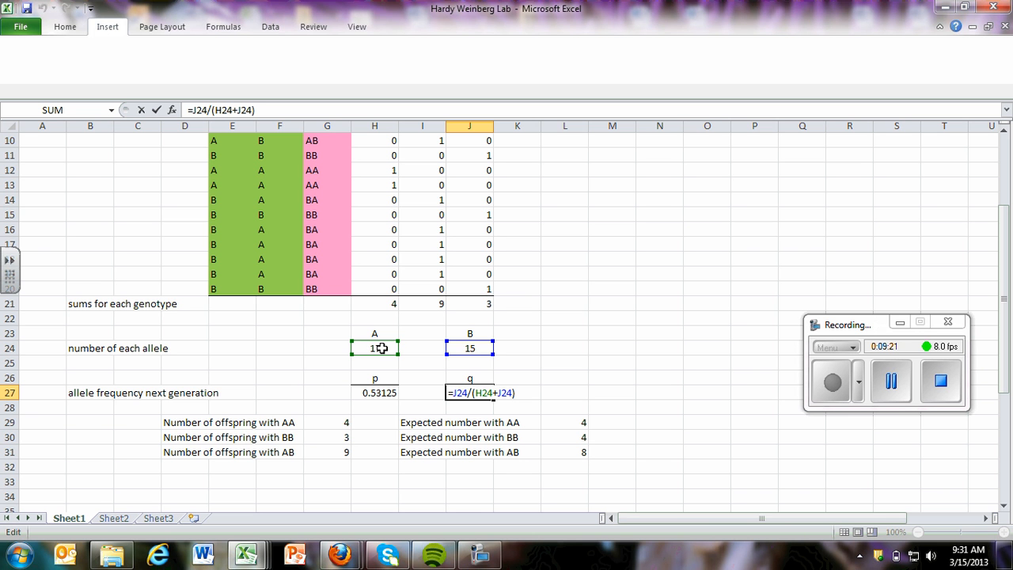
{"action": "left_click", "coordinate": [517, 363]}
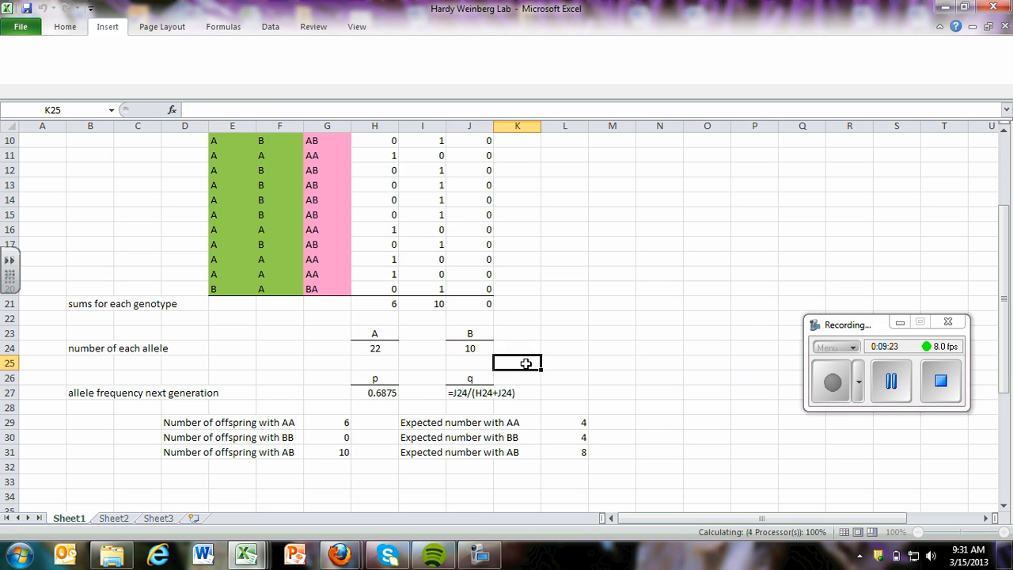
{"action": "type", "text": "=H24/SUM(H24,J24)"}
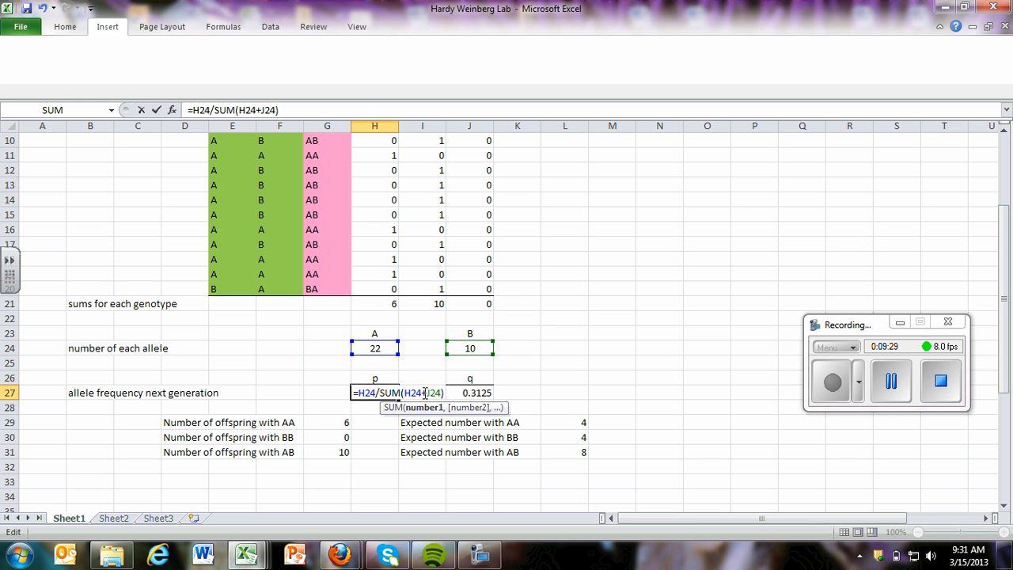
{"action": "mouse_move", "coordinate": [519, 384]}
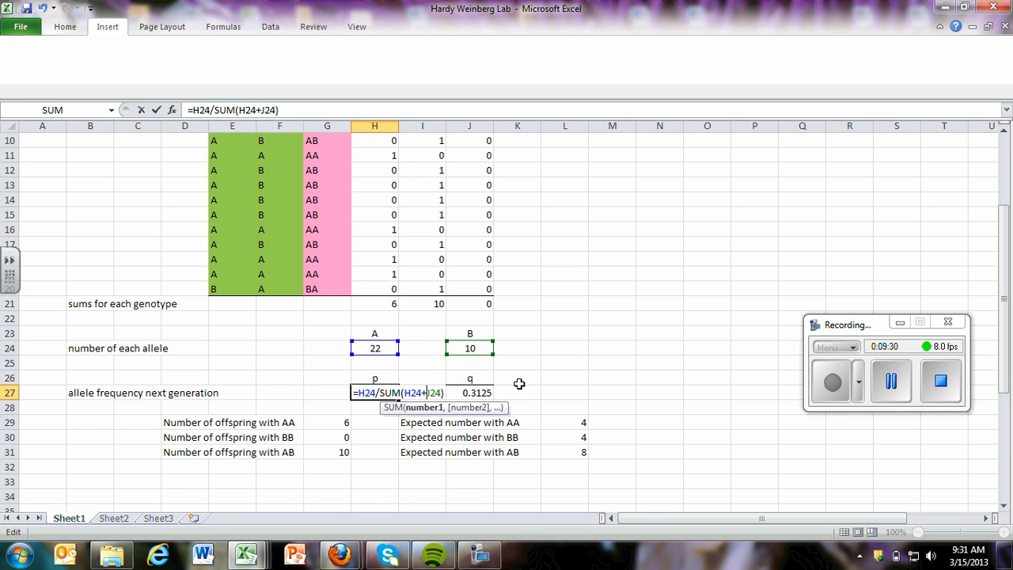
{"action": "key", "text": "Return"}
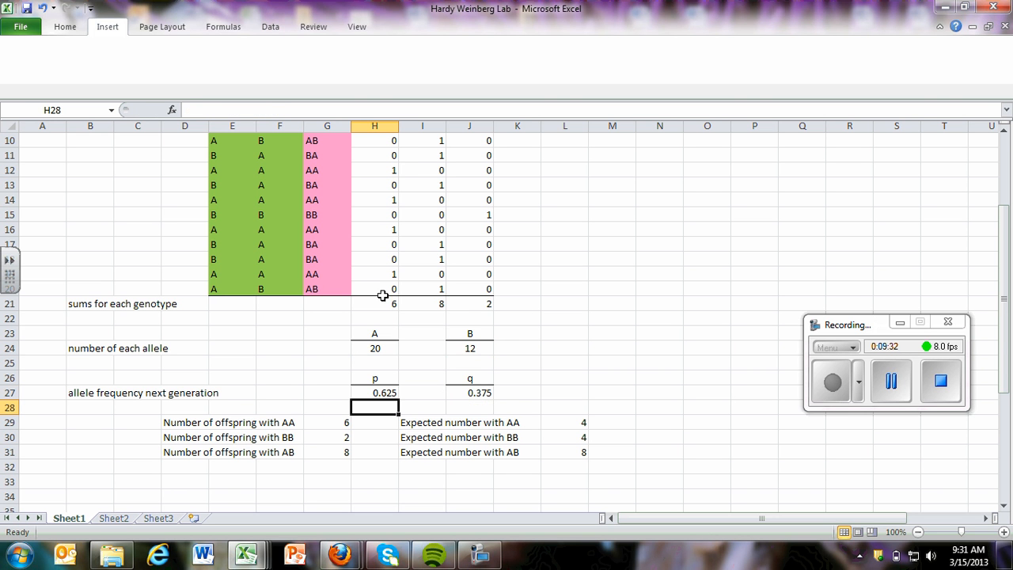
{"action": "scroll", "scroll_direction": "down", "scroll_amount": 3}
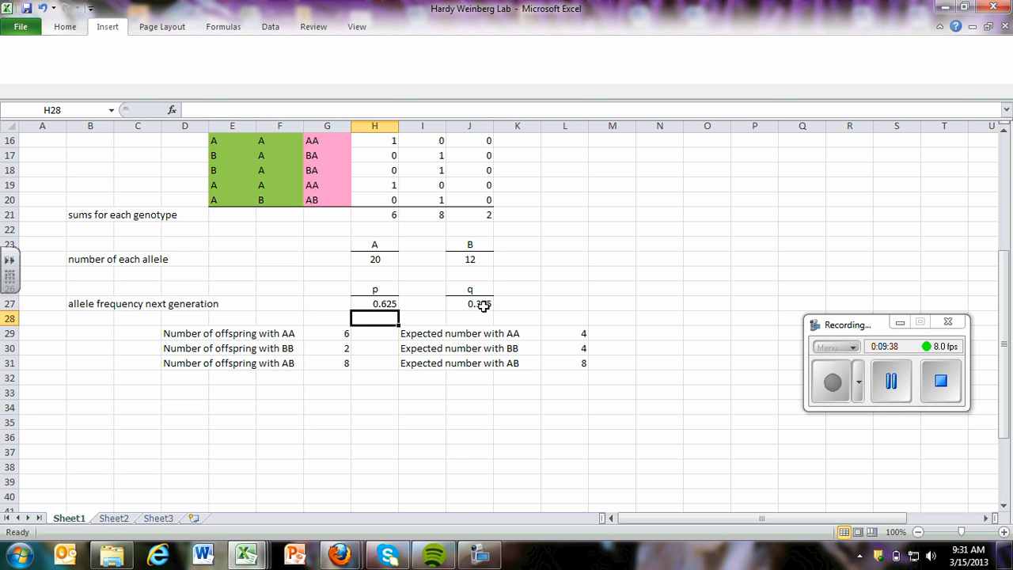
{"action": "scroll", "scroll_direction": "up", "scroll_amount": 3}
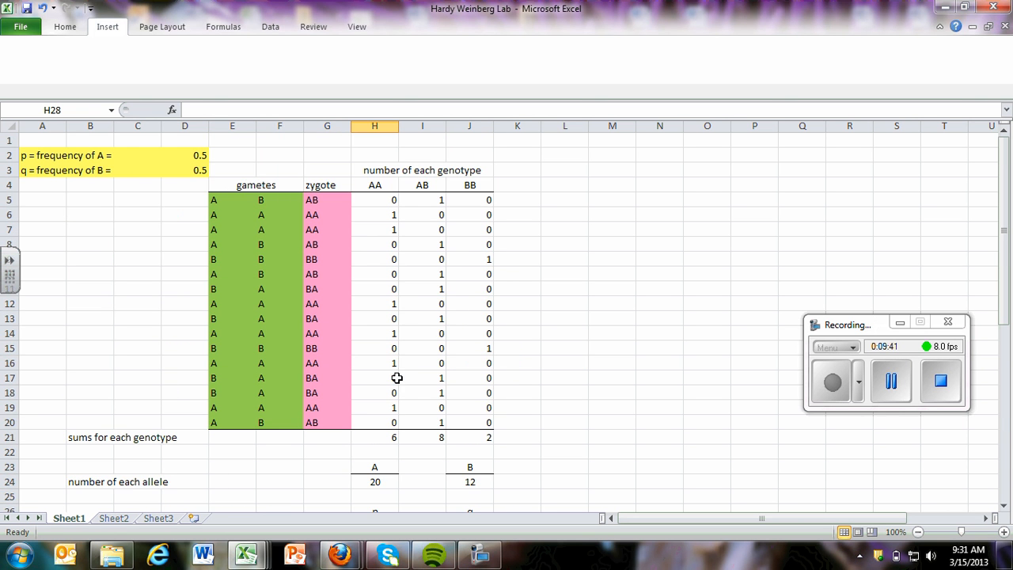
{"action": "mouse_move", "coordinate": [289, 241]}
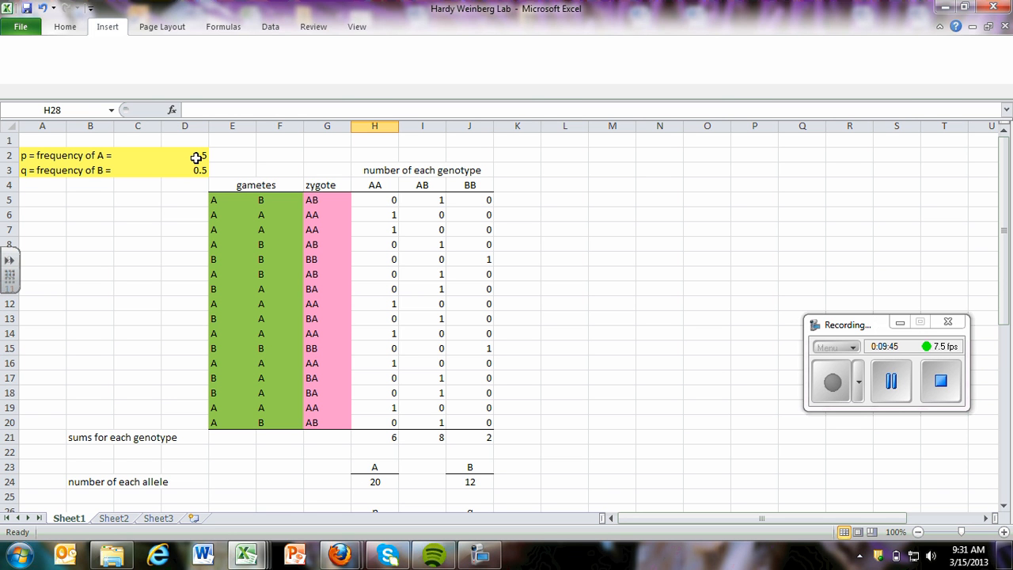
{"action": "scroll", "scroll_direction": "down", "scroll_amount": 3}
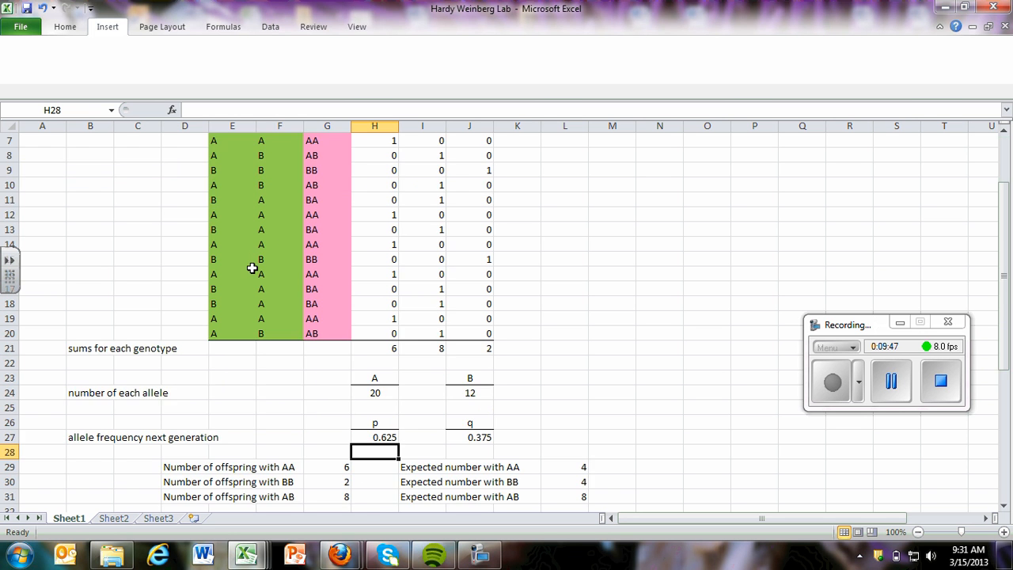
{"action": "scroll", "scroll_direction": "down", "scroll_amount": 3}
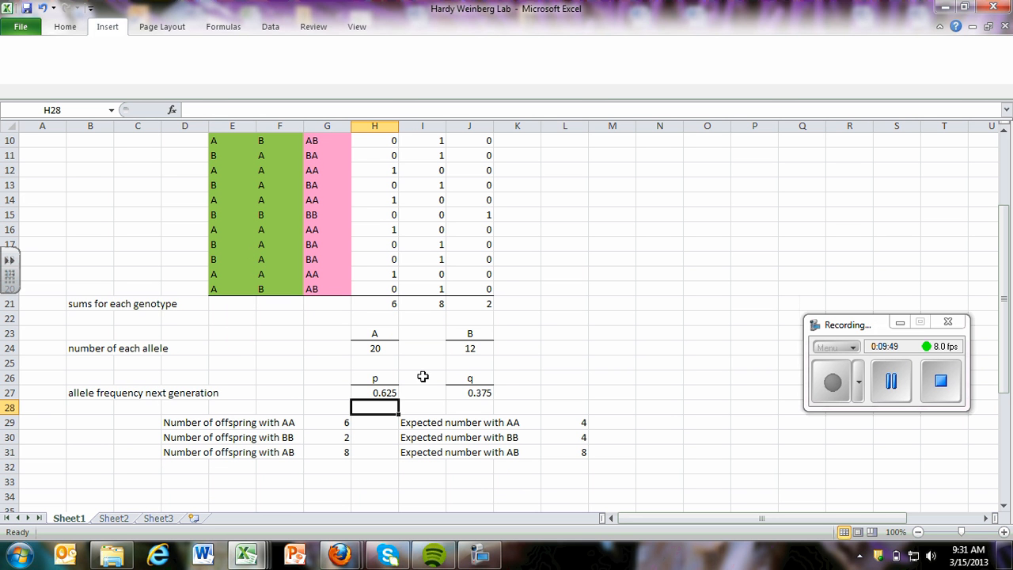
{"action": "mouse_move", "coordinate": [393, 116]}
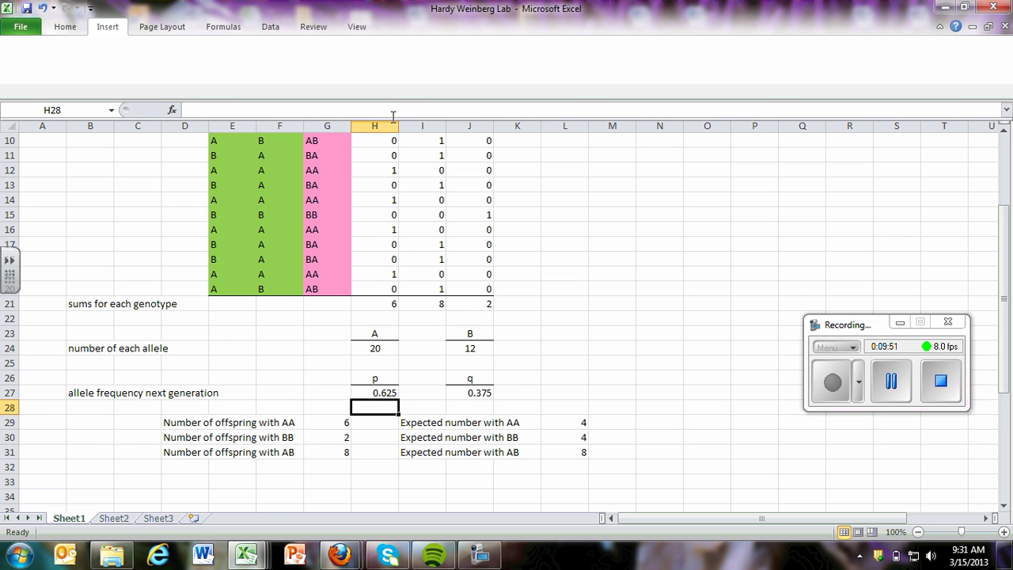
{"action": "scroll", "scroll_direction": "down", "scroll_amount": 3}
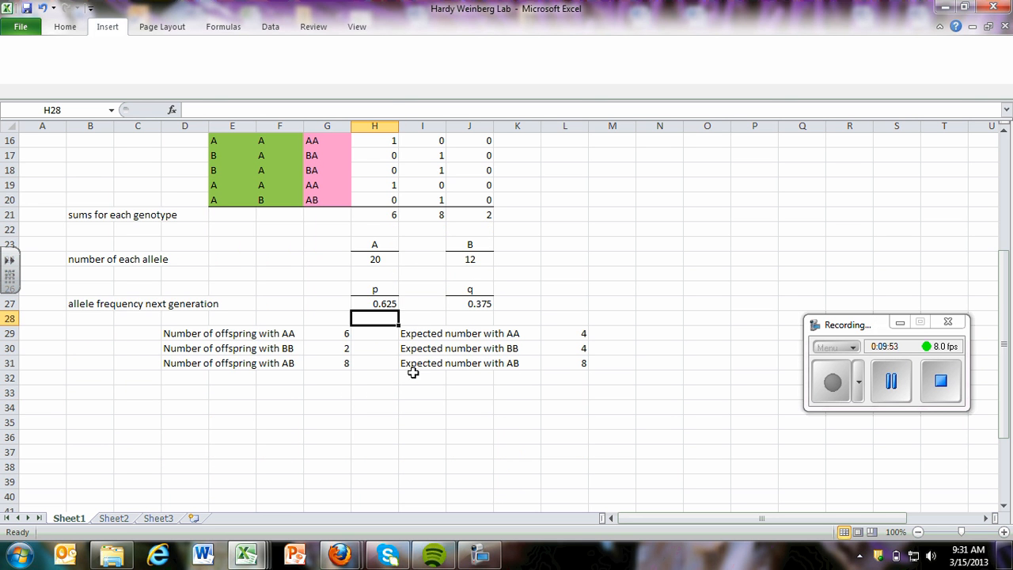
{"action": "mouse_move", "coordinate": [351, 394]}
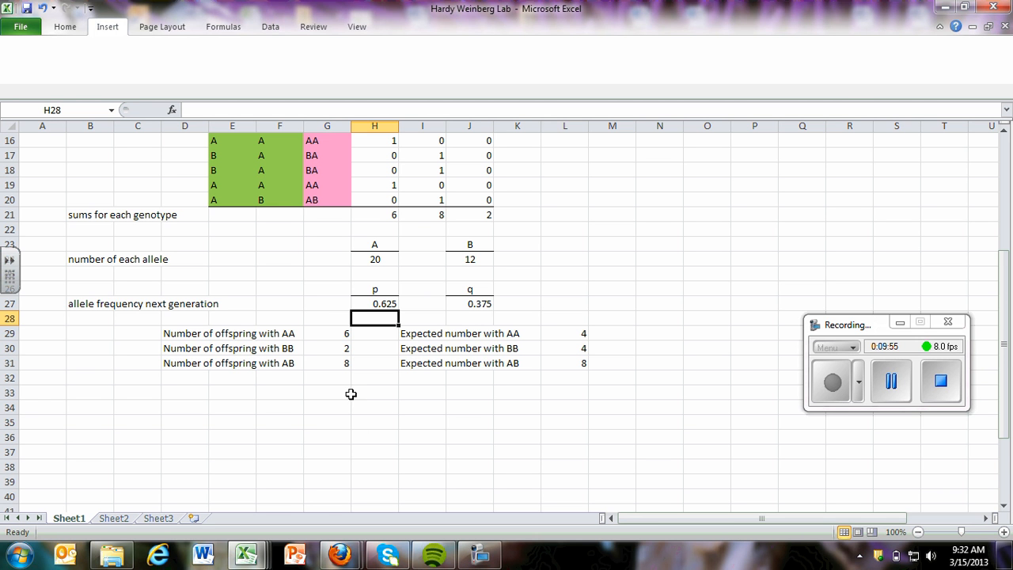
{"action": "mouse_move", "coordinate": [250, 338]}
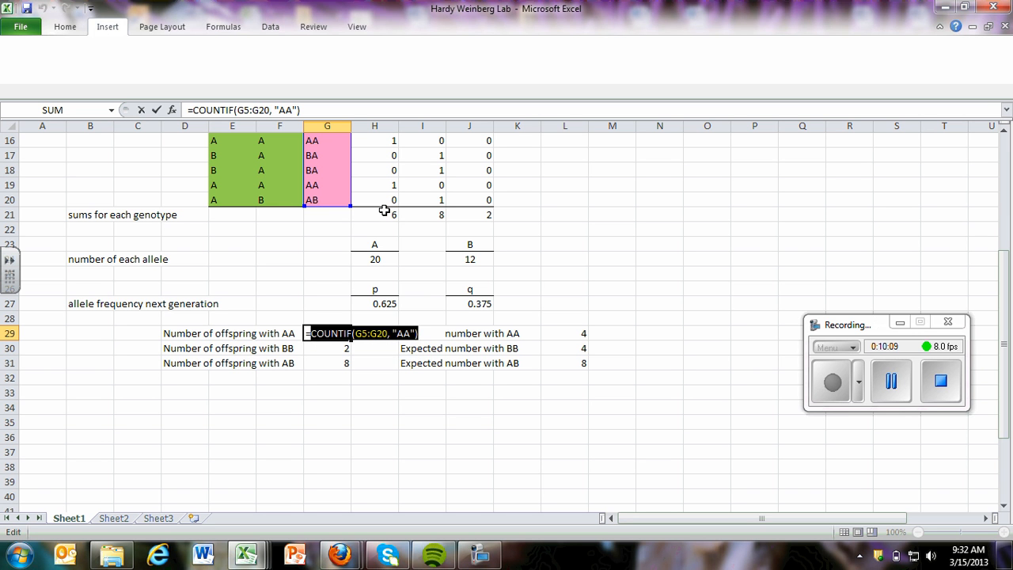
Step: Review the BB and AB offspring COUNTIF formulas, leaving them unchanged
{"action": "left_click", "coordinate": [375, 214]}
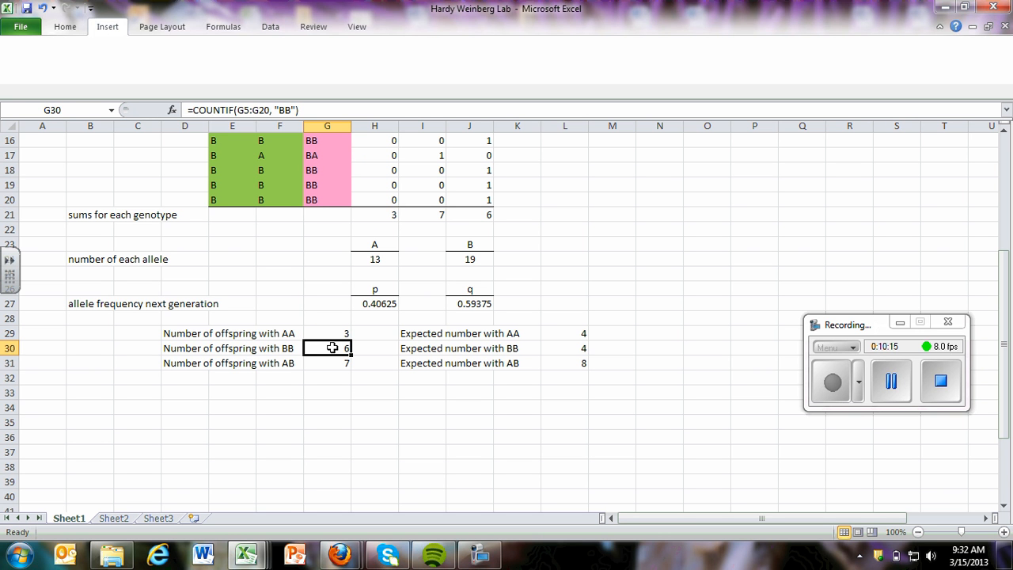
{"action": "double_click", "coordinate": [327, 349]}
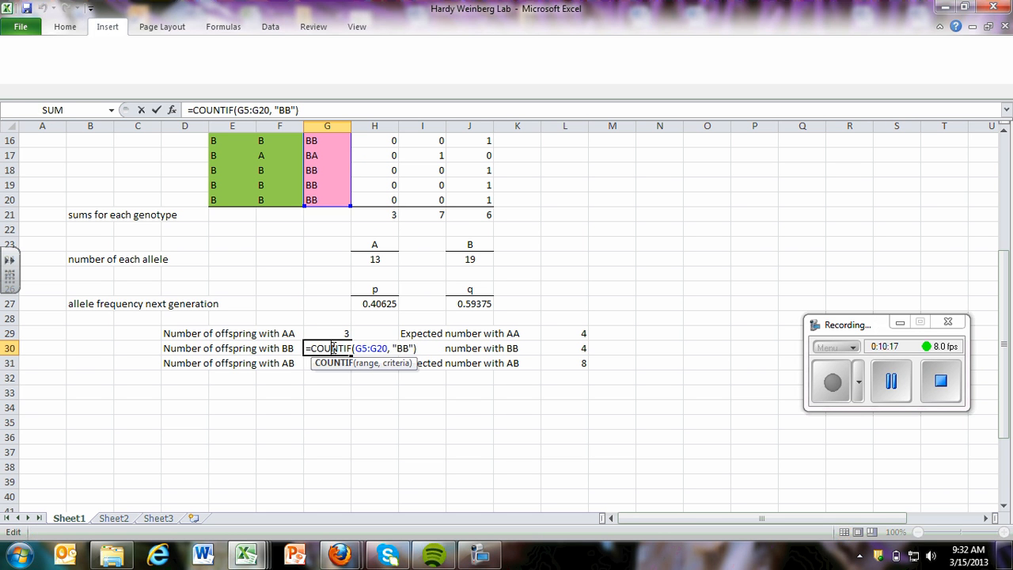
{"action": "triple_click", "coordinate": [361, 348]}
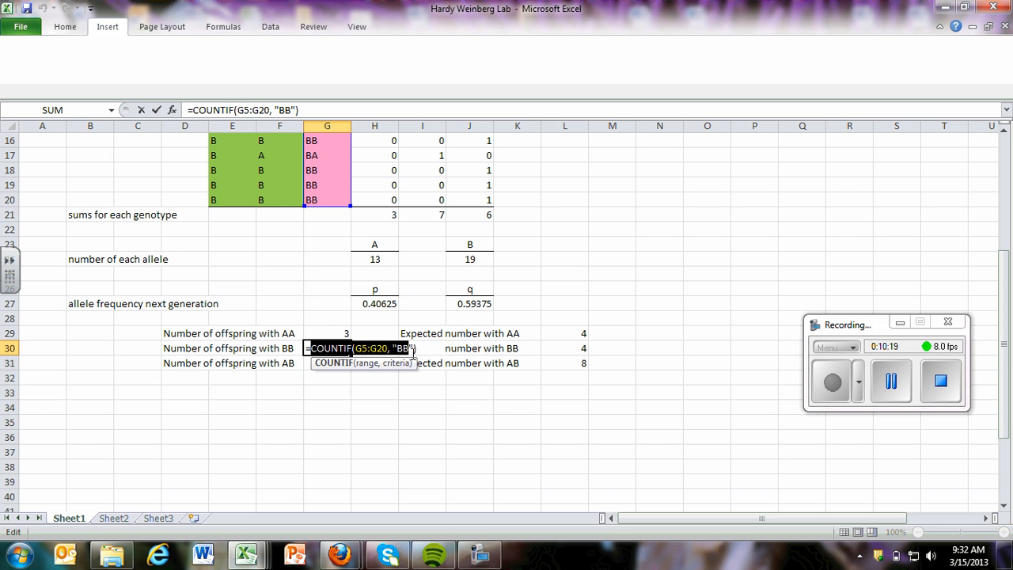
{"action": "scroll", "scroll_direction": "up", "scroll_amount": 3}
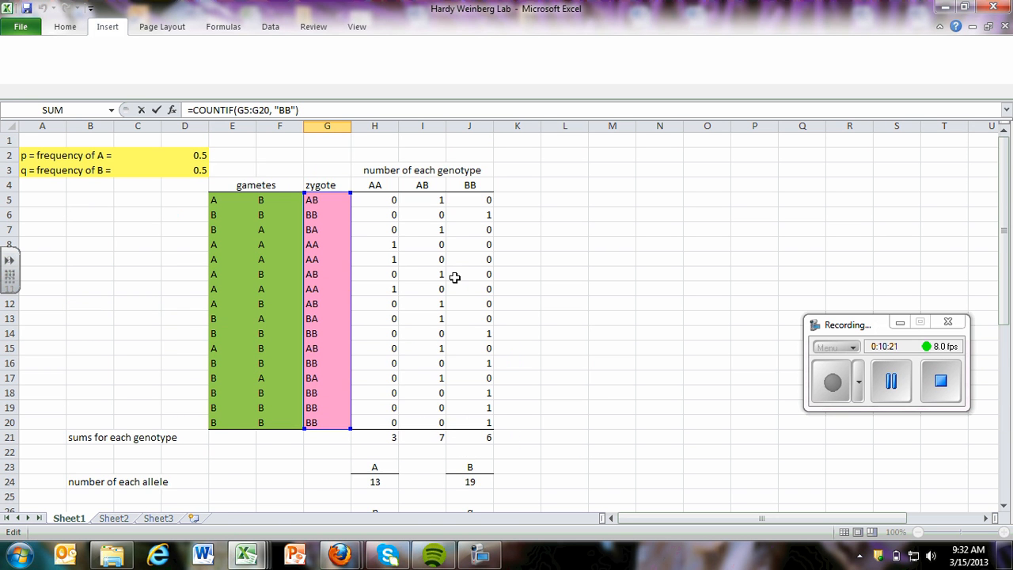
{"action": "scroll", "scroll_direction": "down", "scroll_amount": 3}
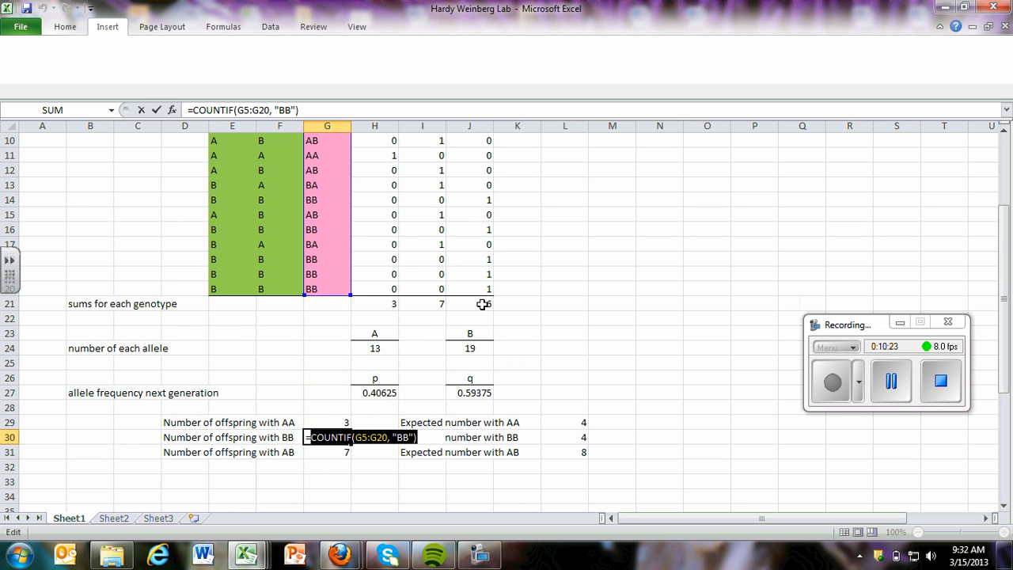
{"action": "key", "text": "Return"}
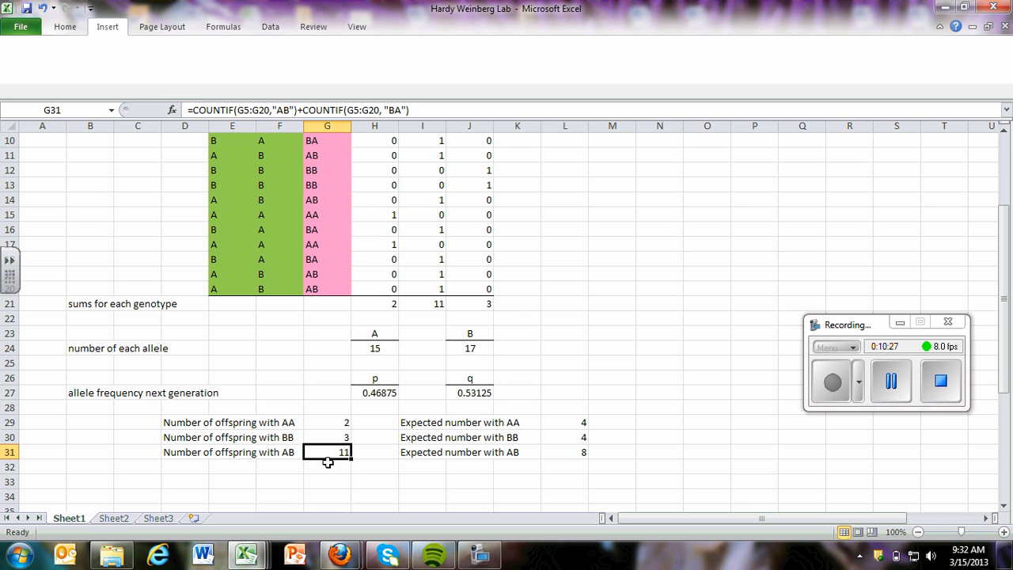
{"action": "double_click", "coordinate": [327, 452]}
{"action": "type", "text": "="}
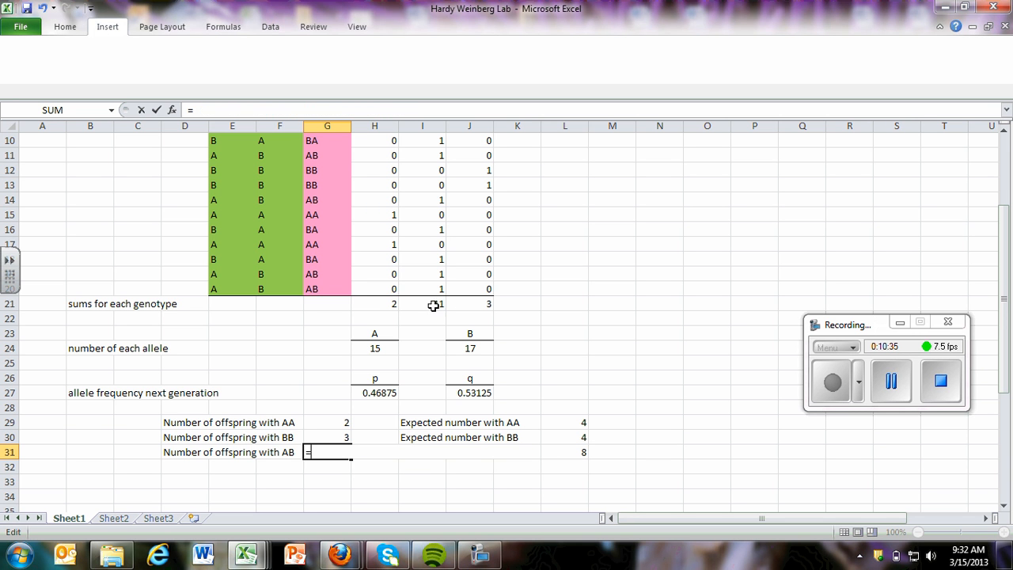
{"action": "key", "text": "Return"}
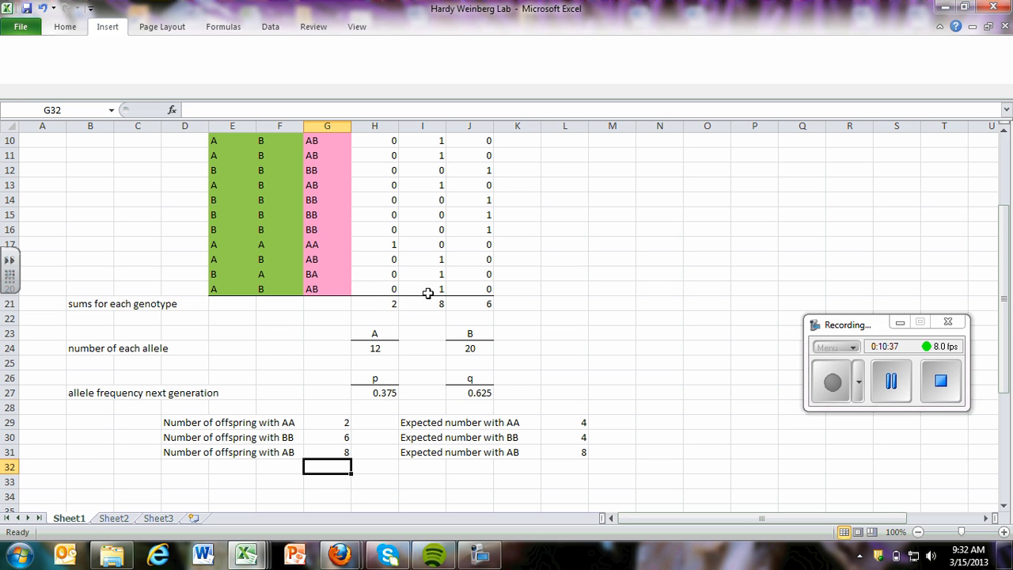
{"action": "mouse_move", "coordinate": [678, 309]}
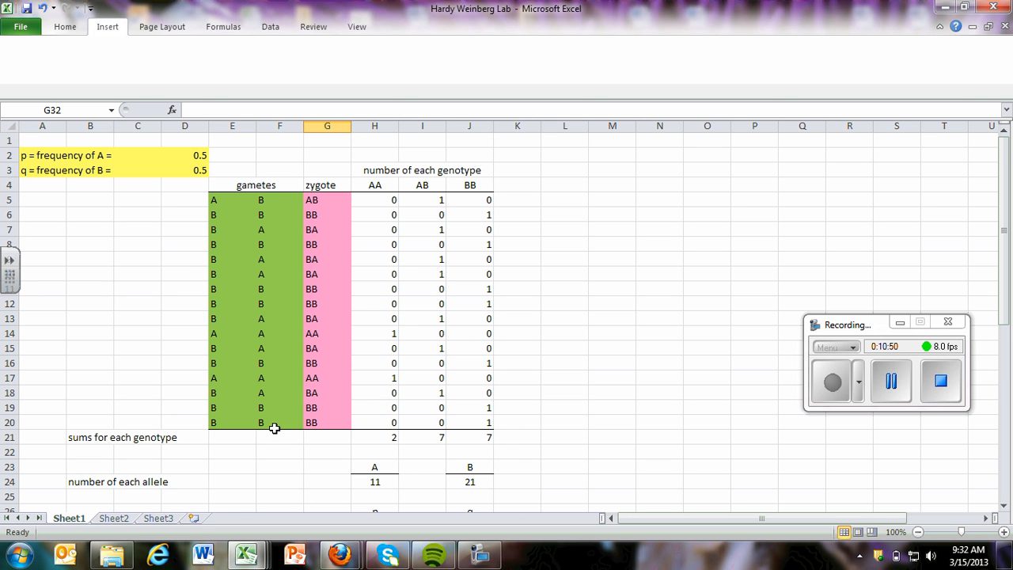
{"action": "mouse_move", "coordinate": [218, 208]}
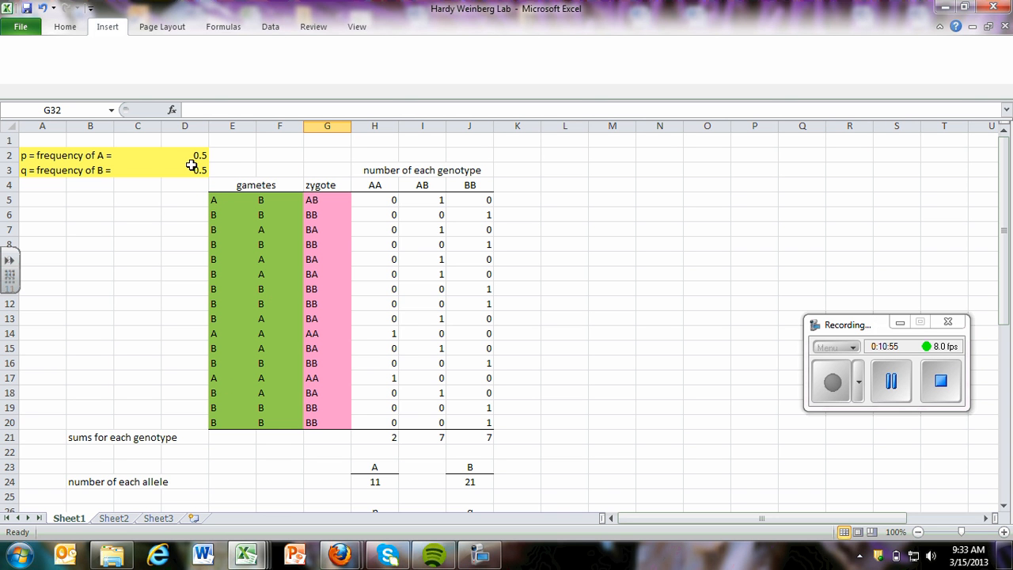
{"action": "mouse_move", "coordinate": [175, 148]}
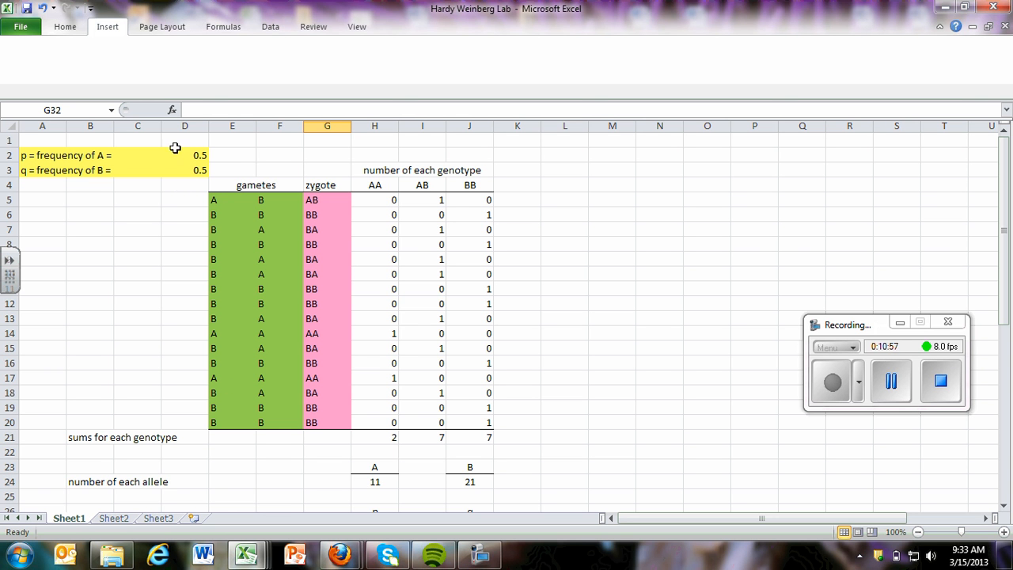
{"action": "scroll", "scroll_direction": "down", "scroll_amount": 3}
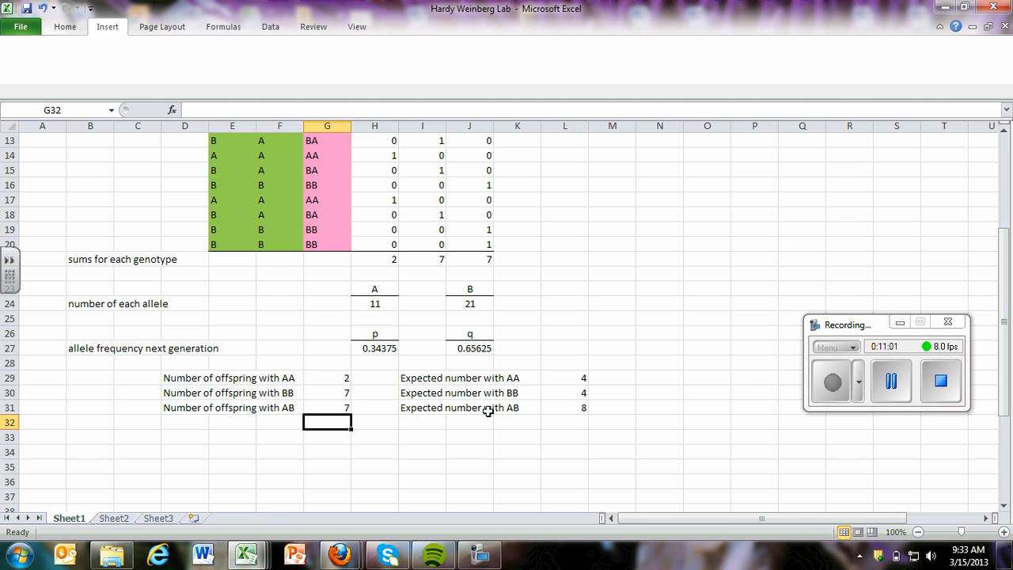
{"action": "mouse_move", "coordinate": [541, 370]}
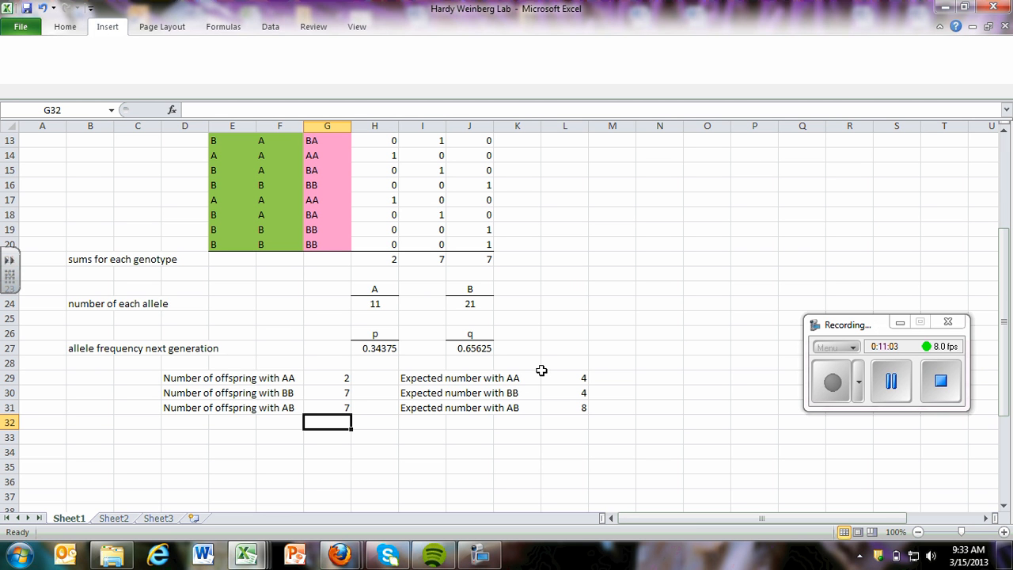
{"action": "mouse_move", "coordinate": [524, 377]}
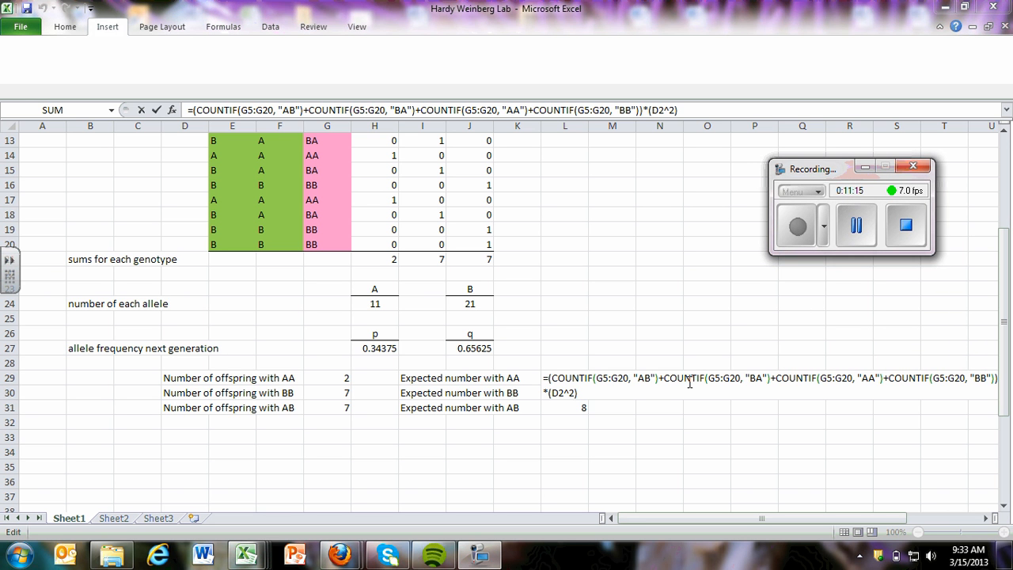
{"action": "mouse_move", "coordinate": [885, 426]}
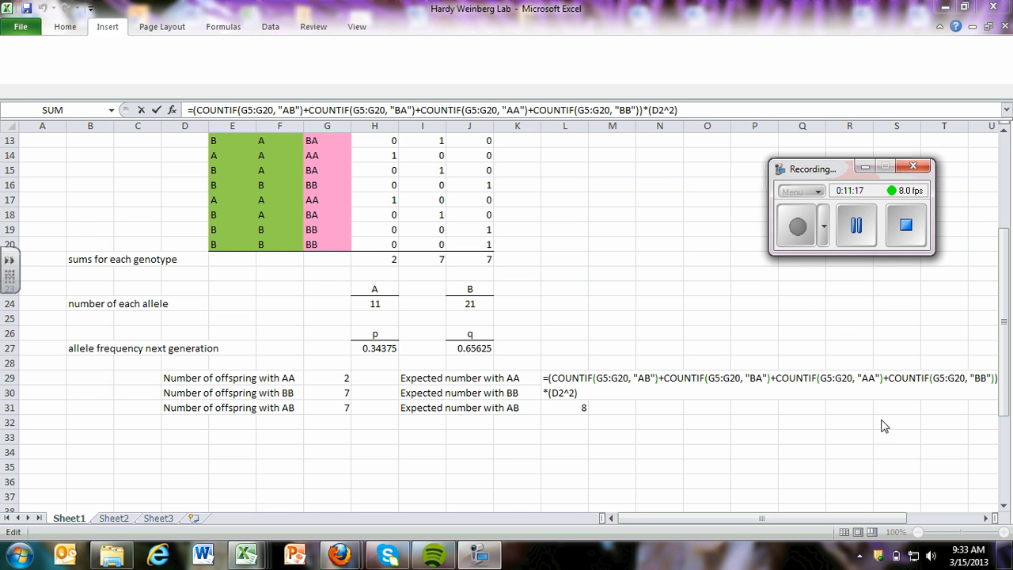
{"action": "mouse_move", "coordinate": [549, 338]}
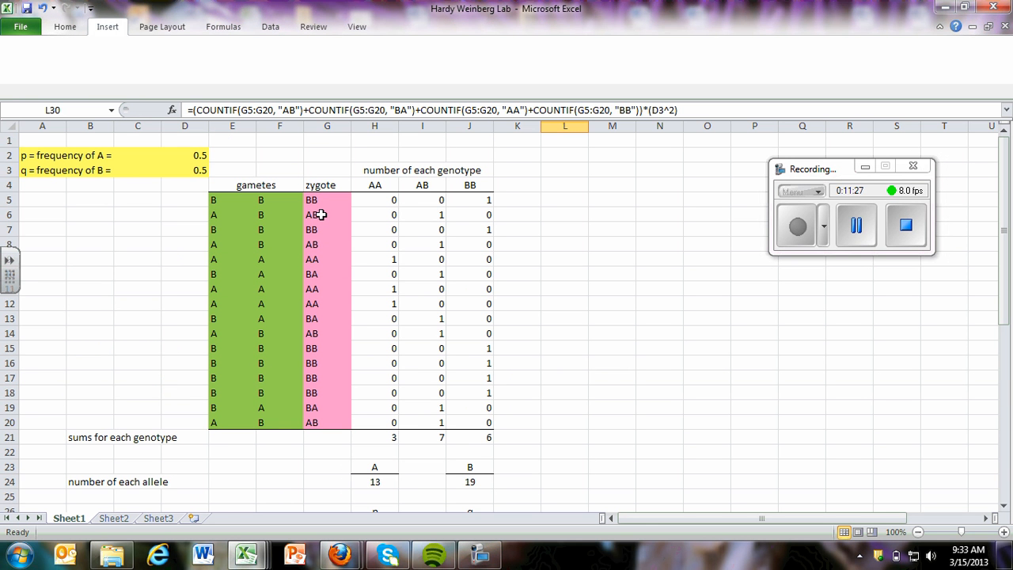
{"action": "mouse_move", "coordinate": [332, 431]}
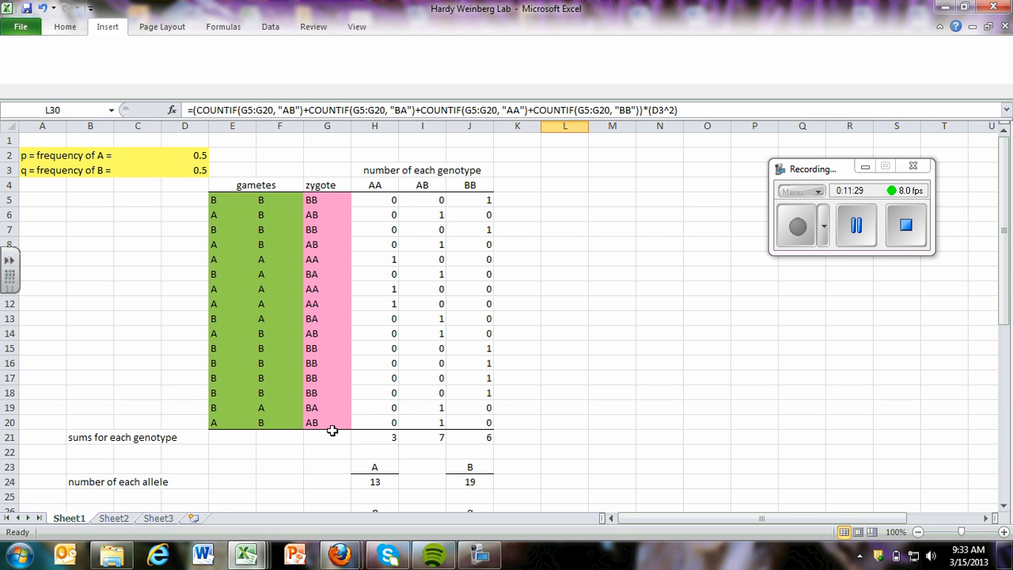
{"action": "mouse_move", "coordinate": [340, 196]}
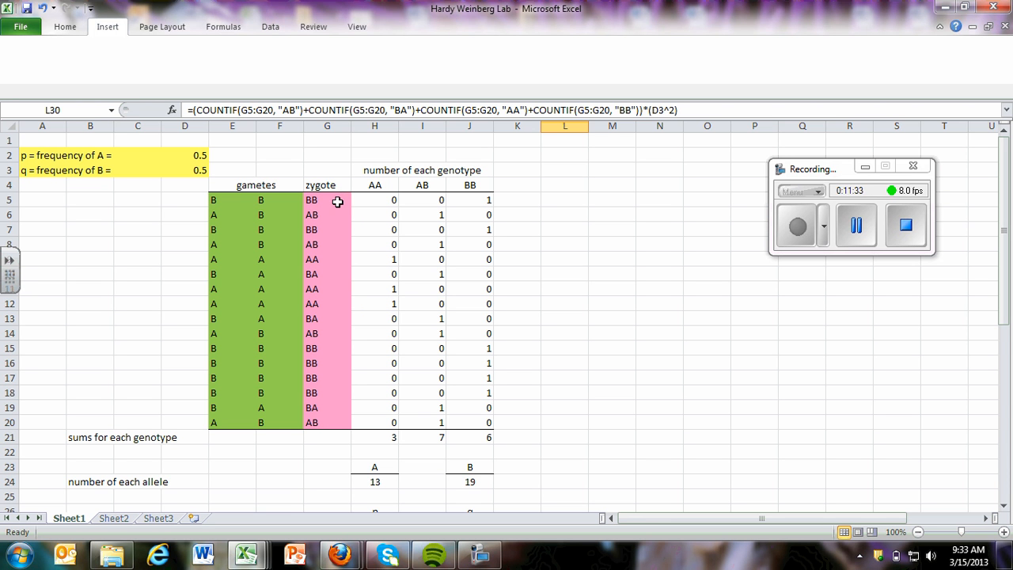
{"action": "mouse_move", "coordinate": [333, 230]}
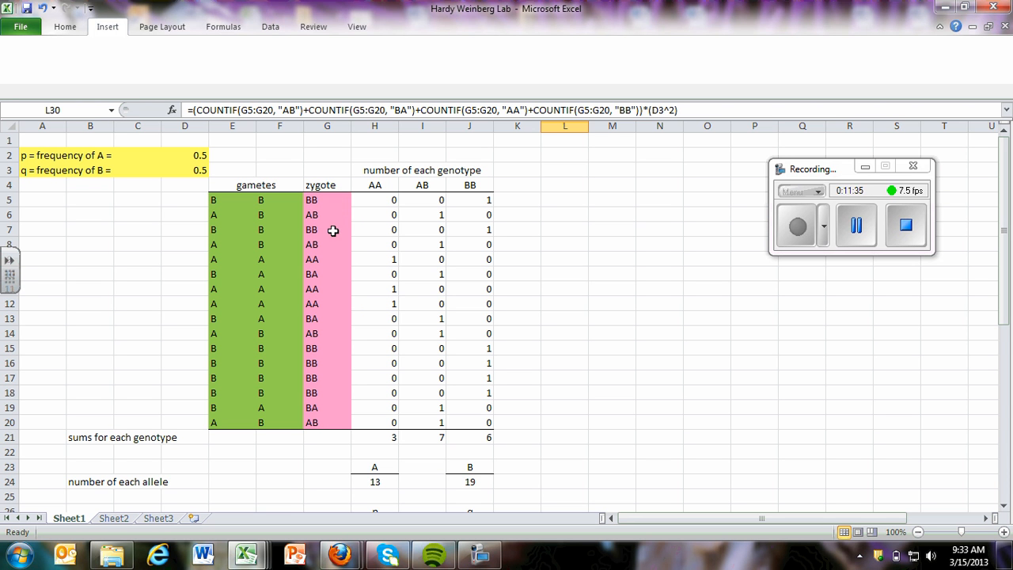
{"action": "mouse_move", "coordinate": [324, 427]}
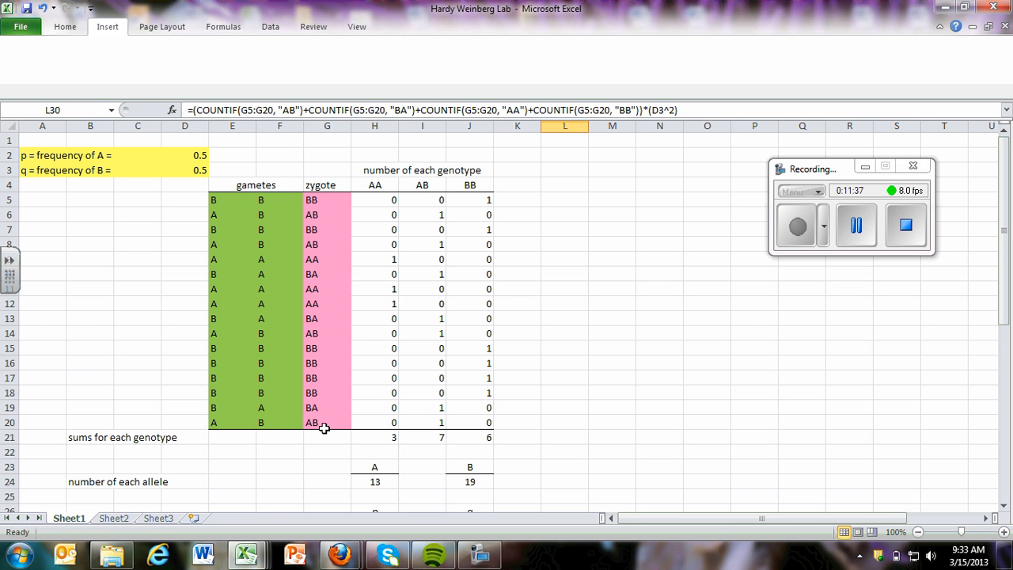
{"action": "mouse_move", "coordinate": [324, 393]}
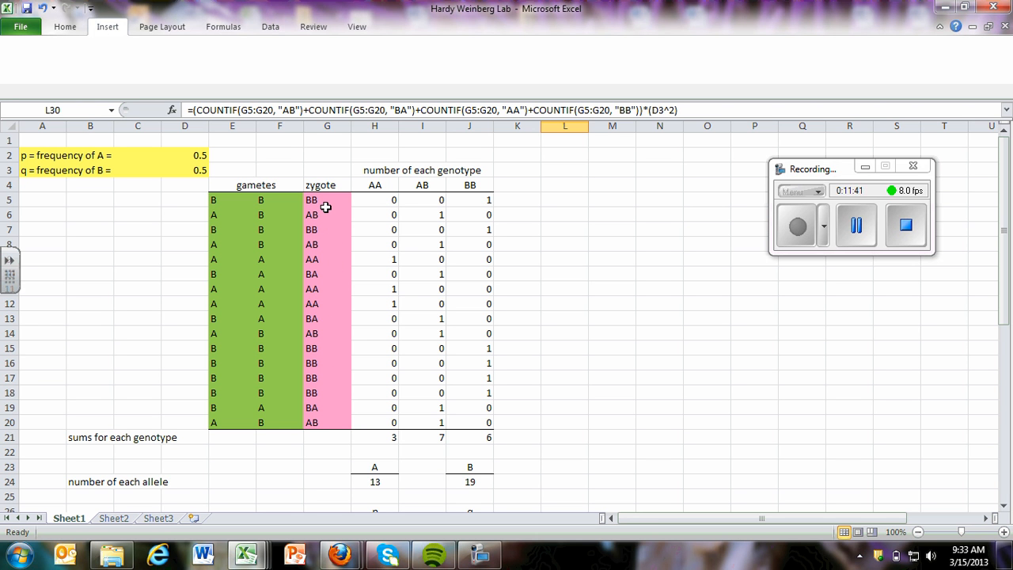
Step: Scroll down to the expected offspring counts area
{"action": "scroll", "scroll_direction": "down", "scroll_amount": 3}
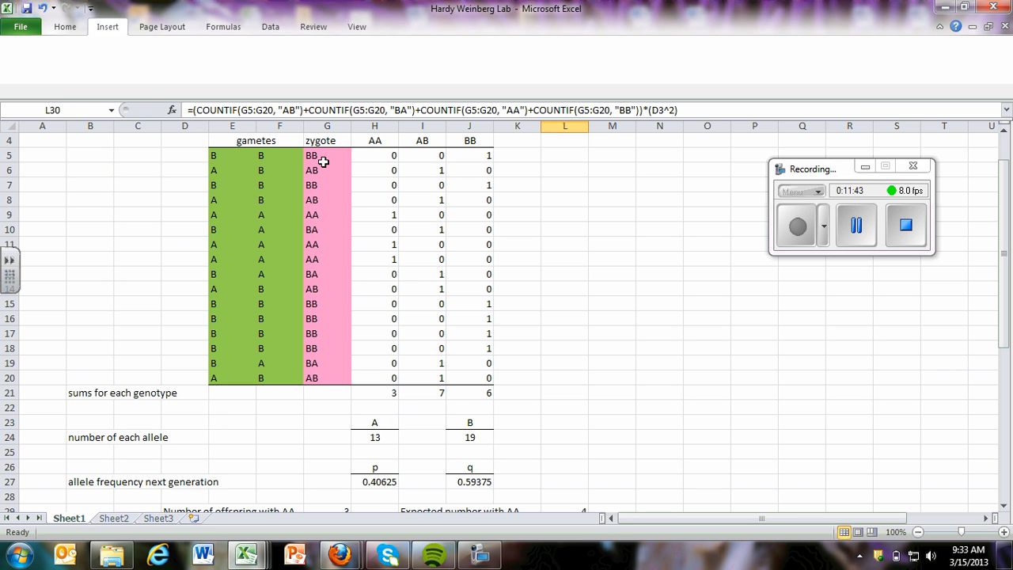
{"action": "mouse_move", "coordinate": [306, 171]}
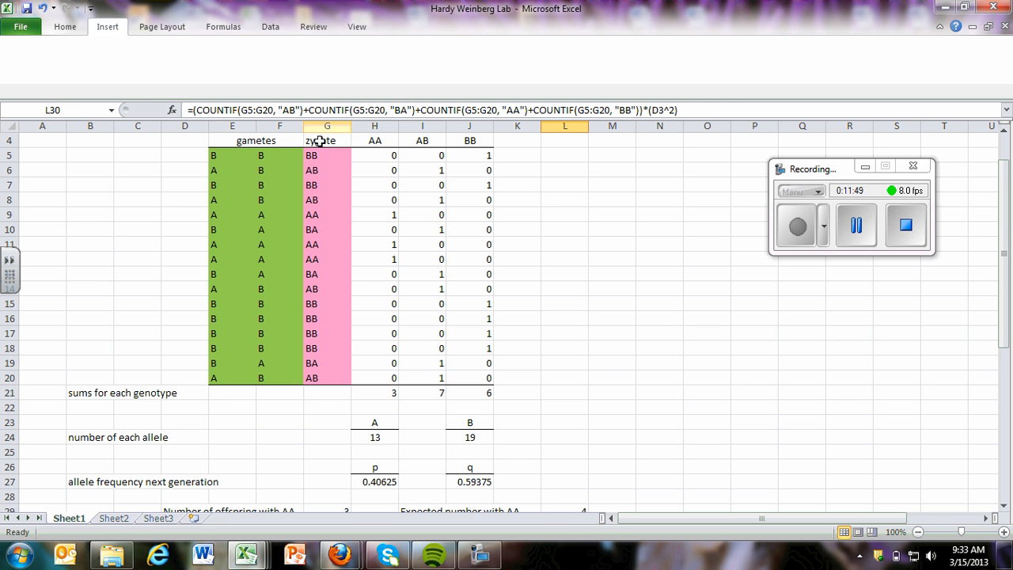
Step: Scroll up and down to check the table around the expected offspring counts
{"action": "scroll", "scroll_direction": "down", "scroll_amount": 3}
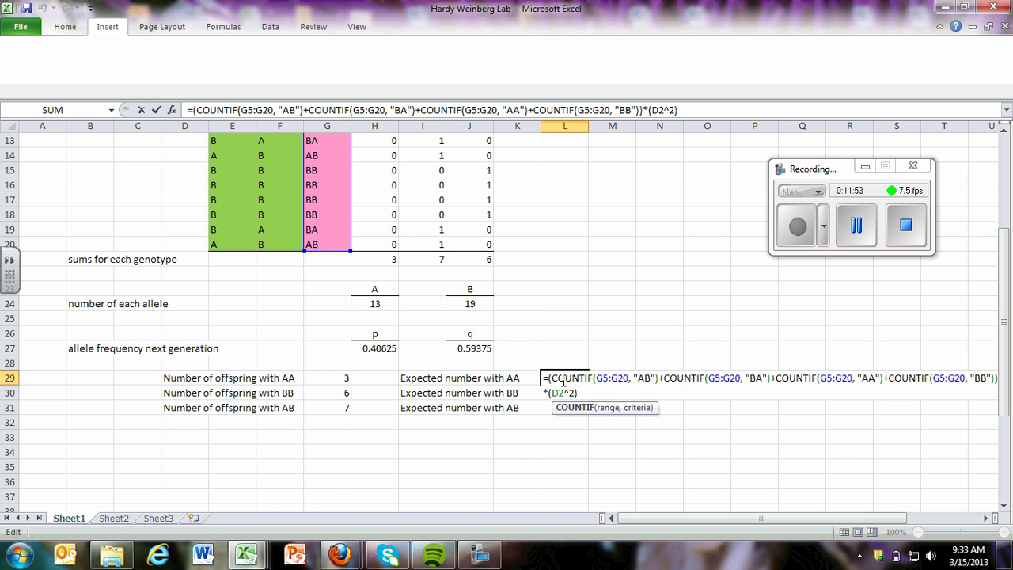
{"action": "mouse_move", "coordinate": [890, 400]}
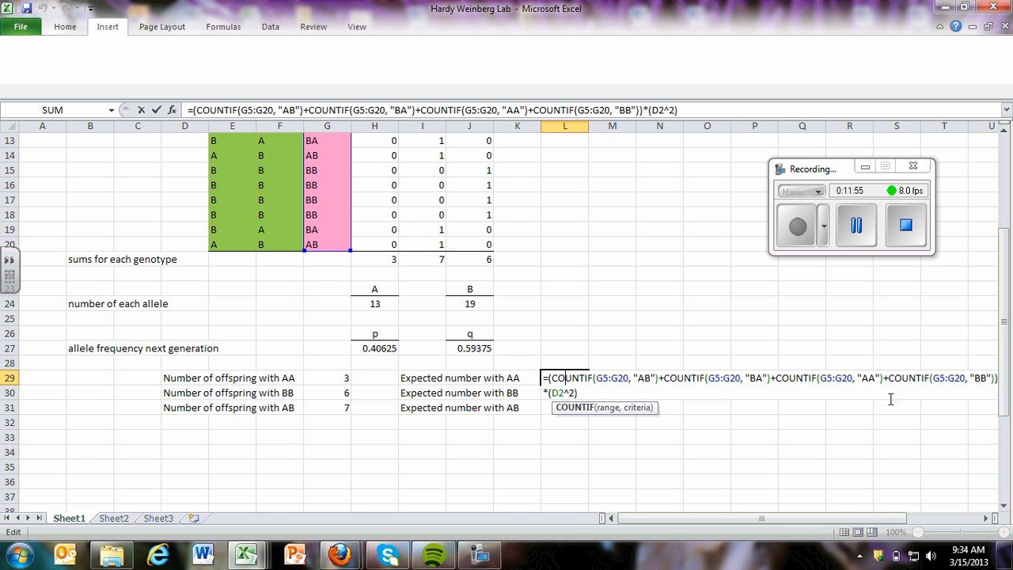
{"action": "mouse_move", "coordinate": [796, 356]}
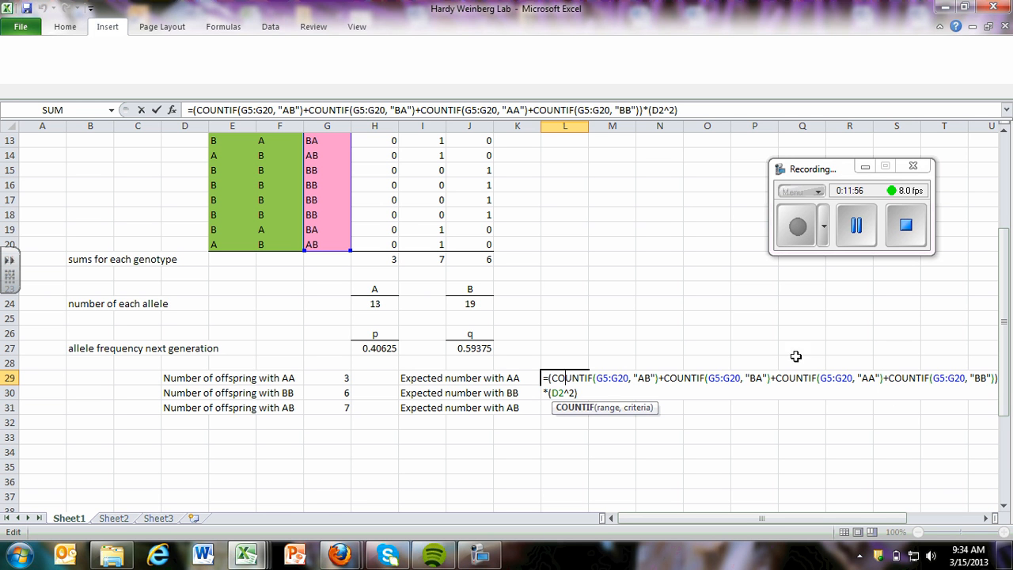
{"action": "mouse_move", "coordinate": [554, 400]}
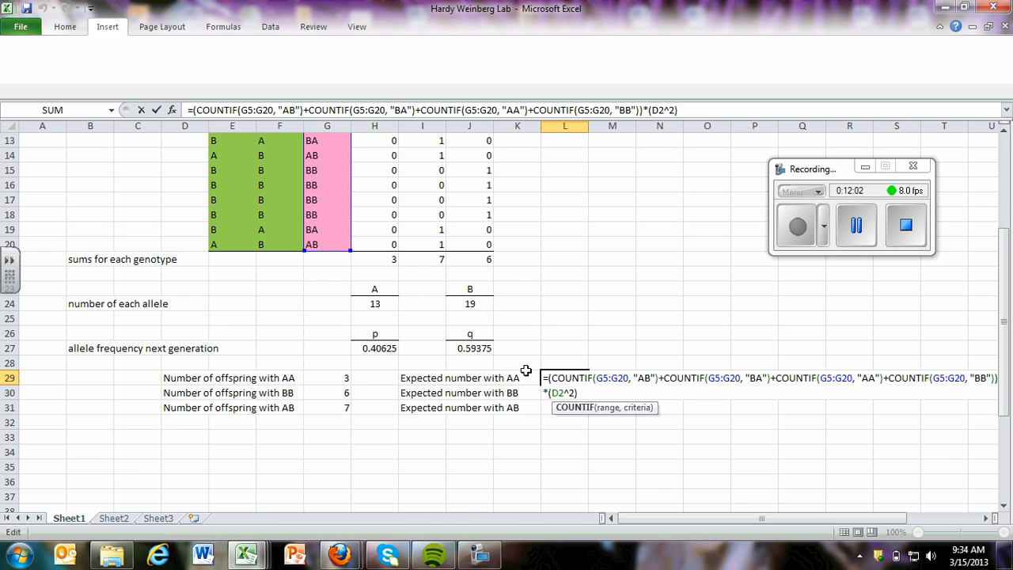
{"action": "scroll", "scroll_direction": "up", "scroll_amount": 3}
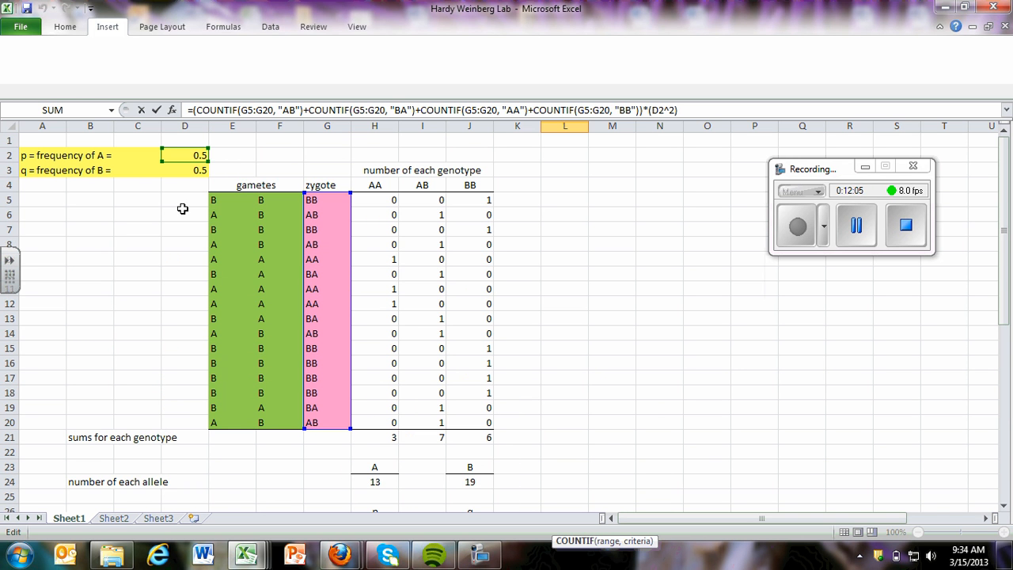
{"action": "scroll", "scroll_direction": "down", "scroll_amount": 3}
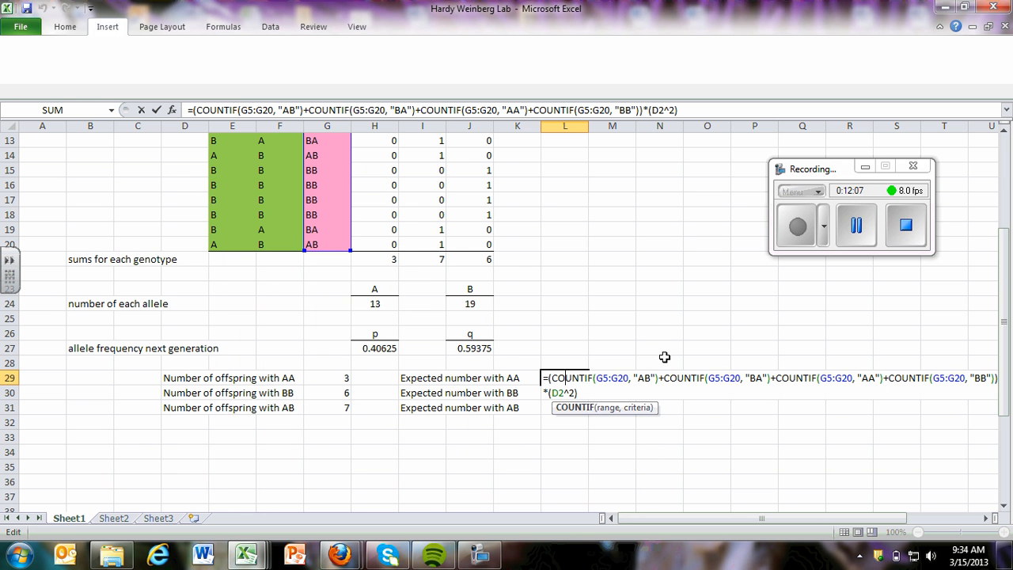
{"action": "scroll", "scroll_direction": "up", "scroll_amount": 3}
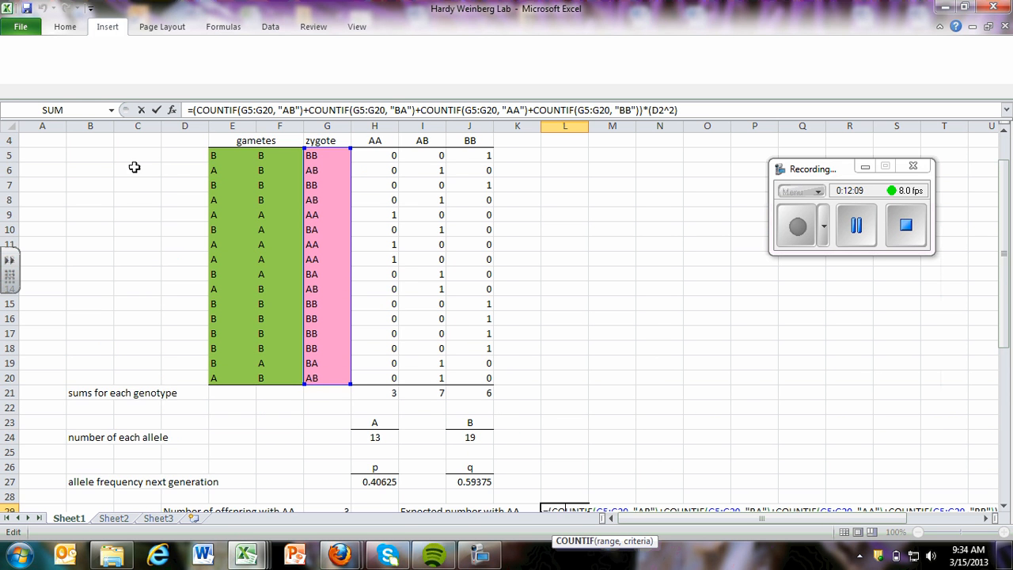
{"action": "scroll", "scroll_direction": "down", "scroll_amount": 3}
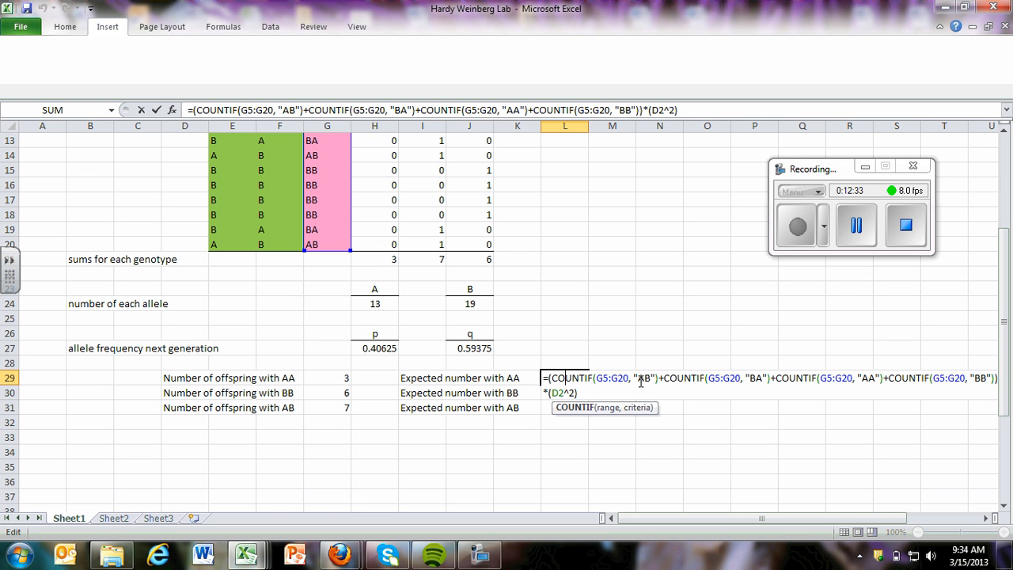
{"action": "mouse_move", "coordinate": [856, 385]}
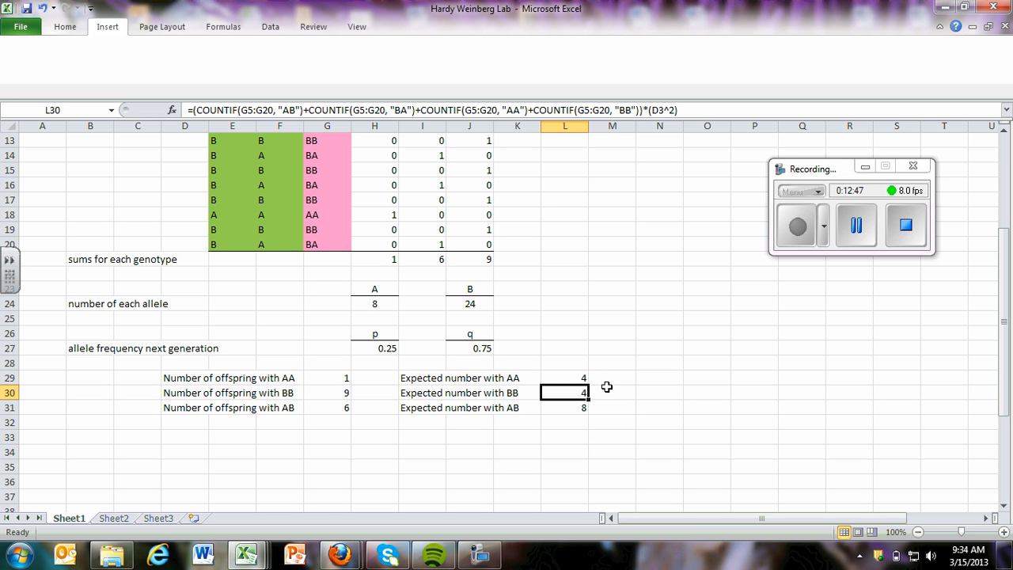
{"action": "double_click", "coordinate": [564, 392]}
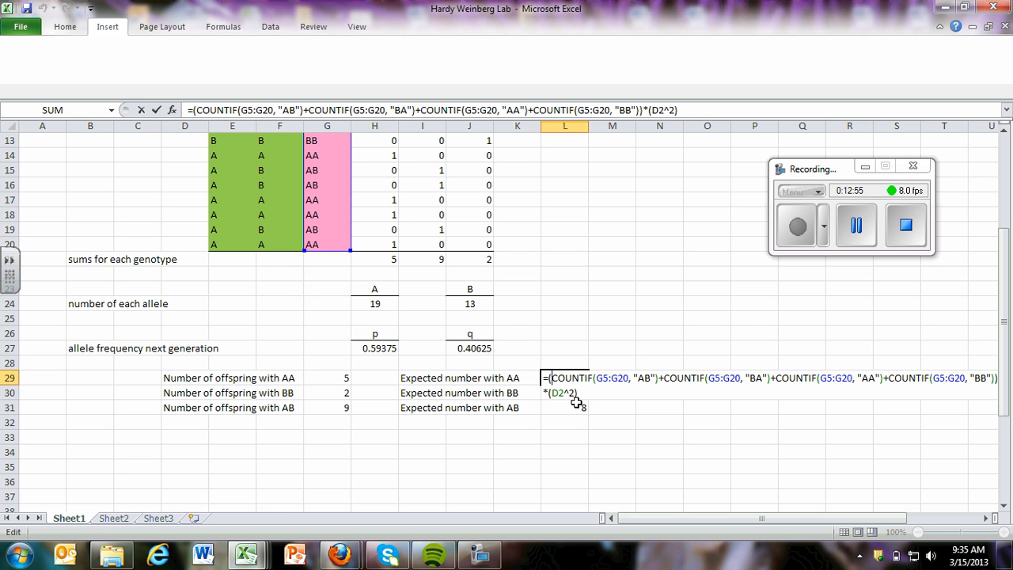
{"action": "key", "text": "Return"}
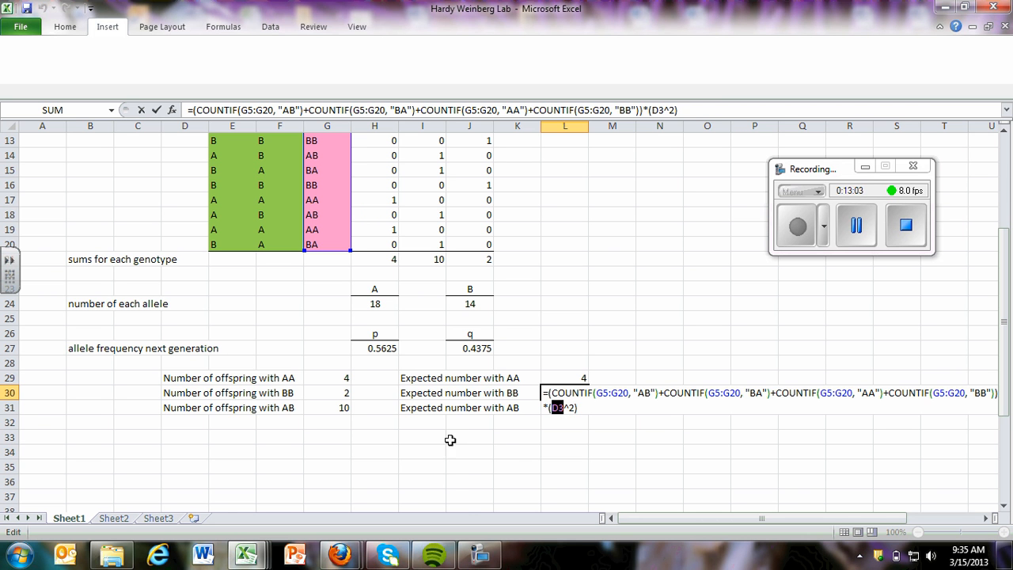
{"action": "scroll", "scroll_direction": "up", "scroll_amount": 3}
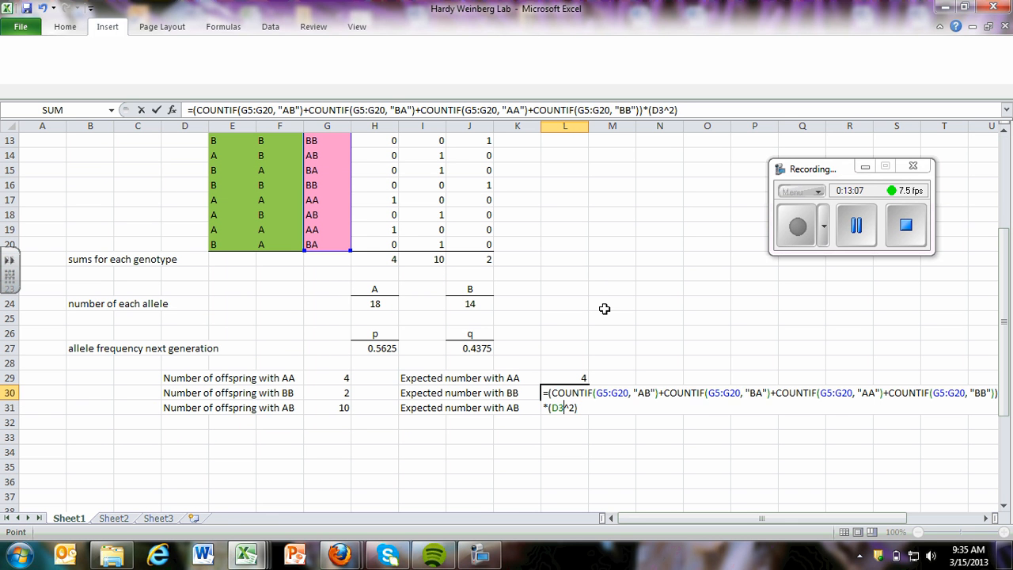
{"action": "key", "text": "Return"}
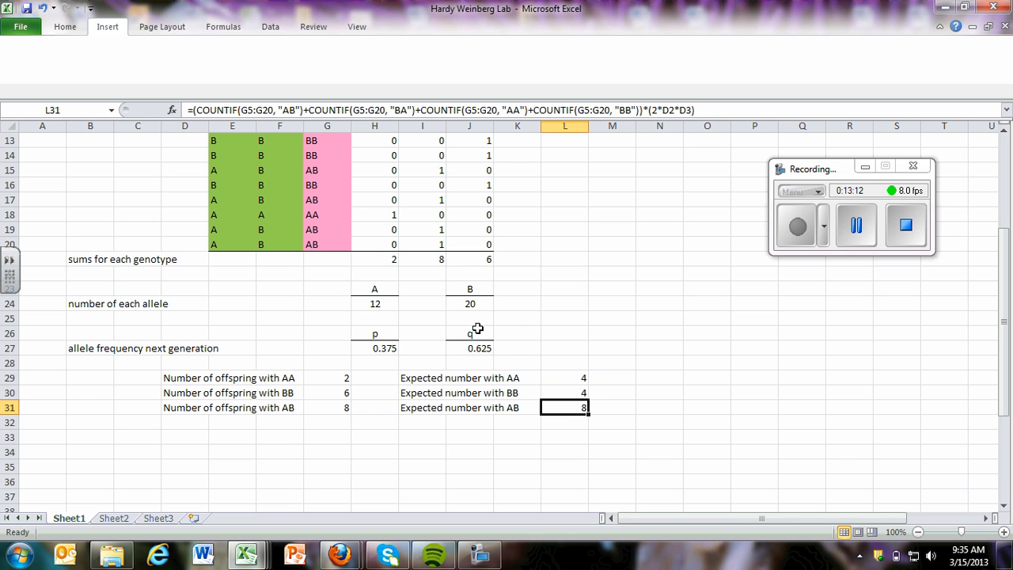
{"action": "mouse_move", "coordinate": [365, 240]}
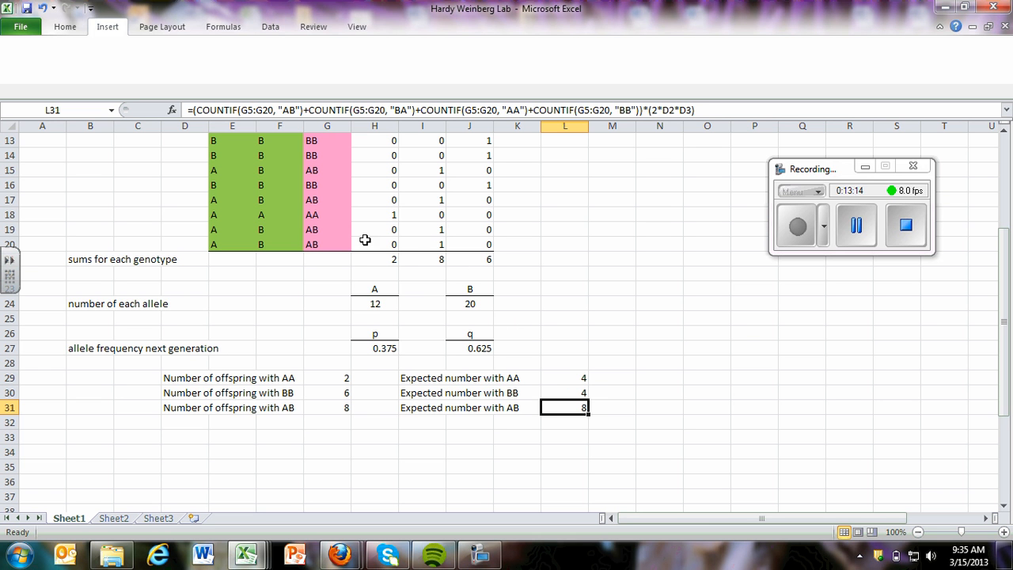
{"action": "mouse_move", "coordinate": [560, 386]}
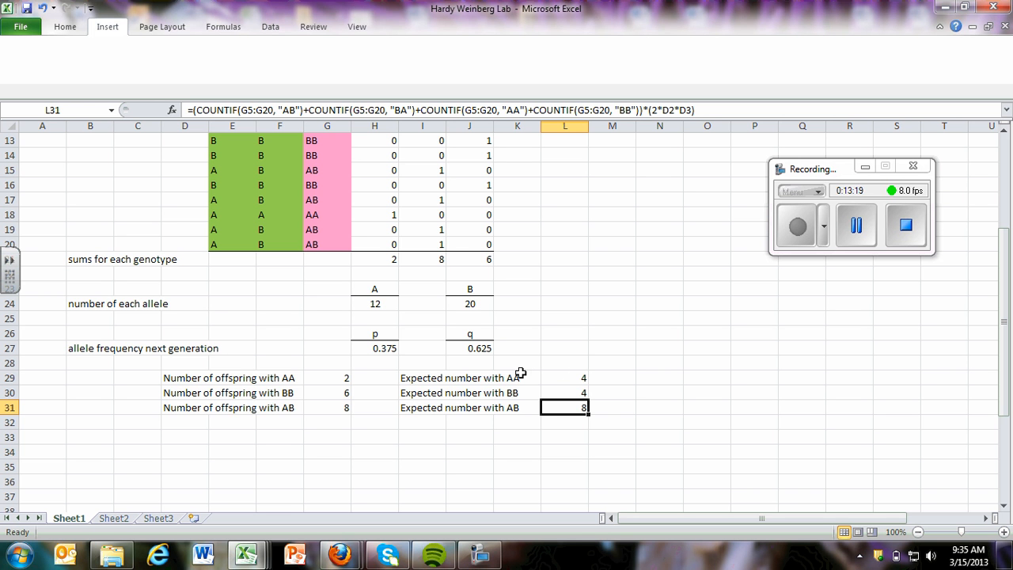
{"action": "mouse_move", "coordinate": [558, 418]}
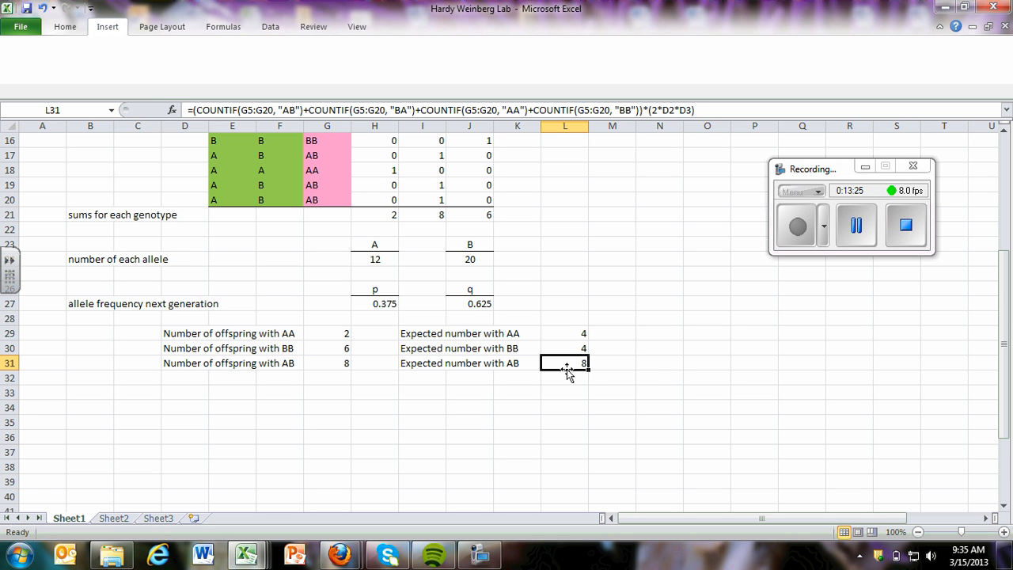
{"action": "double_click", "coordinate": [564, 364]}
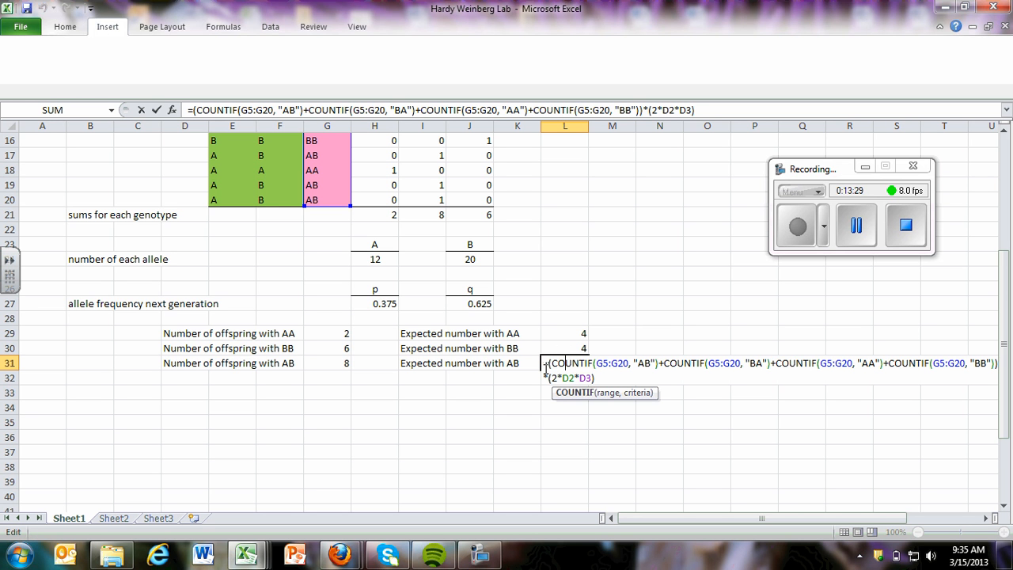
{"action": "mouse_move", "coordinate": [911, 366]}
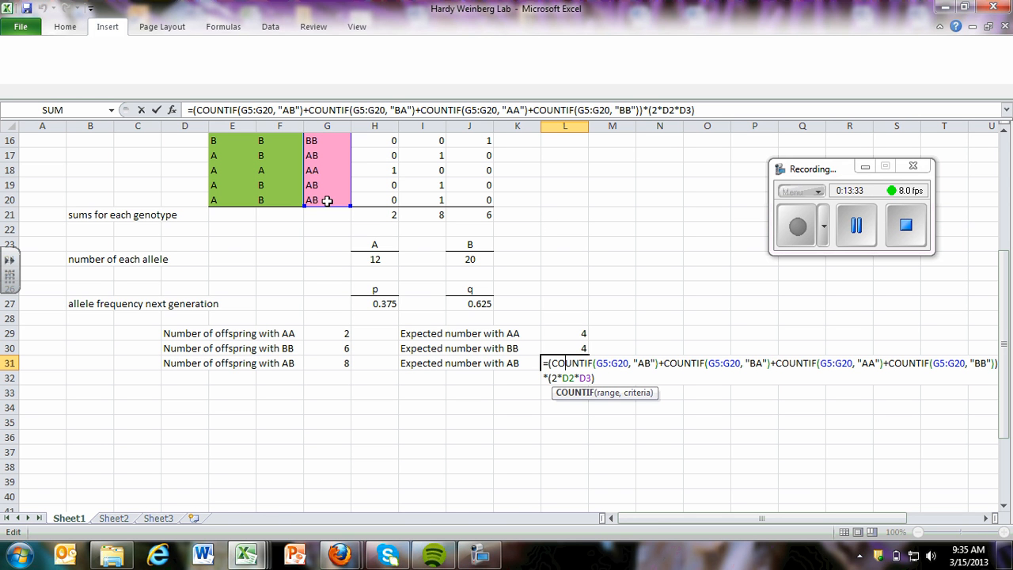
{"action": "scroll", "scroll_direction": "up", "scroll_amount": 3}
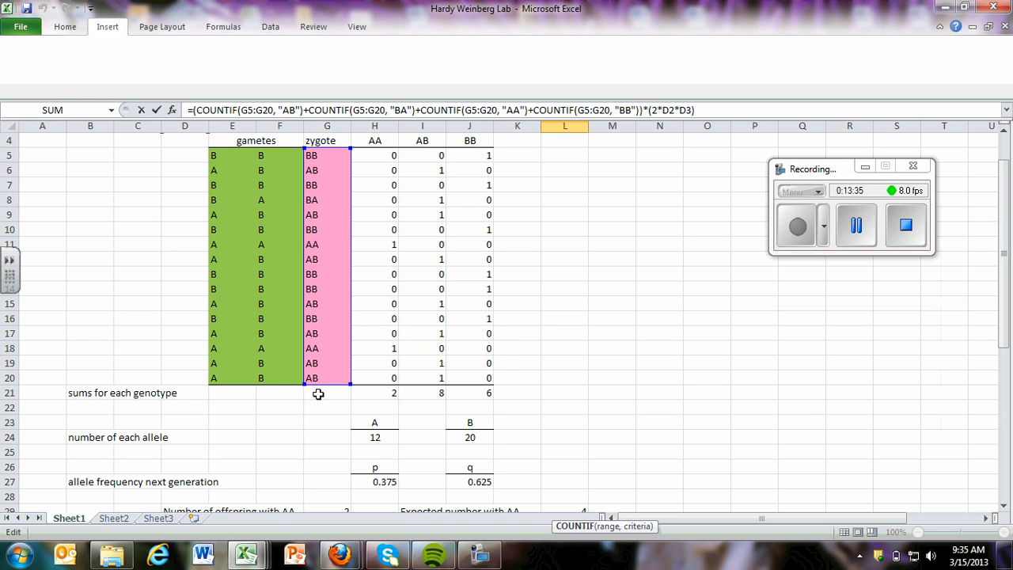
{"action": "scroll", "scroll_direction": "down", "scroll_amount": 3}
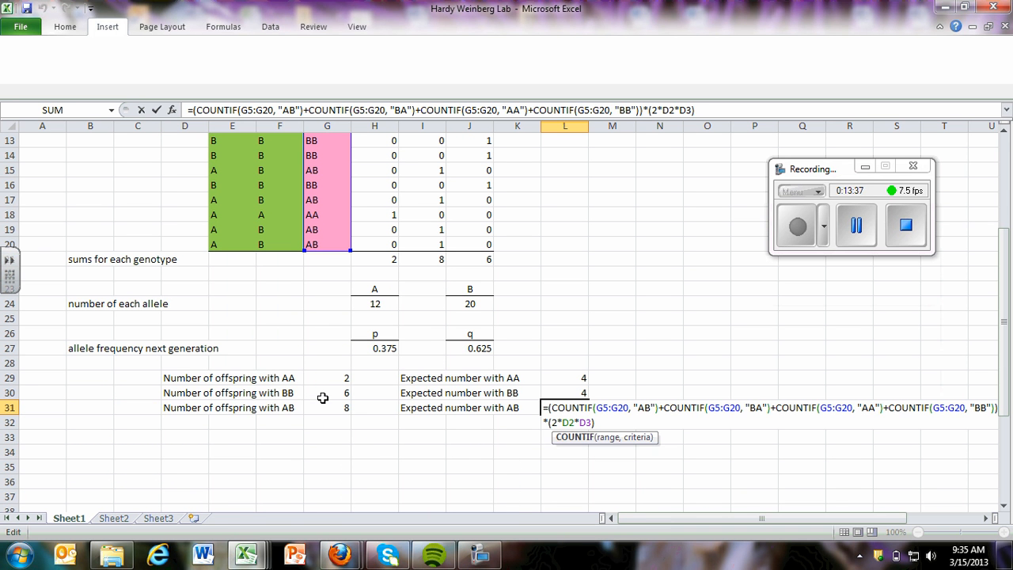
{"action": "mouse_move", "coordinate": [547, 436]}
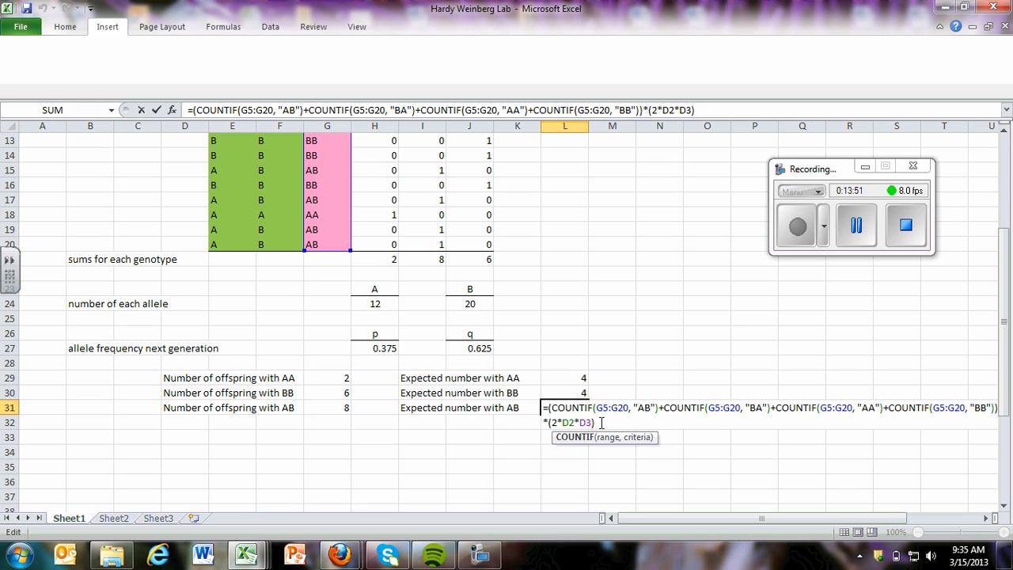
{"action": "mouse_move", "coordinate": [570, 367]}
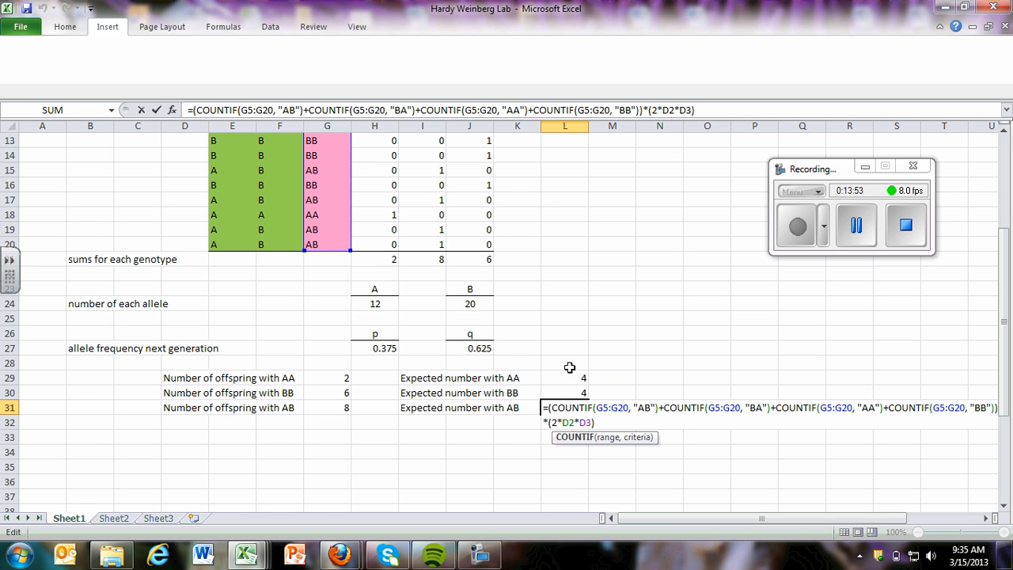
{"action": "scroll", "scroll_direction": "up", "scroll_amount": 3}
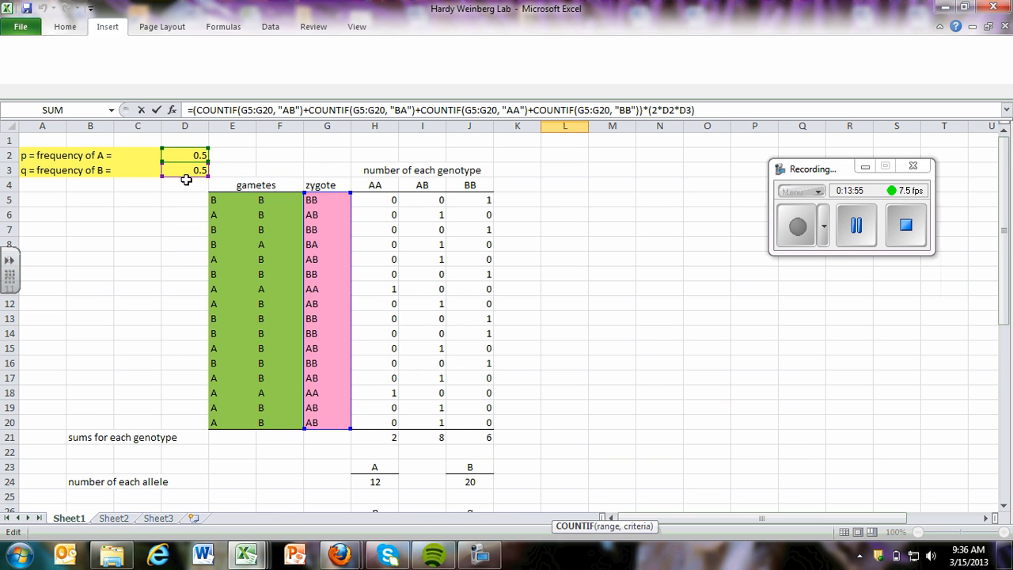
{"action": "scroll", "scroll_direction": "down", "scroll_amount": 3}
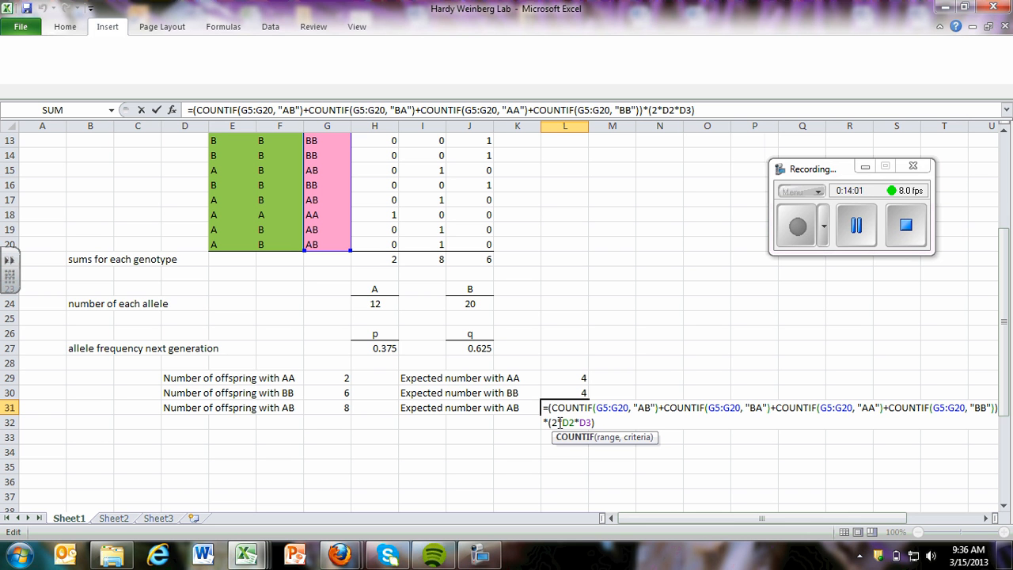
{"action": "scroll", "scroll_direction": "up", "scroll_amount": 3}
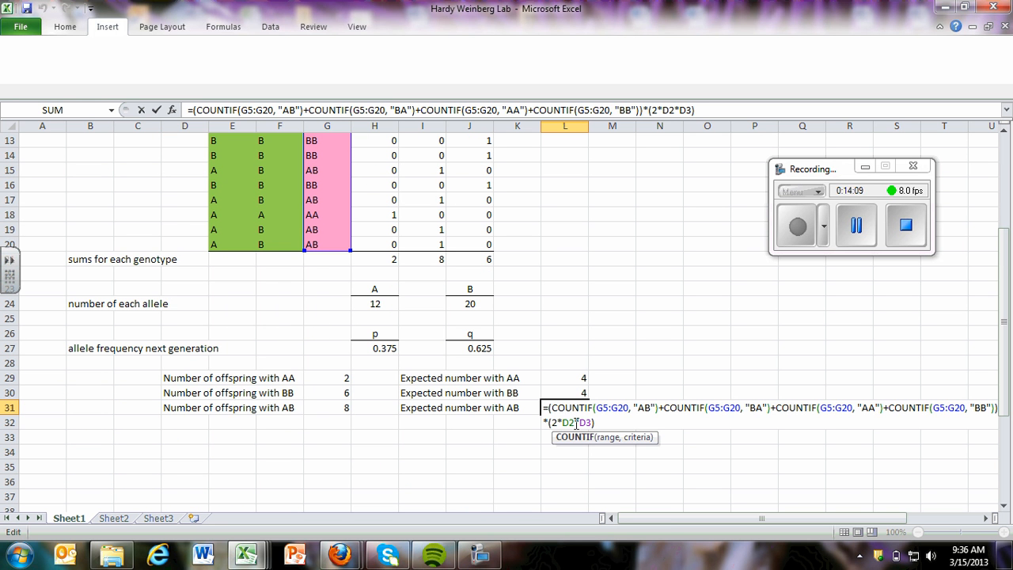
{"action": "scroll", "scroll_direction": "up", "scroll_amount": 3}
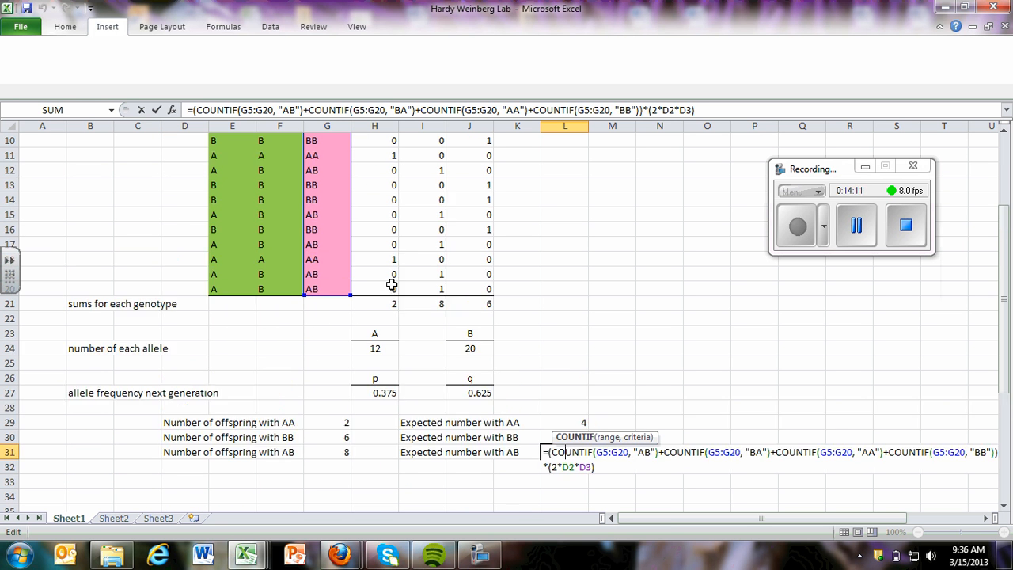
{"action": "scroll", "scroll_direction": "down", "scroll_amount": 3}
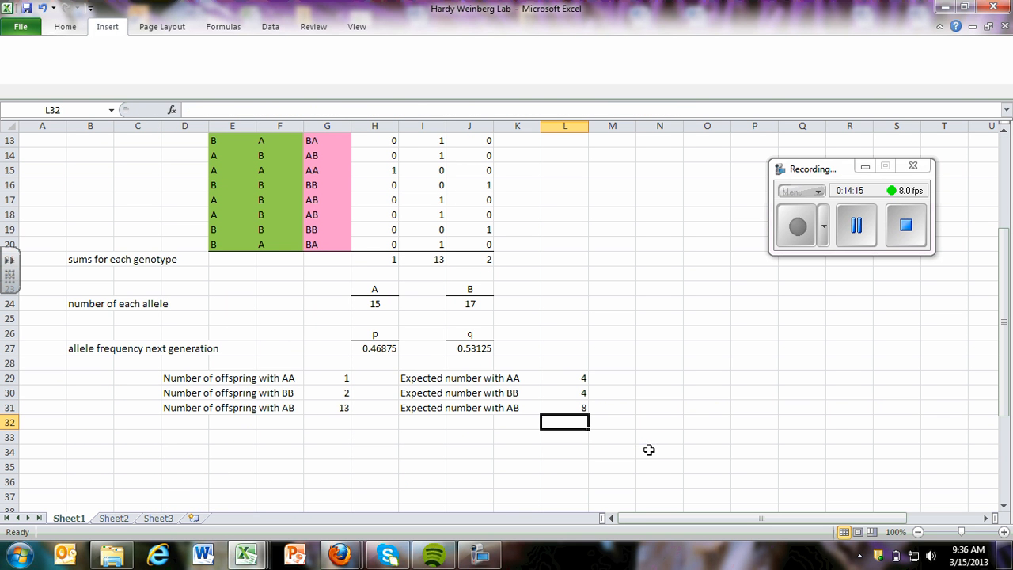
{"action": "mouse_move", "coordinate": [578, 425]}
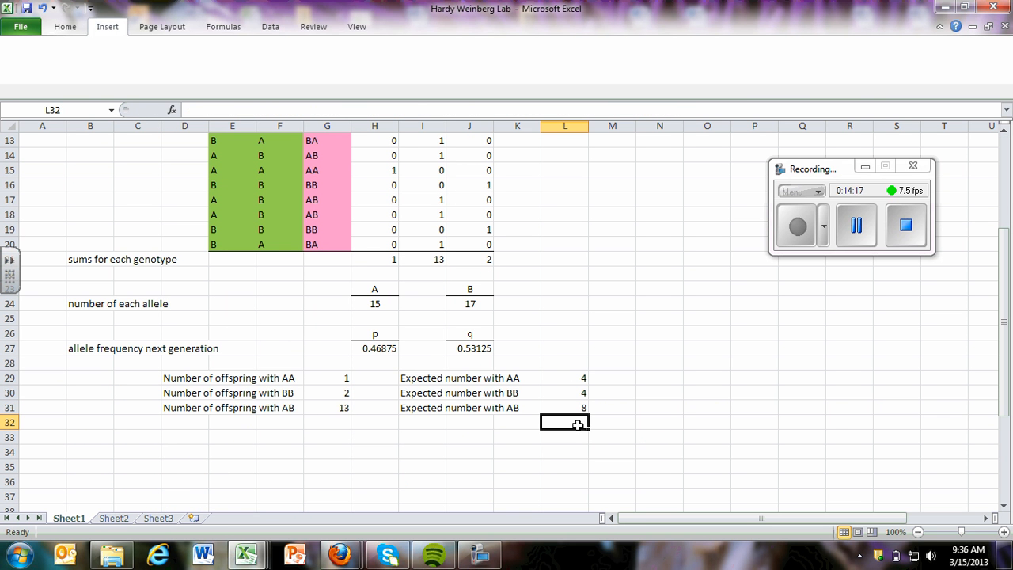
{"action": "scroll", "scroll_direction": "down", "scroll_amount": 3}
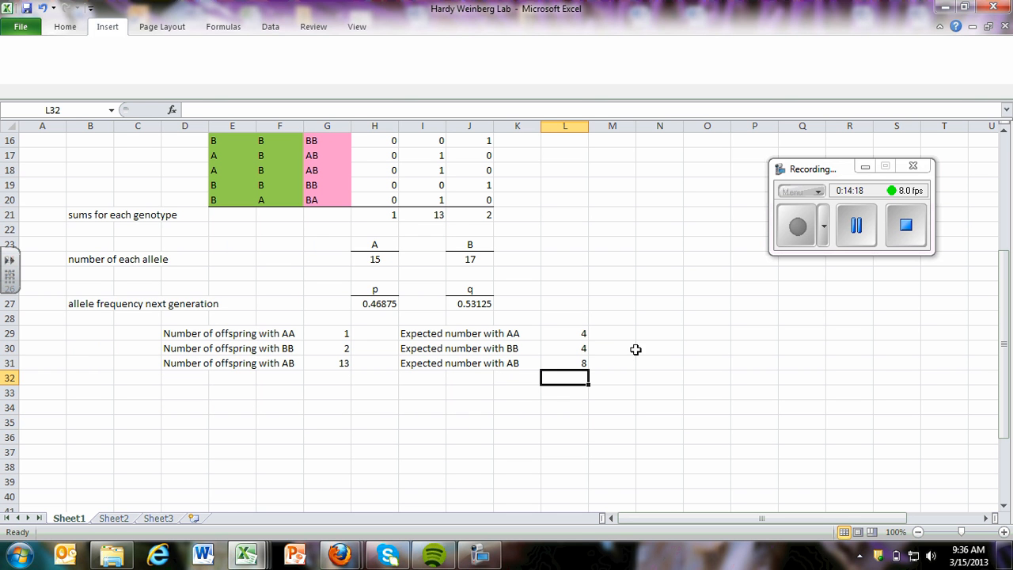
{"action": "mouse_move", "coordinate": [574, 333]}
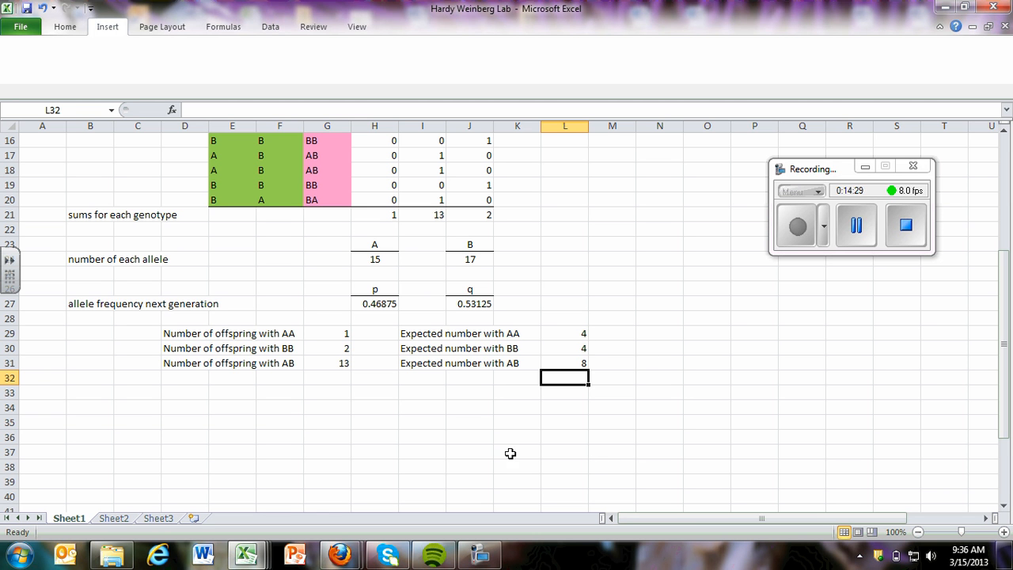
{"action": "mouse_move", "coordinate": [425, 347]}
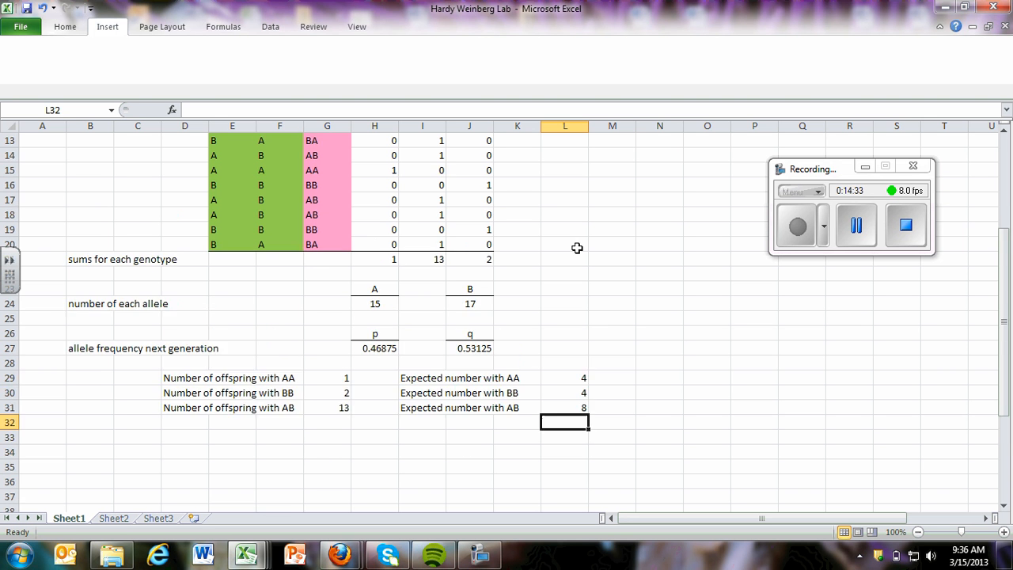
{"action": "scroll", "scroll_direction": "up", "scroll_amount": 3}
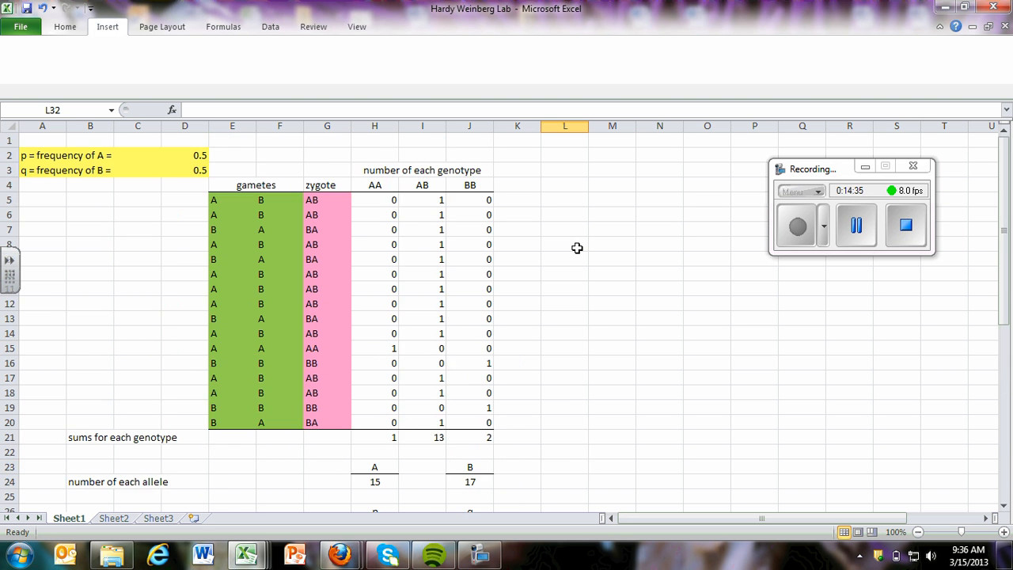
{"action": "scroll", "scroll_direction": "down", "scroll_amount": 3}
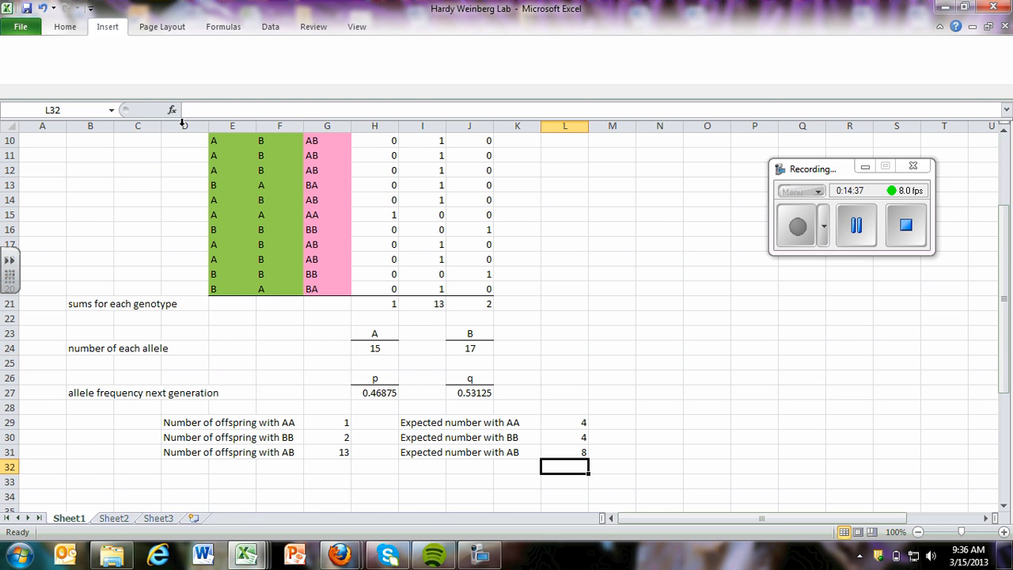
{"action": "scroll", "scroll_direction": "up", "scroll_amount": 3}
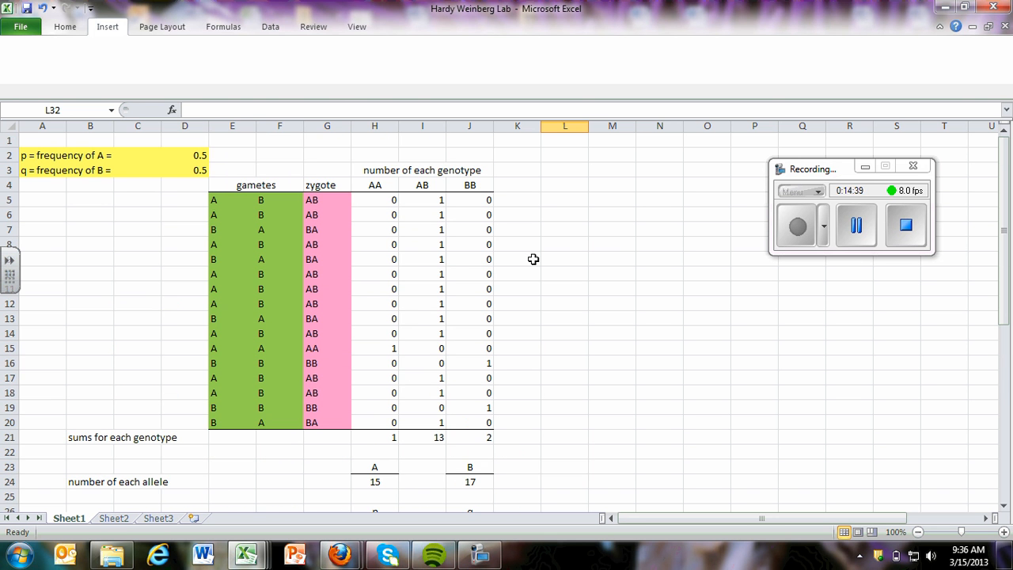
{"action": "scroll", "scroll_direction": "down", "scroll_amount": 3}
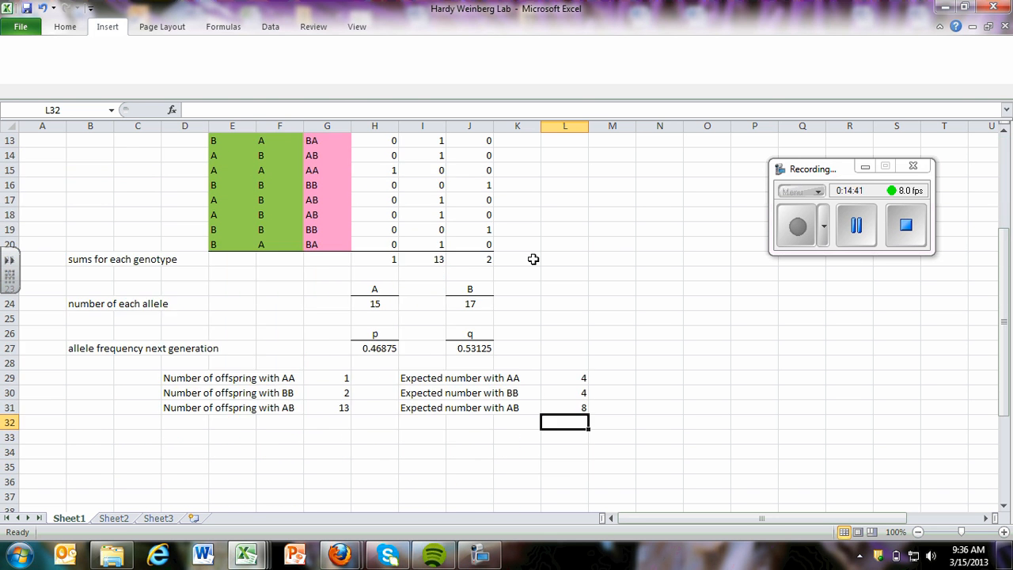
{"action": "scroll", "scroll_direction": "up", "scroll_amount": 3}
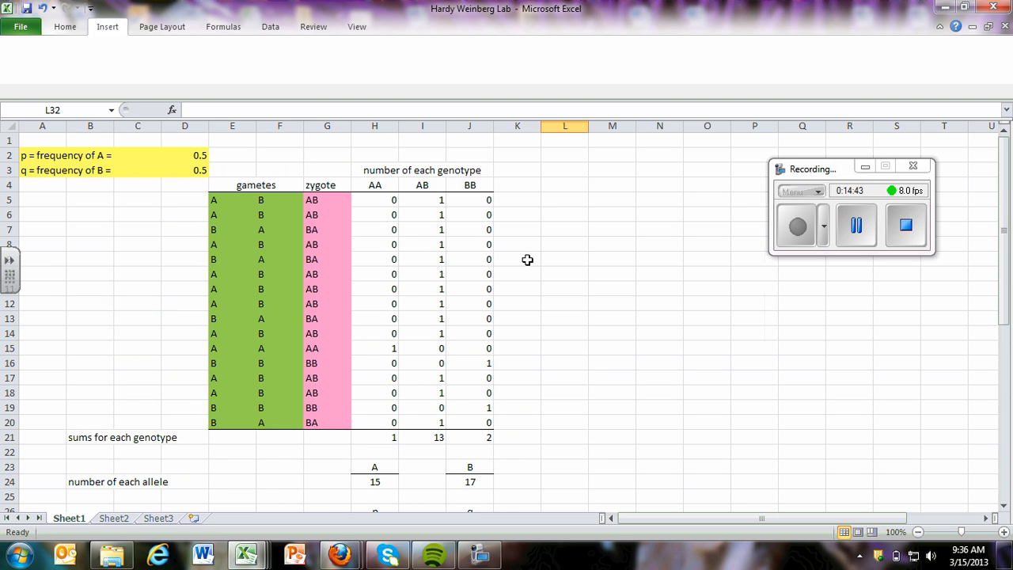
{"action": "mouse_move", "coordinate": [780, 244]}
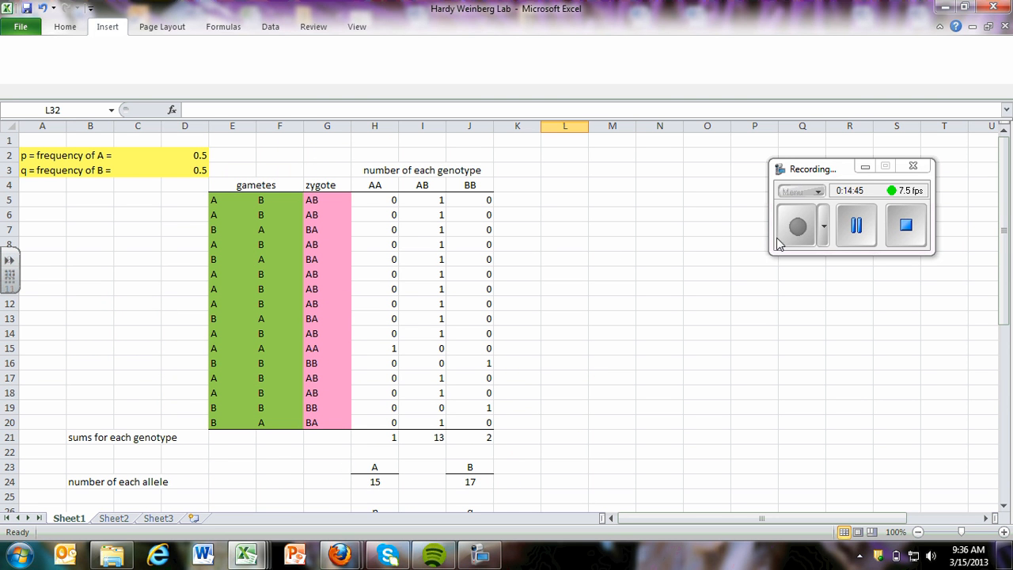